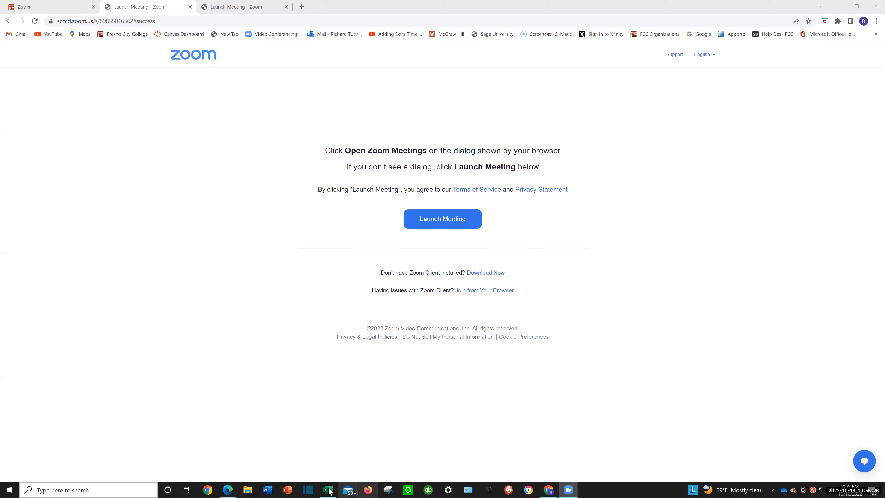
# Switch from Chrome to the open Excel payroll workbook via the taskbar
pyautogui.click(327, 489)
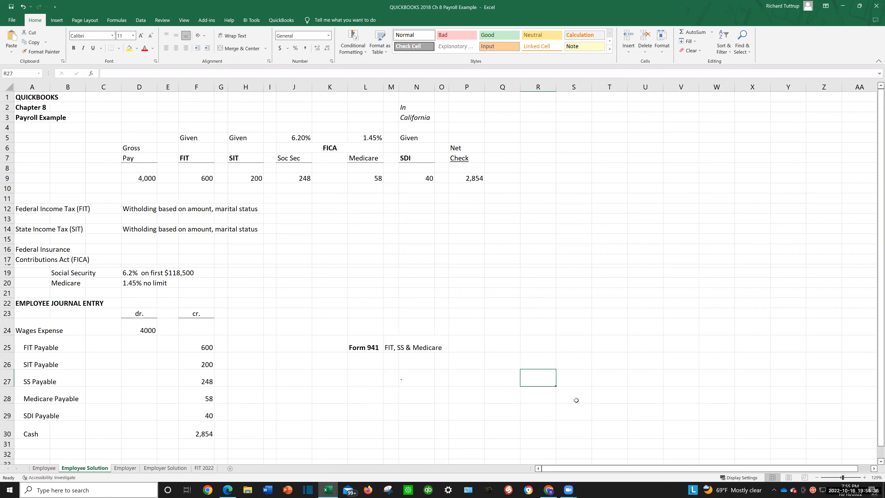
pyautogui.moveTo(149, 186)
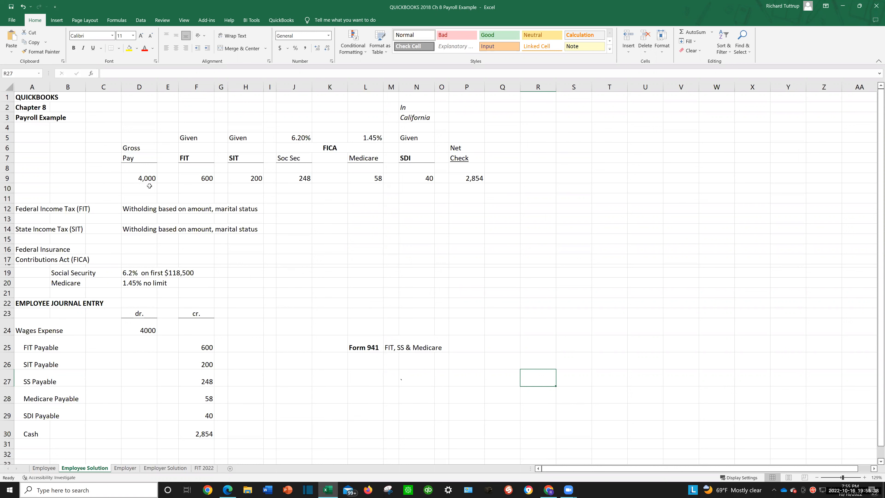
pyautogui.click(138, 178)
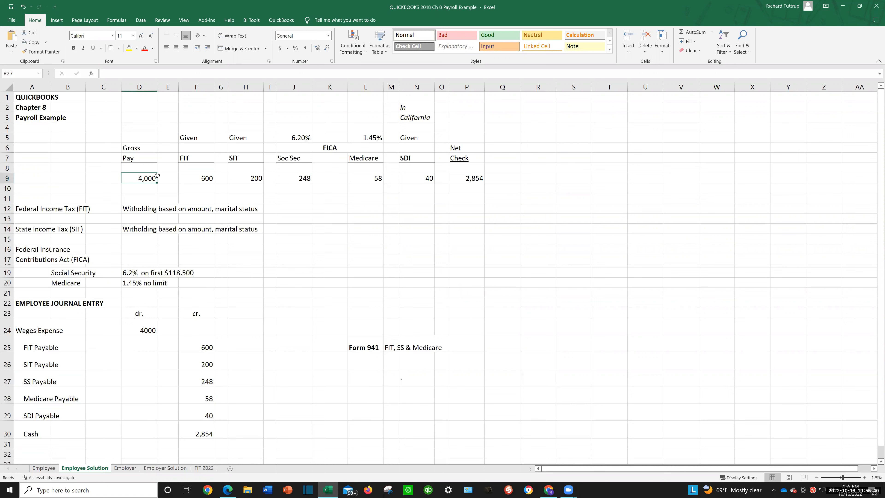
pyautogui.click(139, 178)
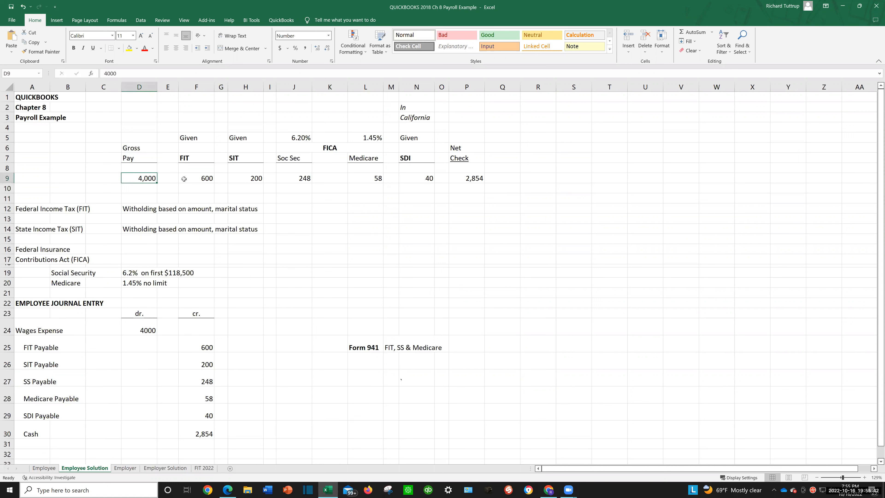
pyautogui.moveTo(475, 179)
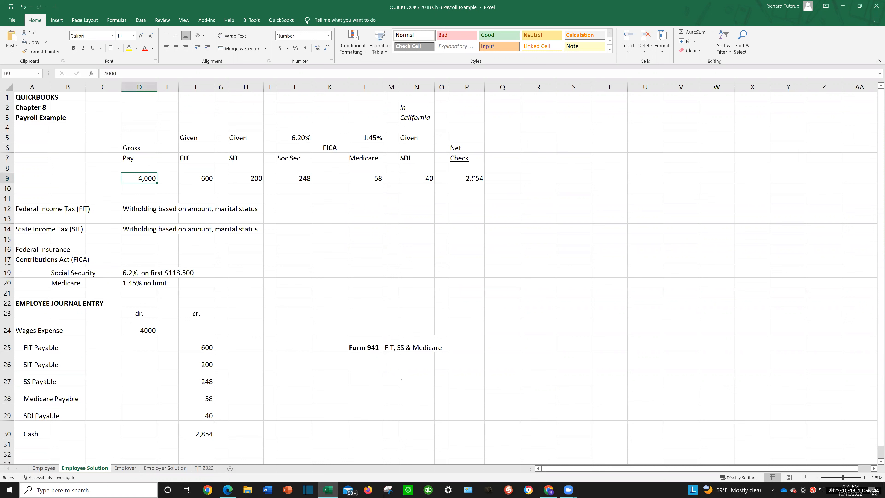
pyautogui.click(467, 178)
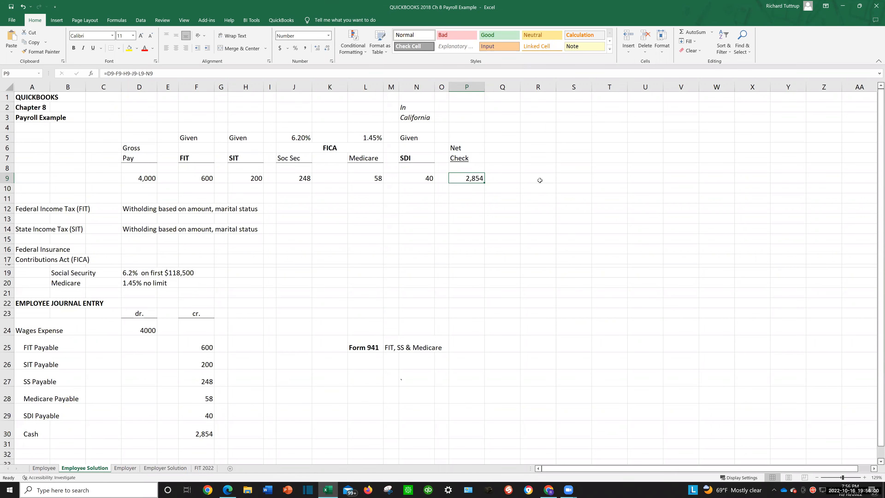
pyautogui.moveTo(200, 178)
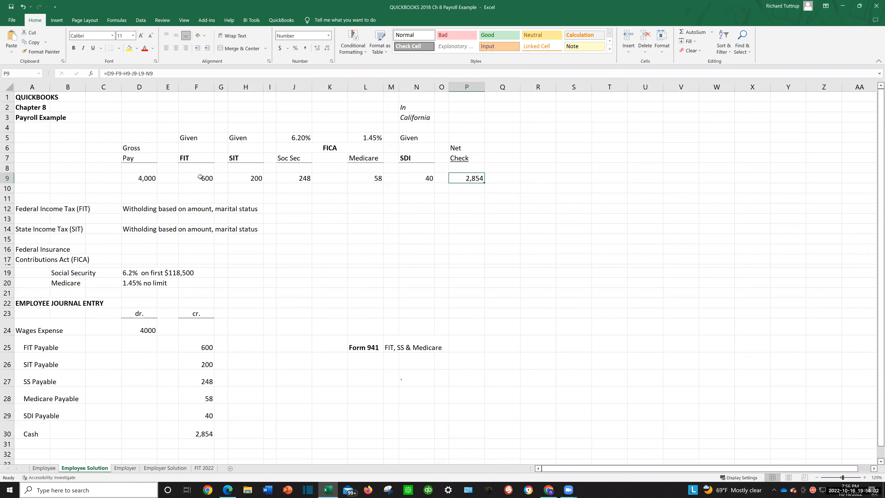
pyautogui.click(196, 157)
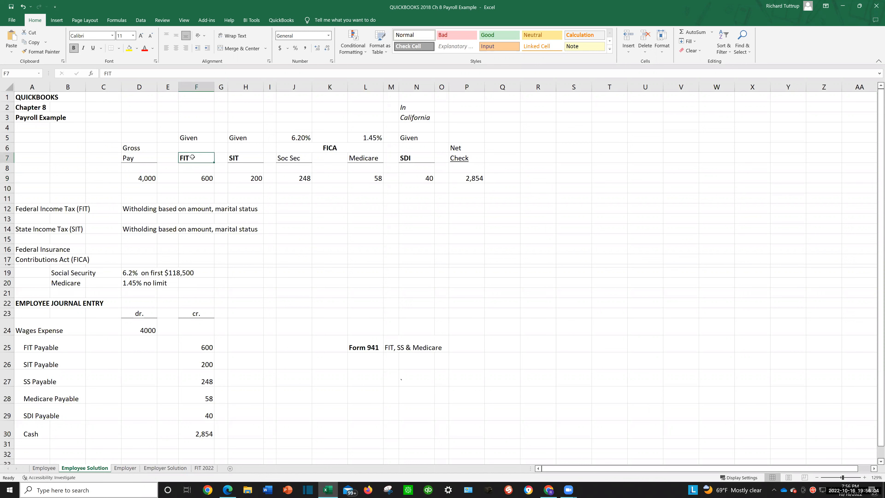
pyautogui.moveTo(246, 158)
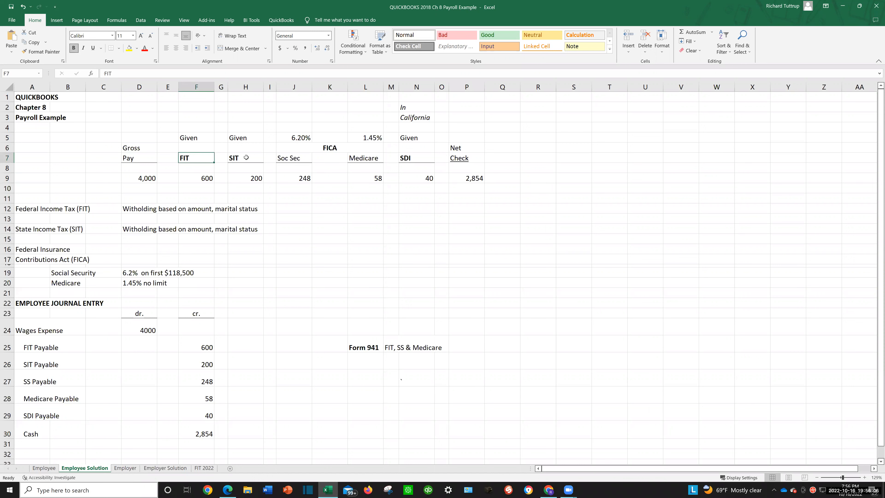
pyautogui.click(245, 157)
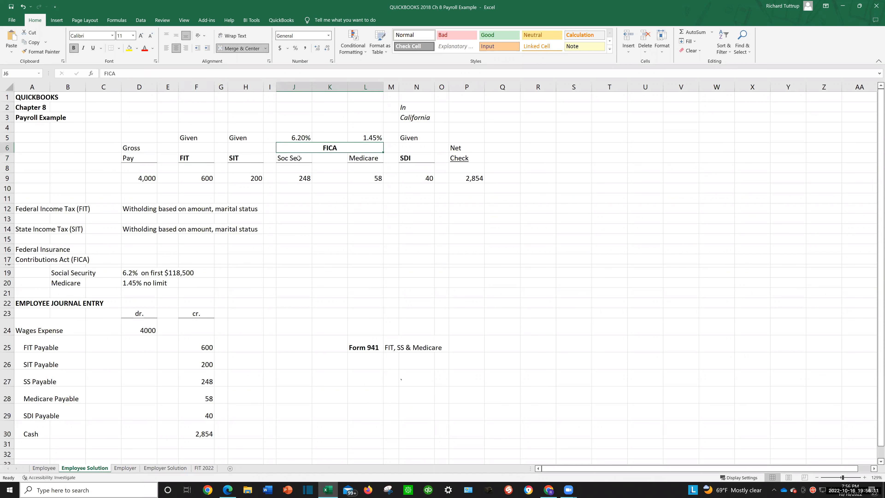
pyautogui.click(294, 158)
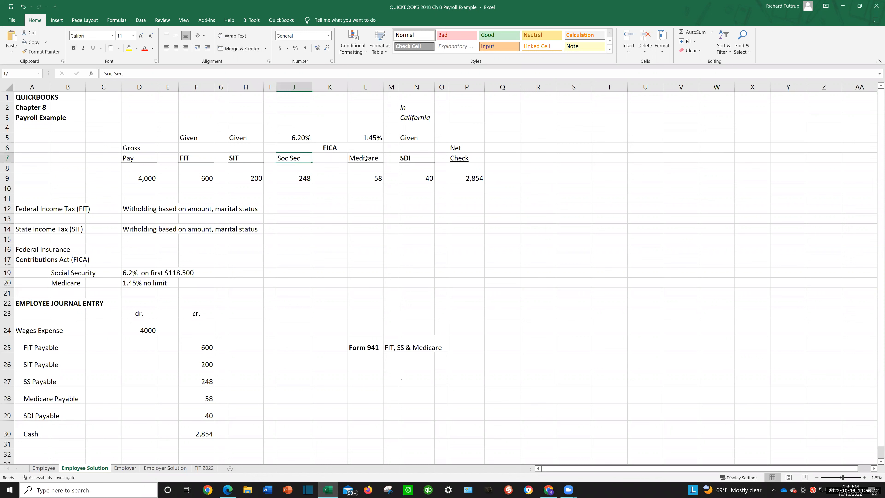
pyautogui.click(365, 159)
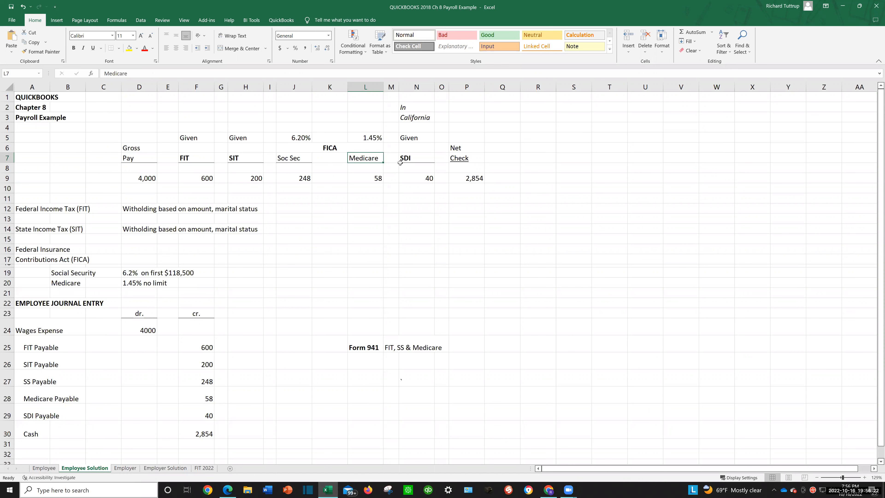
pyautogui.click(415, 158)
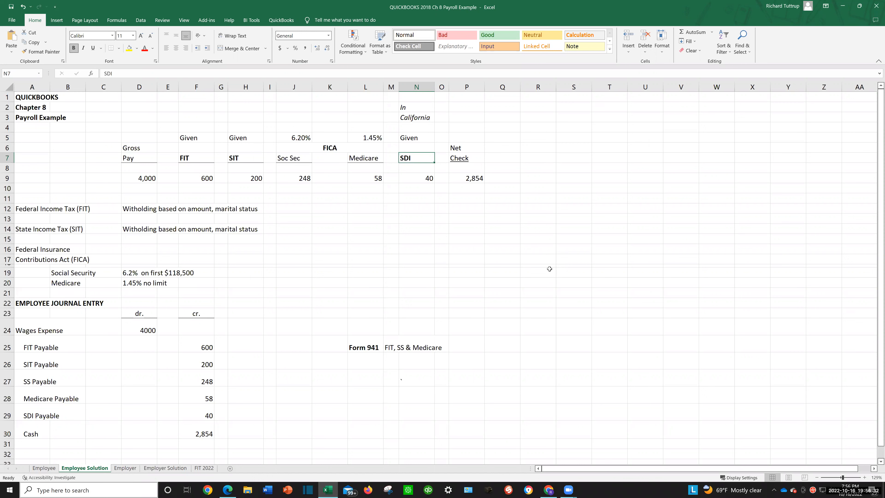
pyautogui.moveTo(541, 247)
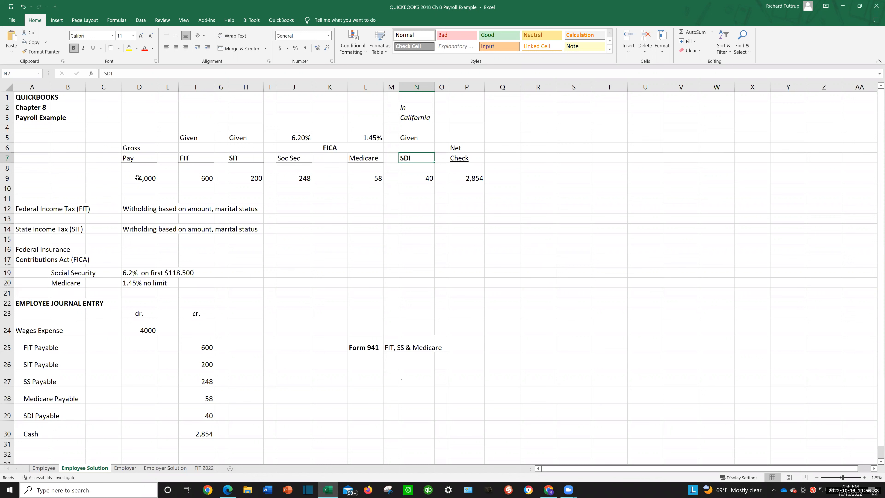
pyautogui.moveTo(141, 183)
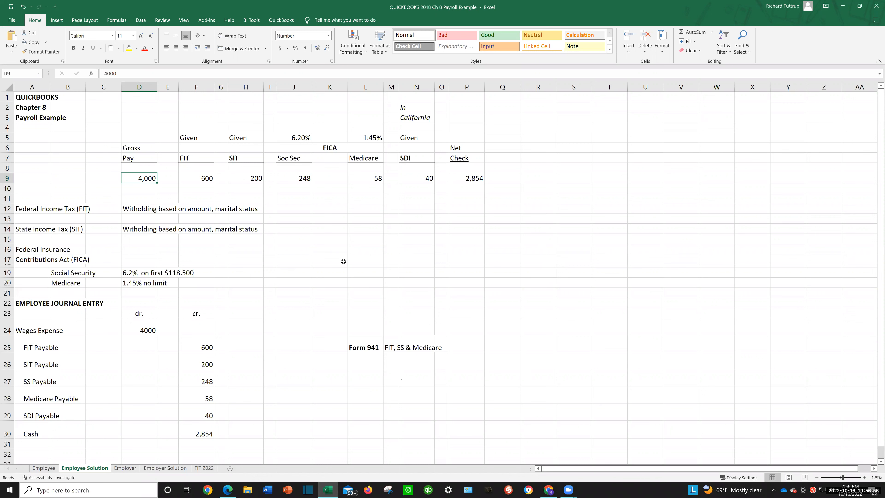
pyautogui.moveTo(133, 187)
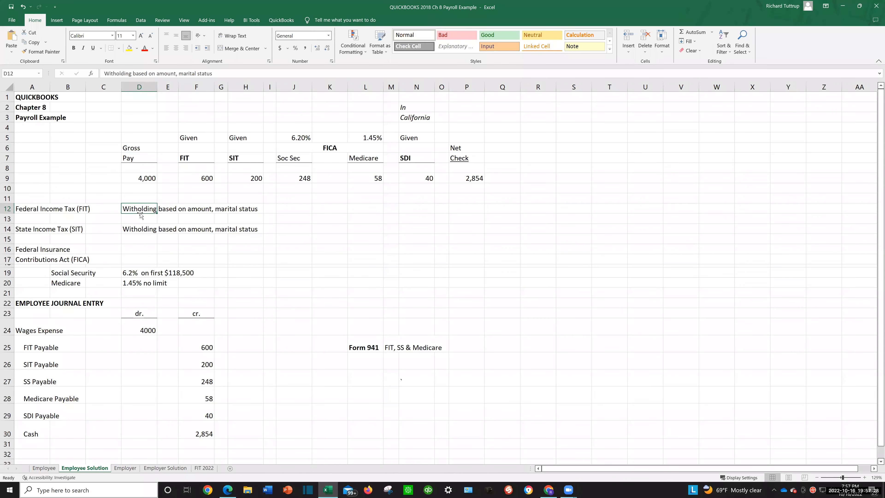
pyautogui.moveTo(142, 213)
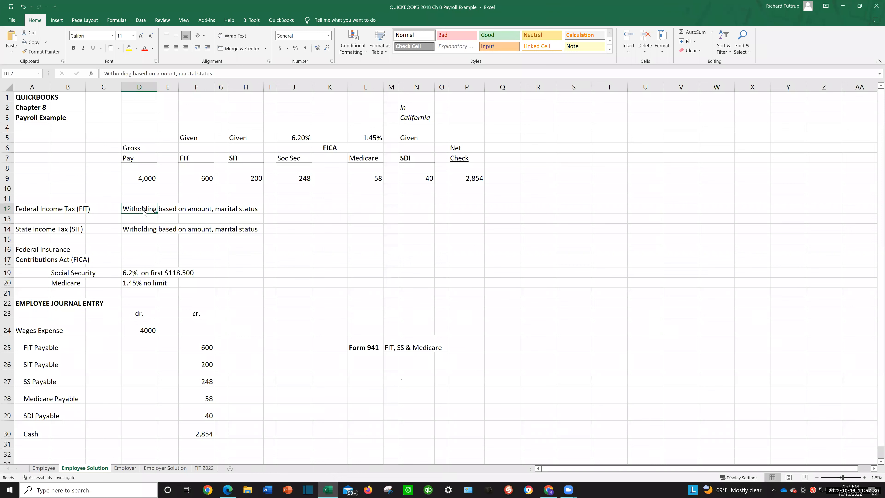
pyautogui.moveTo(141, 206)
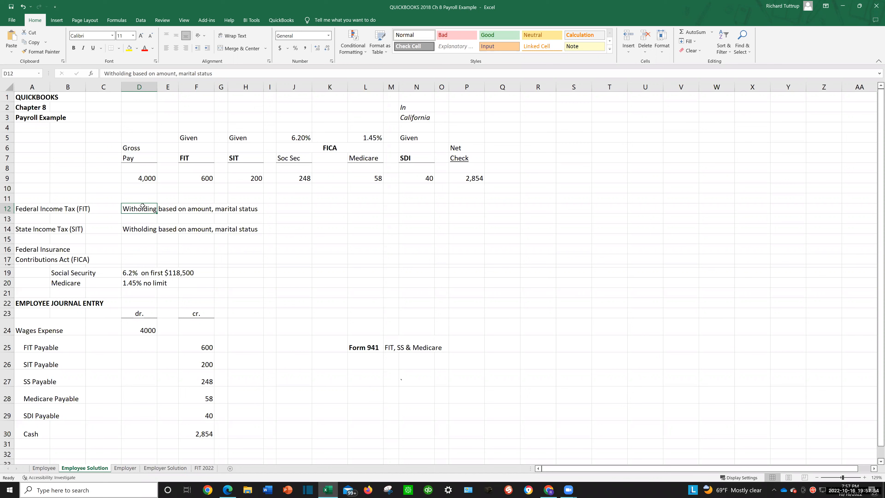
pyautogui.moveTo(139, 207)
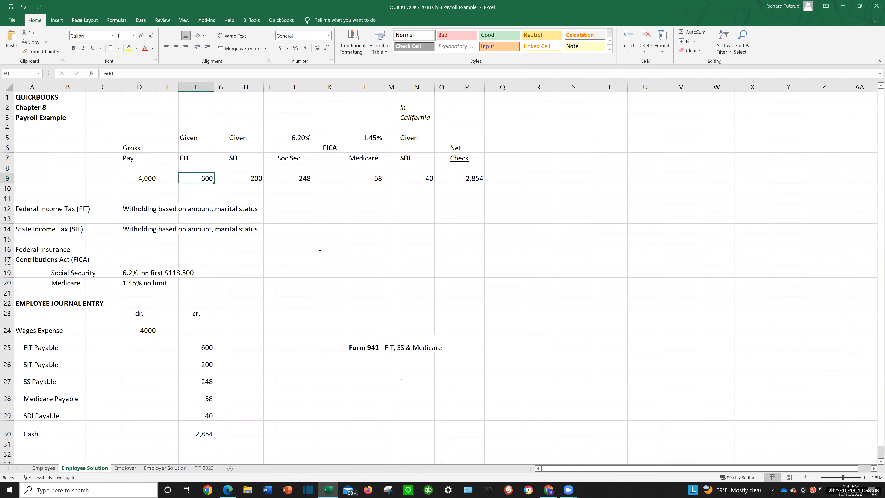
pyautogui.moveTo(173, 170)
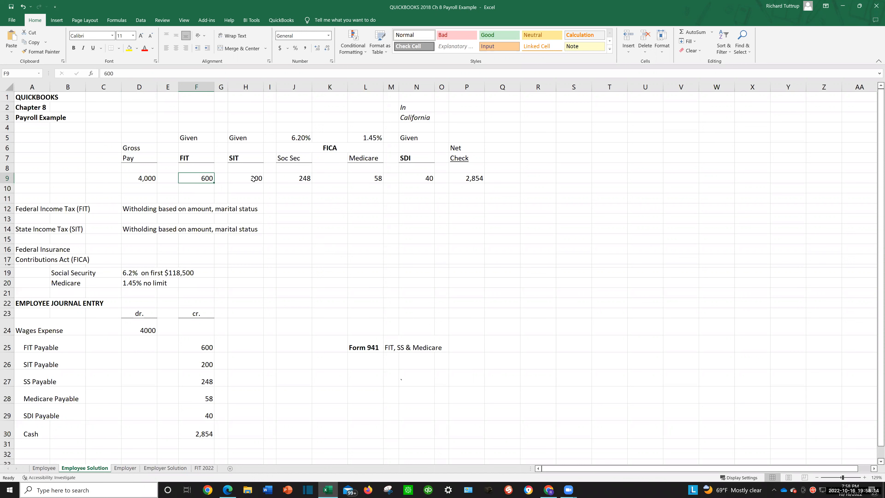
pyautogui.click(246, 178)
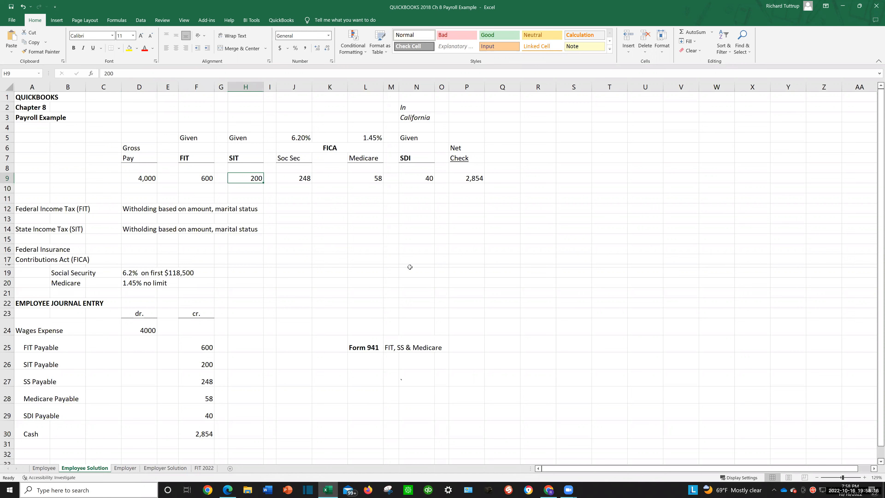
pyautogui.moveTo(407, 266)
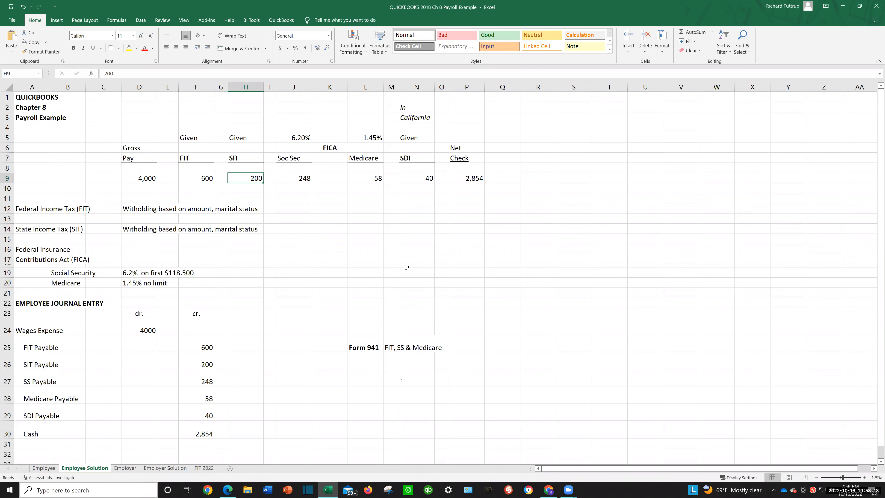
pyautogui.moveTo(139, 237)
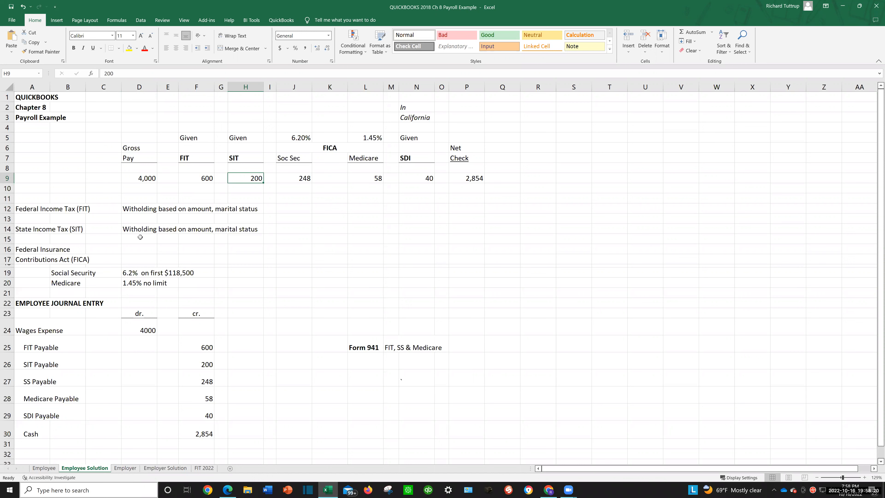
pyautogui.moveTo(196, 231)
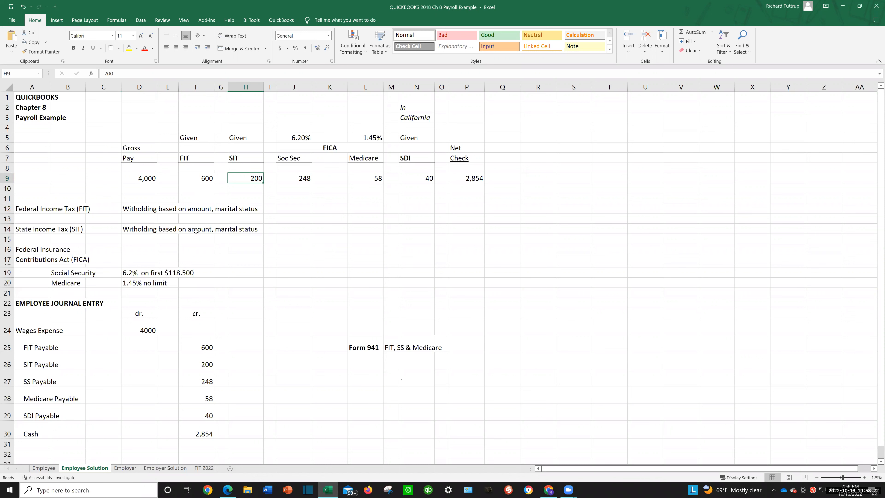
pyautogui.moveTo(248, 229)
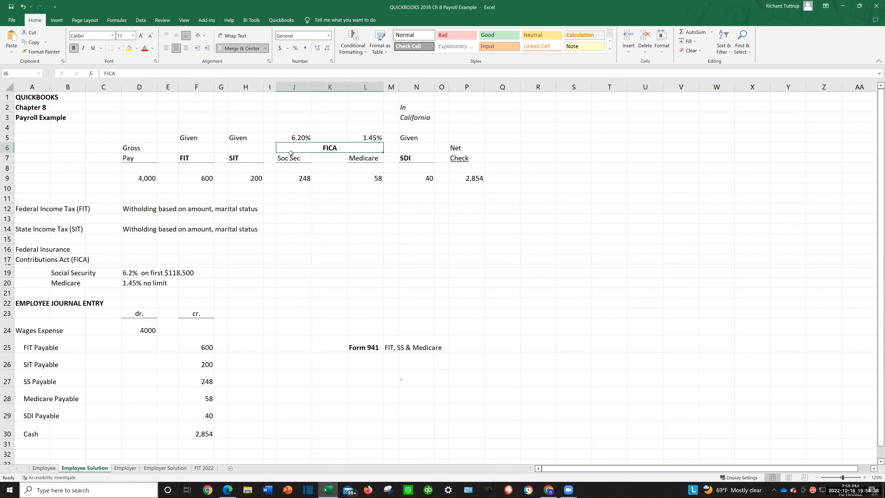
pyautogui.click(293, 158)
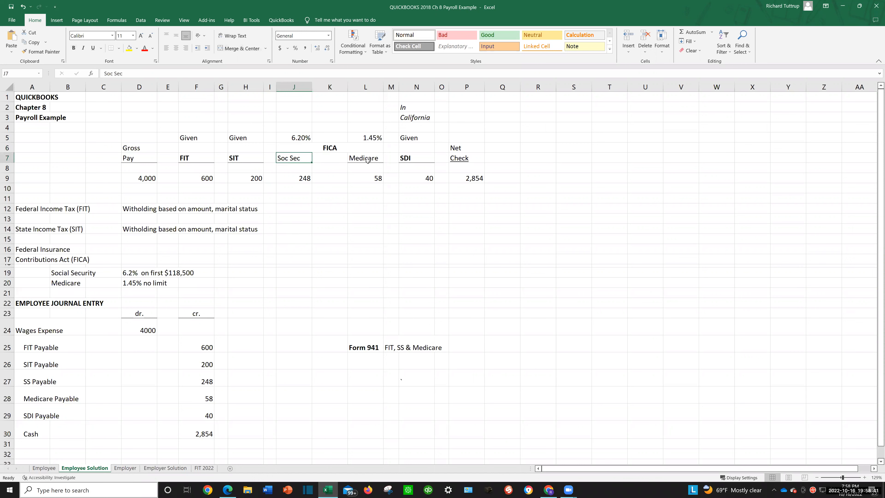
pyautogui.click(365, 158)
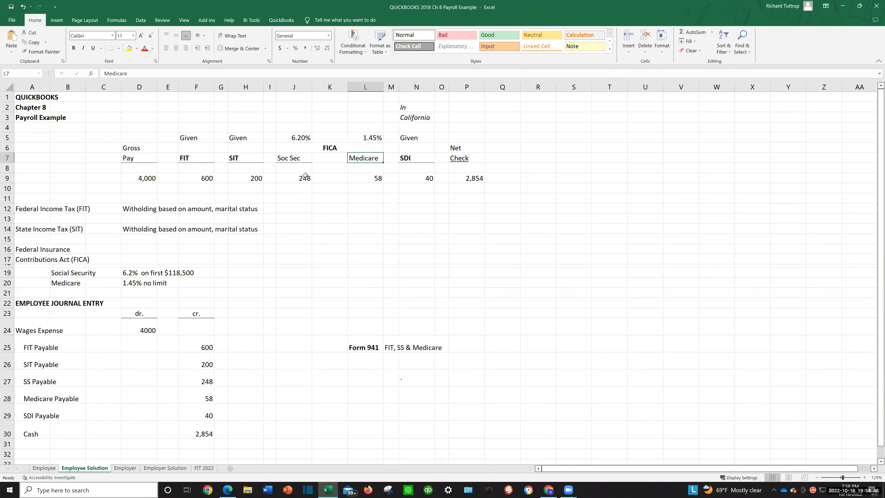
pyautogui.moveTo(303, 193)
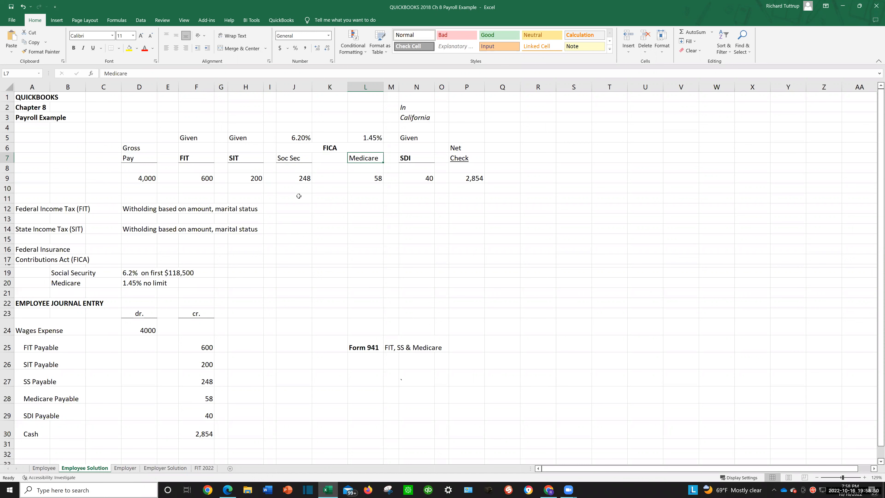
pyautogui.moveTo(212, 273)
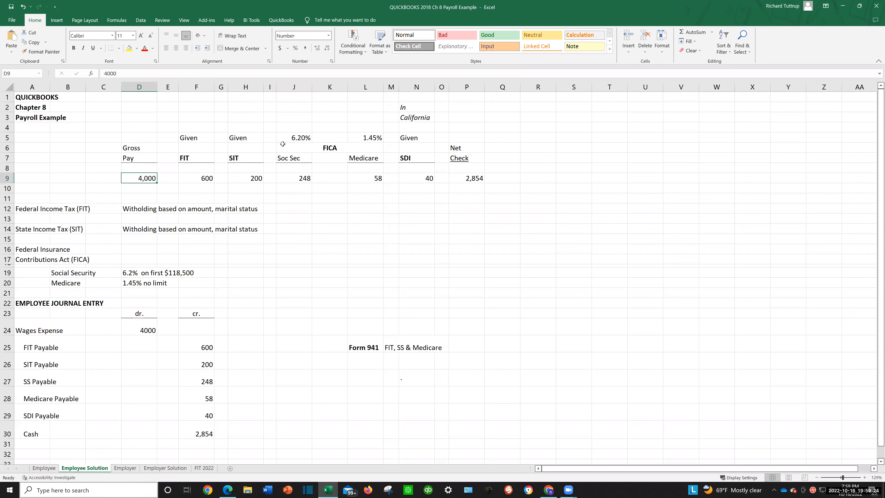
pyautogui.click(294, 137)
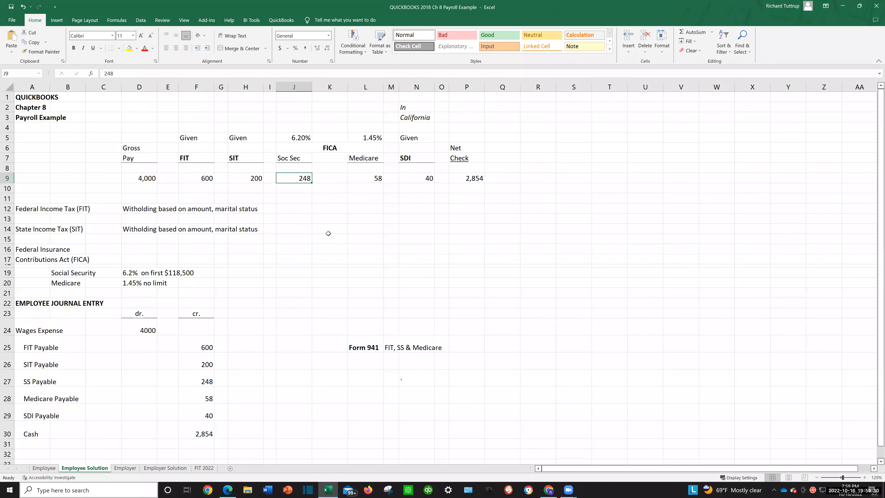
pyautogui.moveTo(367, 183)
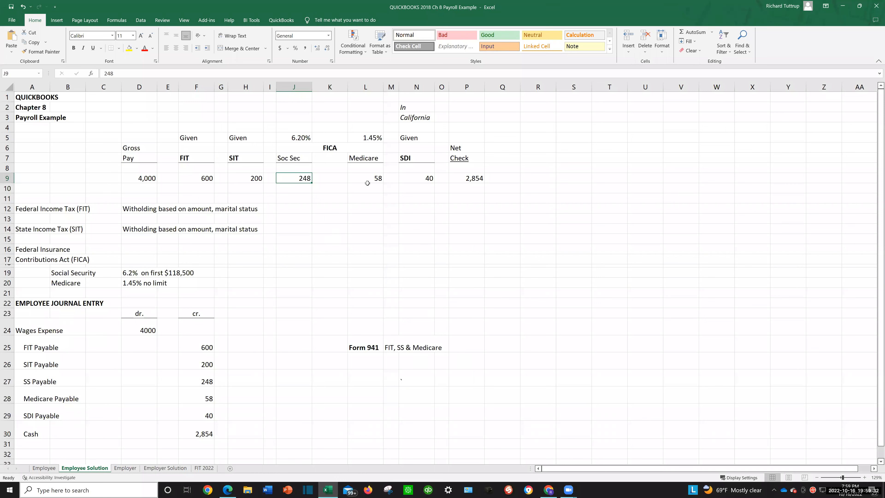
pyautogui.click(365, 178)
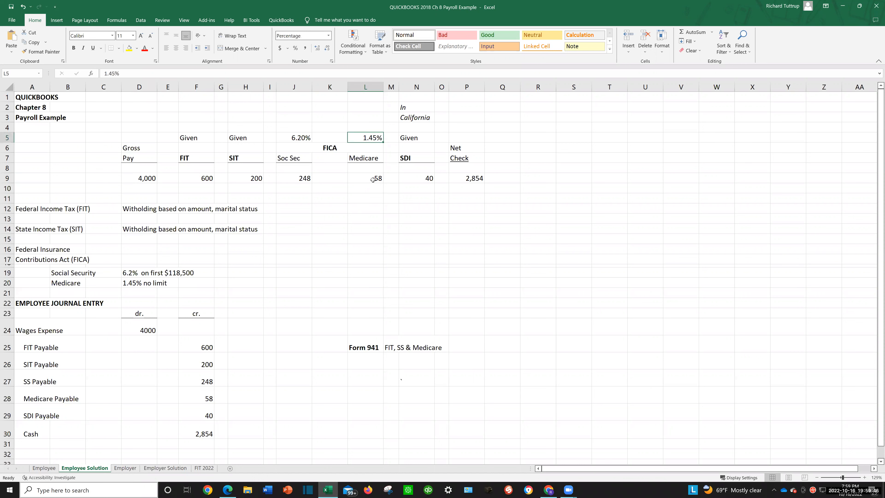
pyautogui.click(365, 178)
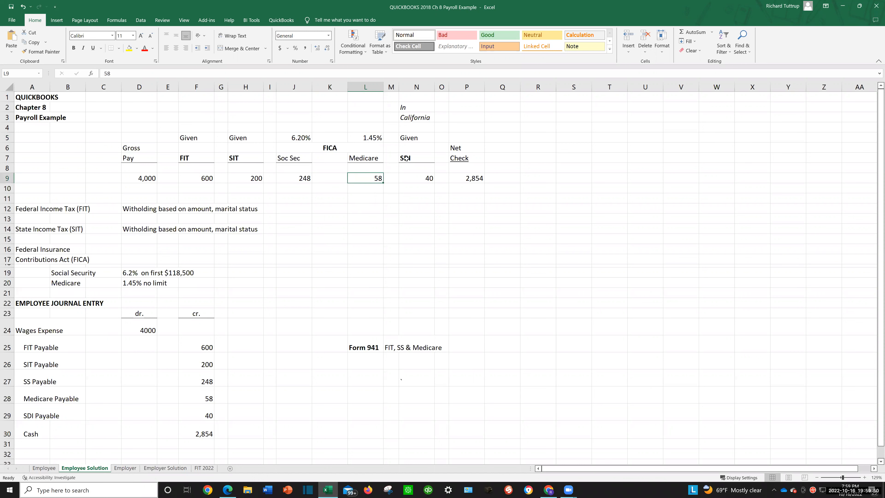
pyautogui.moveTo(427, 176)
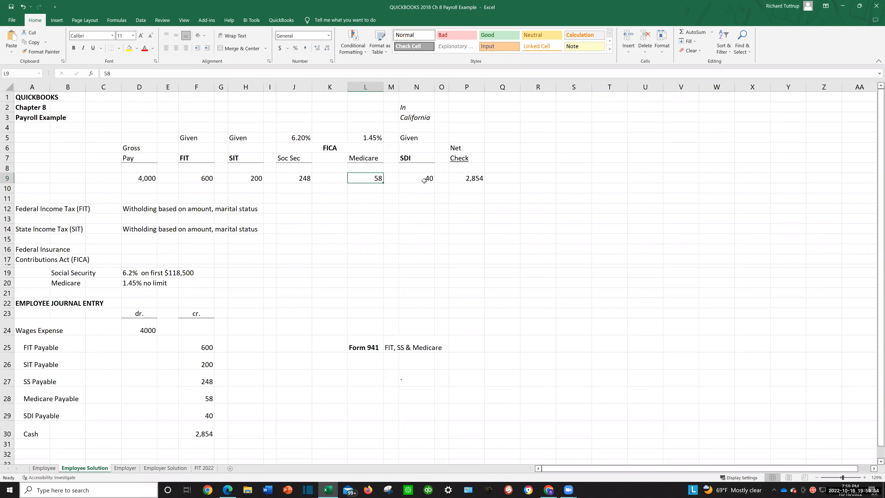
pyautogui.click(416, 178)
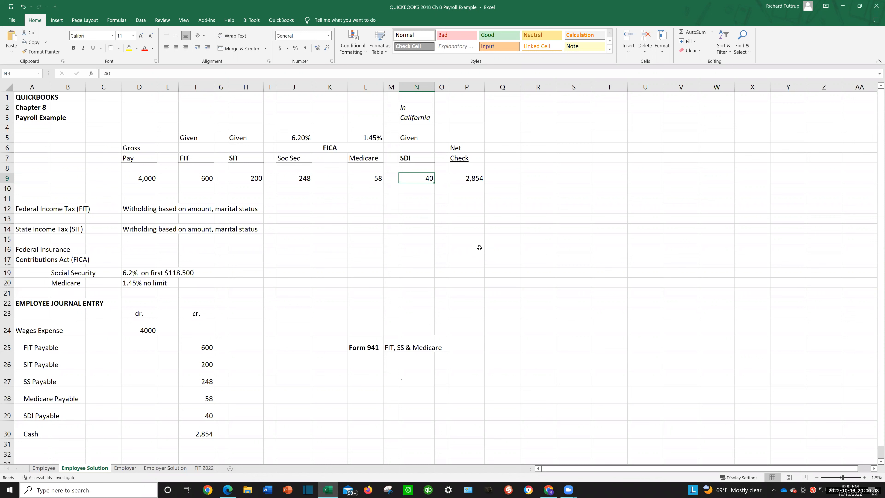
pyautogui.moveTo(507, 224)
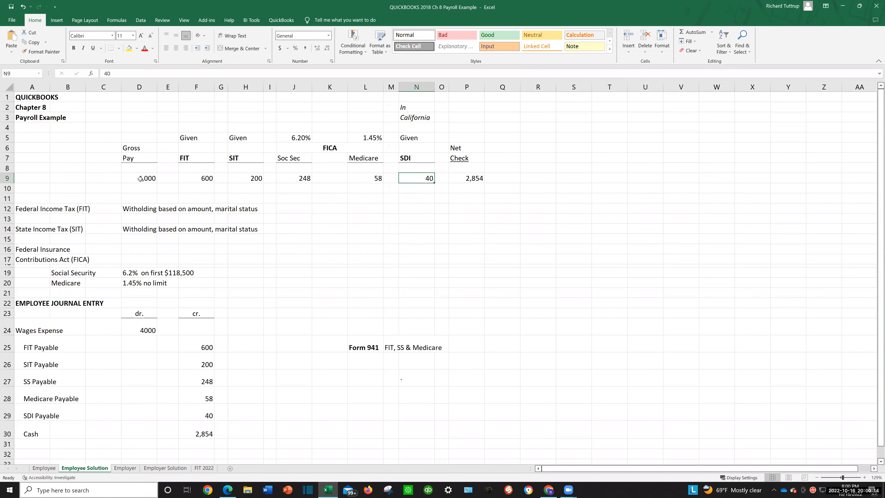
pyautogui.click(139, 178)
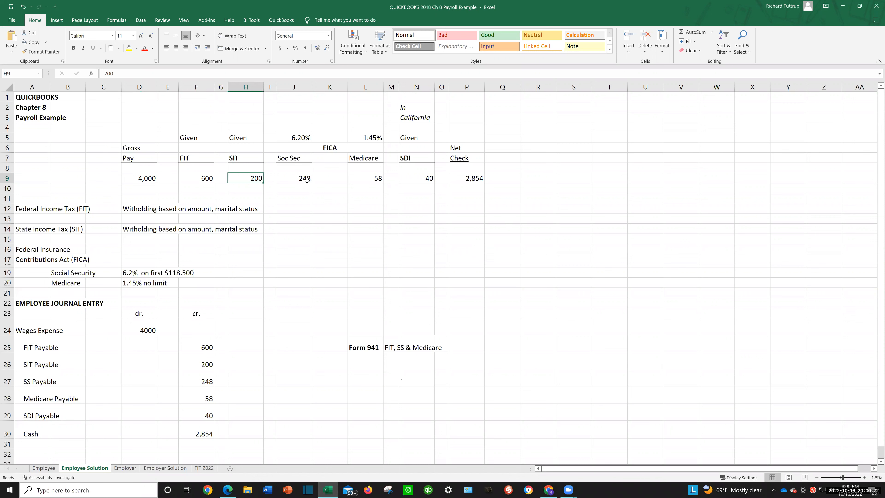
pyautogui.click(294, 178)
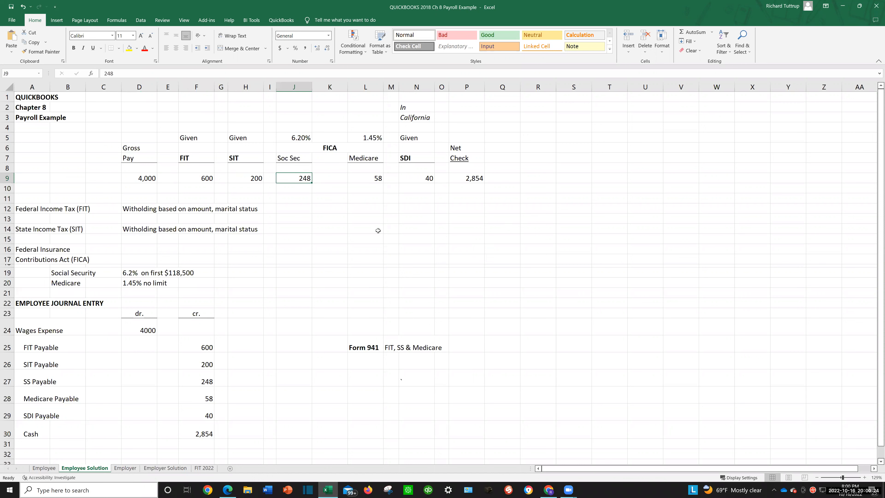
pyautogui.click(365, 178)
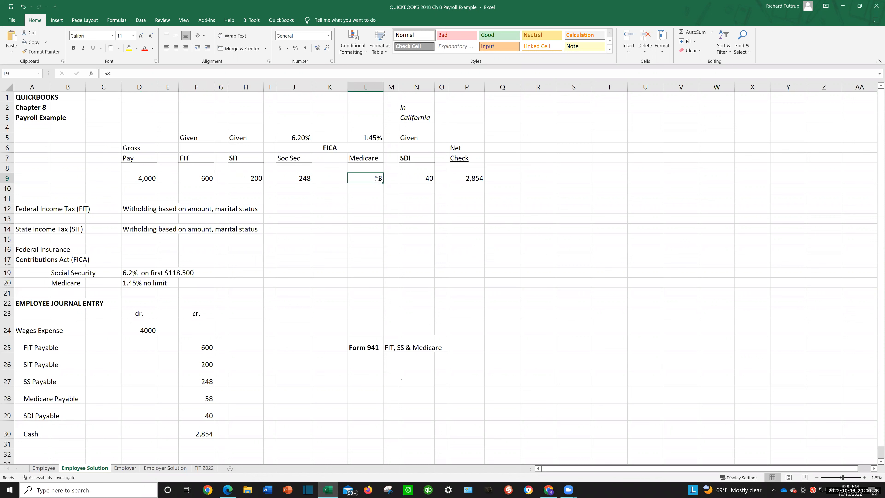
pyautogui.moveTo(425, 179)
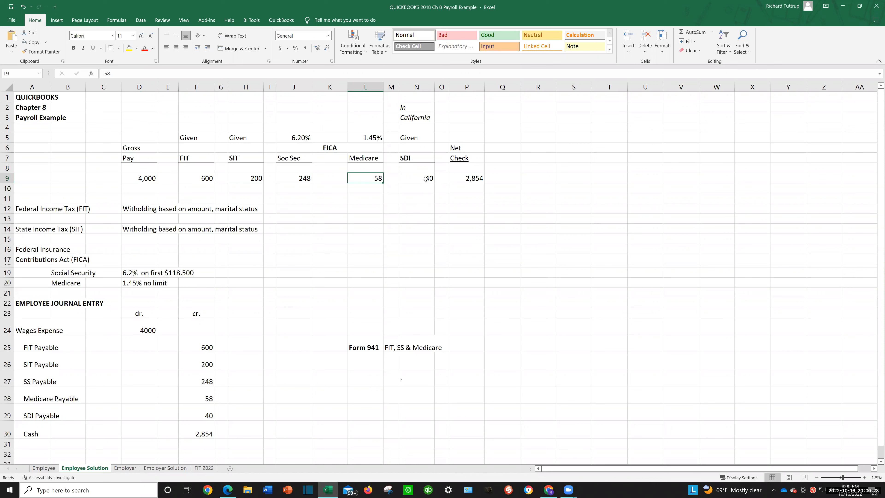
pyautogui.click(416, 178)
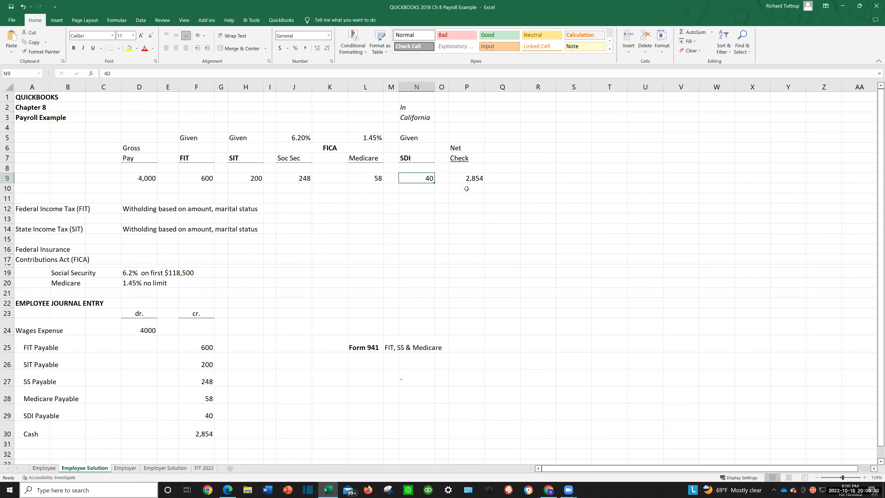
pyautogui.click(466, 178)
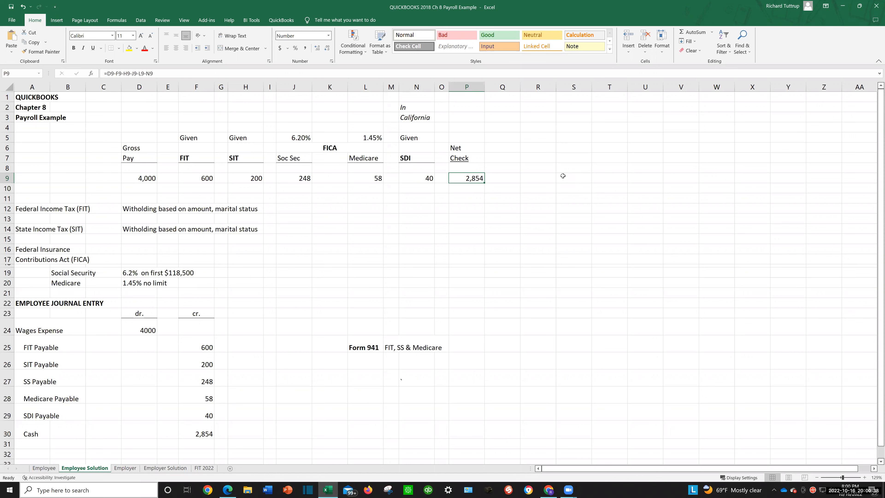
pyautogui.moveTo(266, 170)
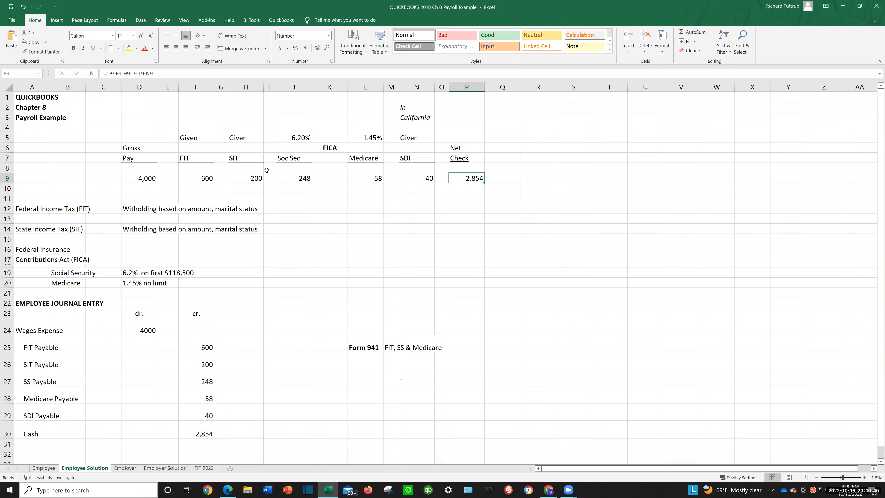
pyautogui.moveTo(539, 158)
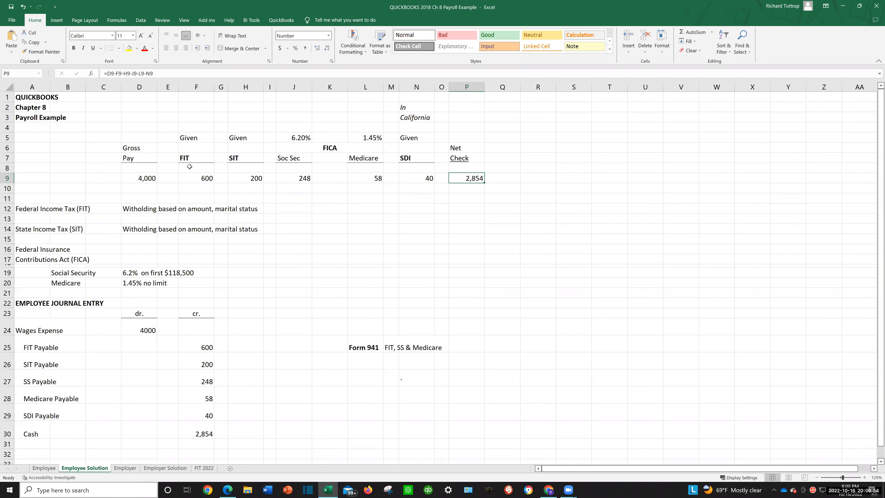
pyautogui.click(196, 158)
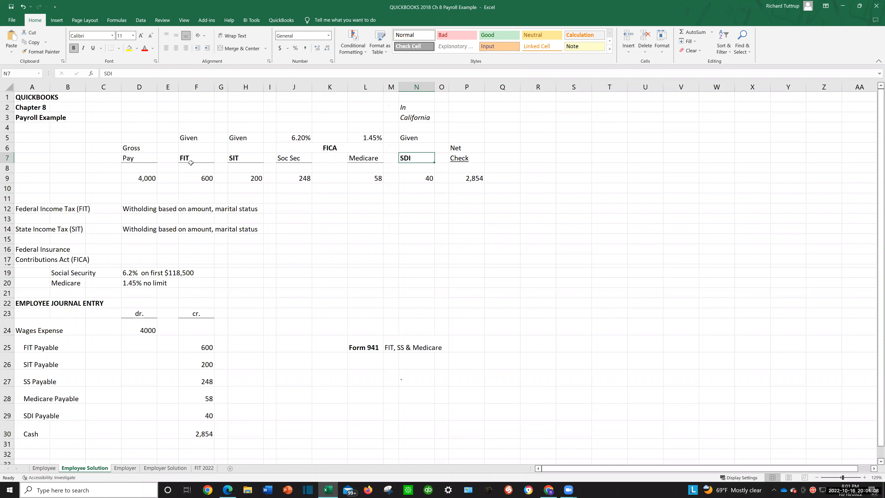
pyautogui.click(246, 158)
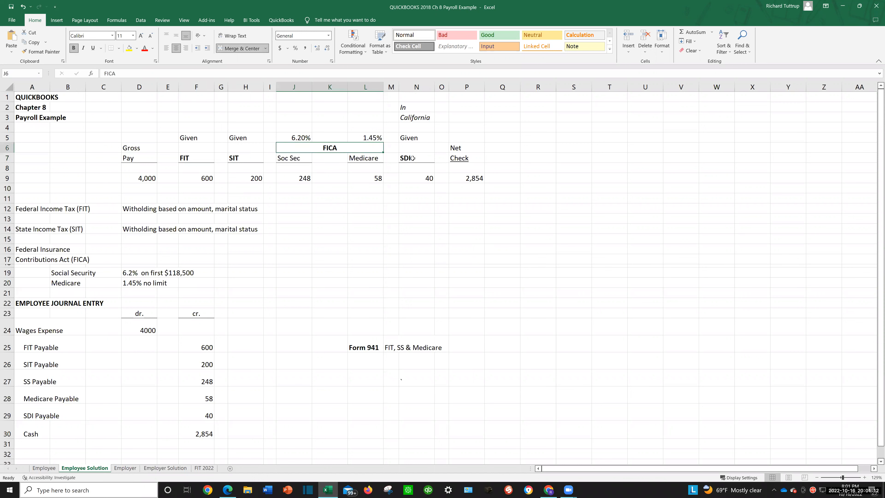
pyautogui.click(416, 158)
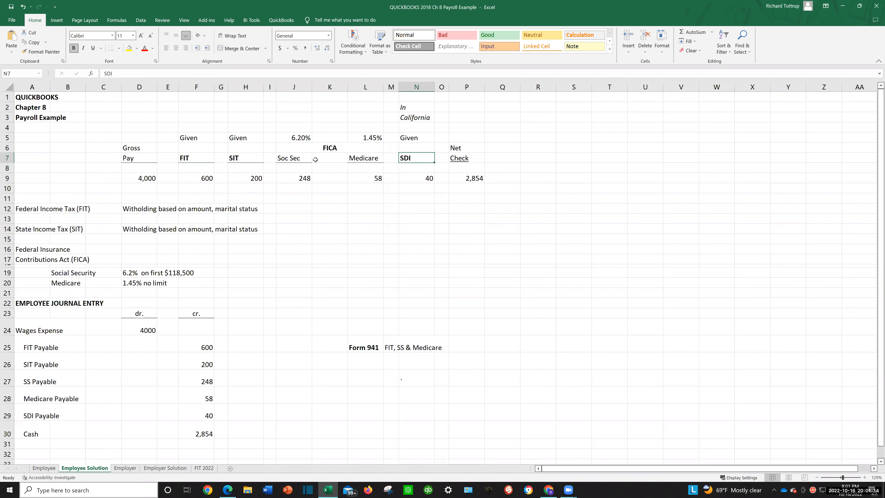
pyautogui.click(196, 158)
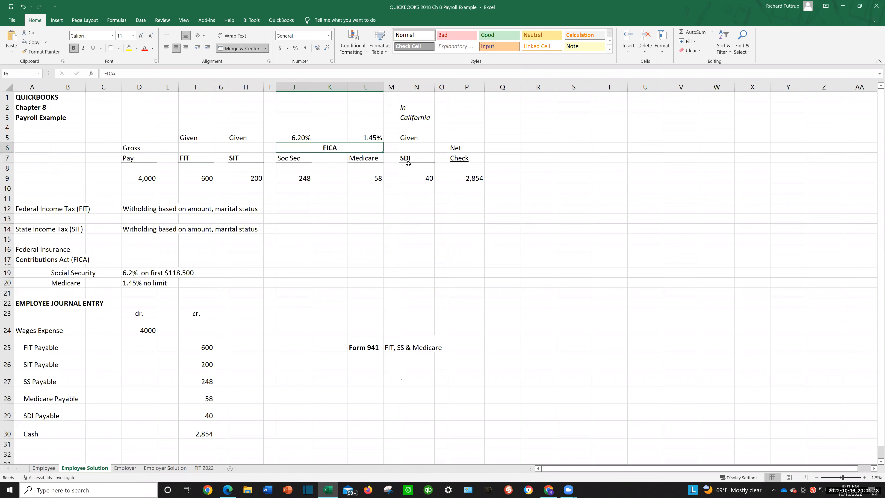
pyautogui.click(416, 158)
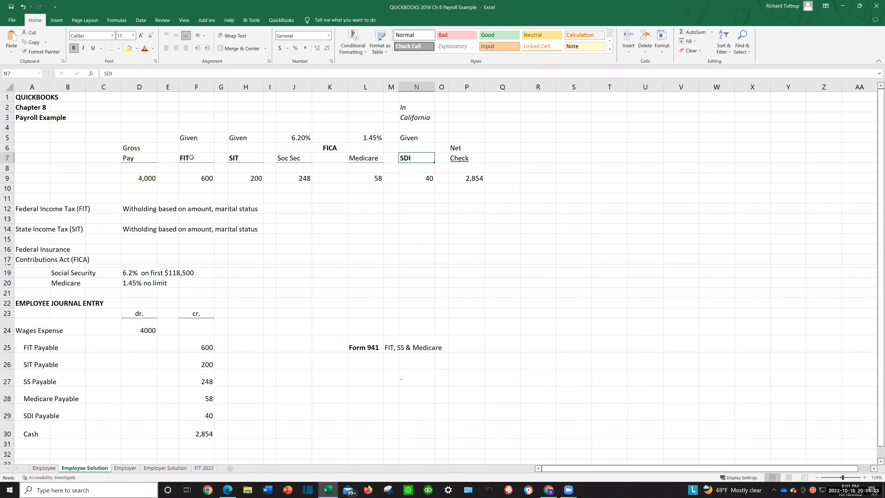
pyautogui.click(245, 158)
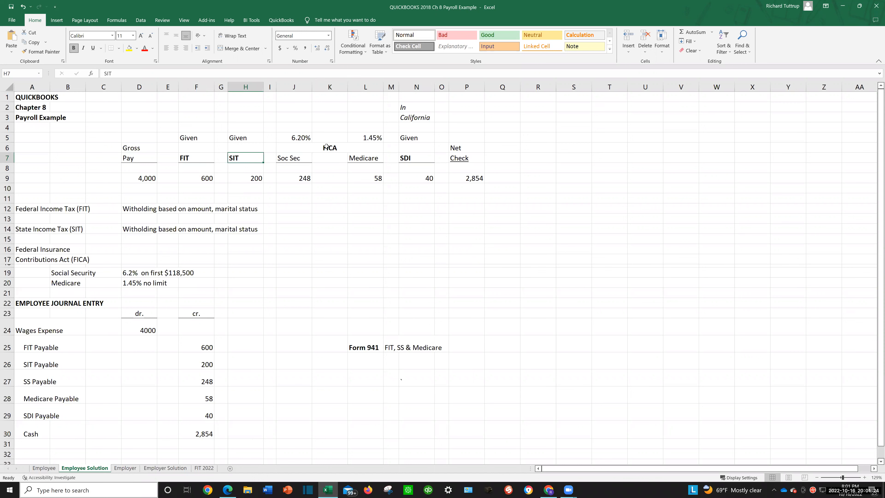
pyautogui.click(416, 158)
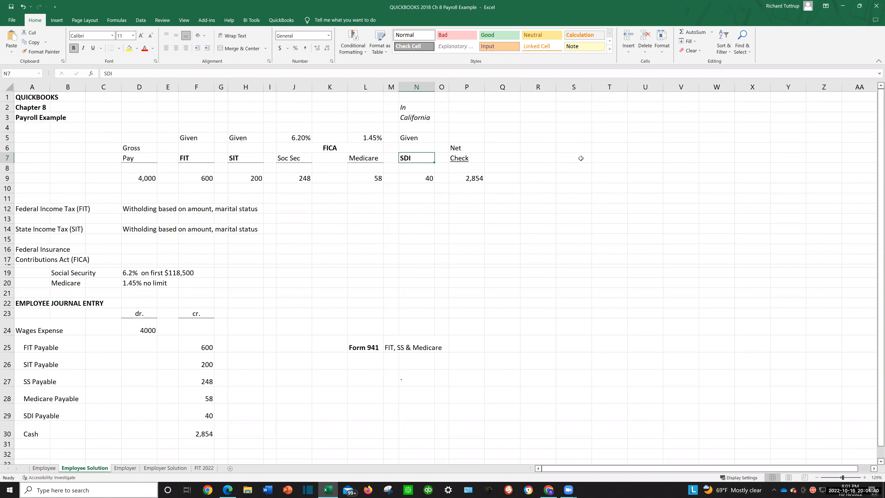
pyautogui.moveTo(614, 136)
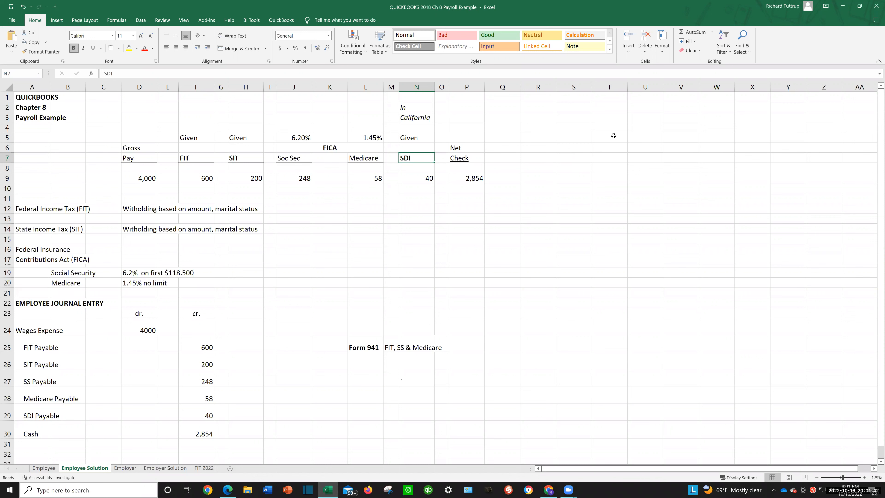
pyautogui.moveTo(143, 184)
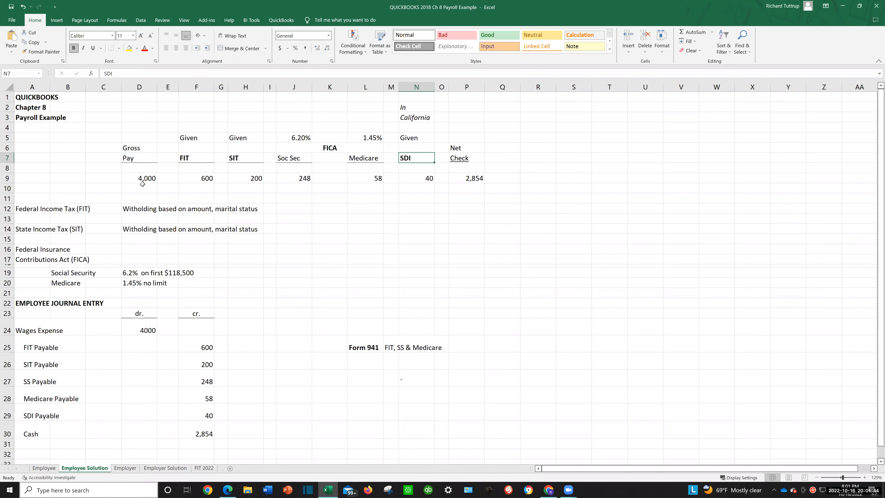
pyautogui.moveTo(184, 181)
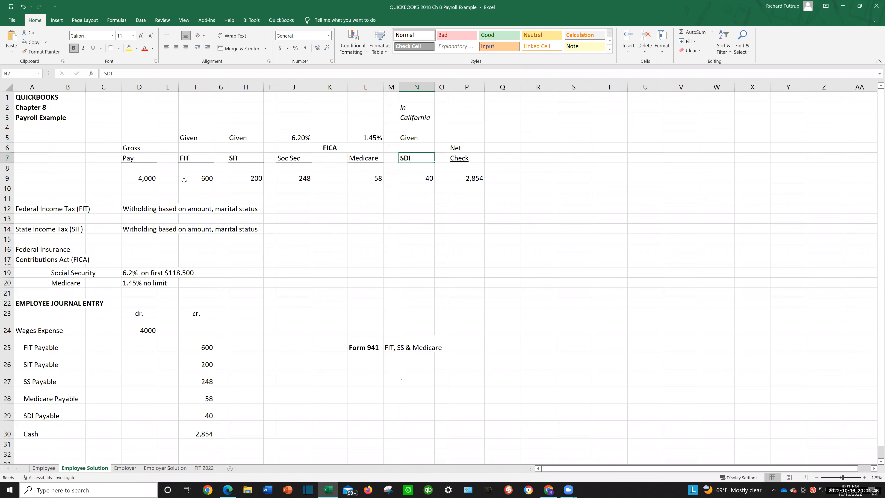
pyautogui.moveTo(342, 173)
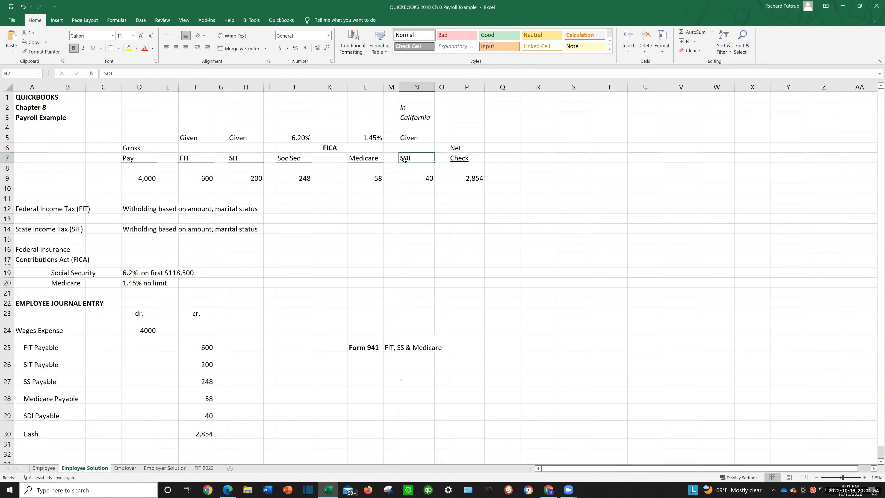
pyautogui.moveTo(451, 177)
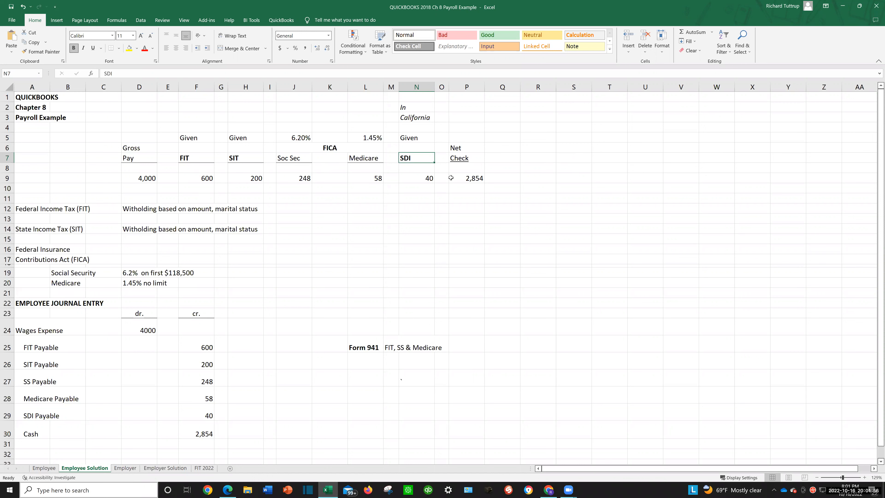
pyautogui.moveTo(506, 179)
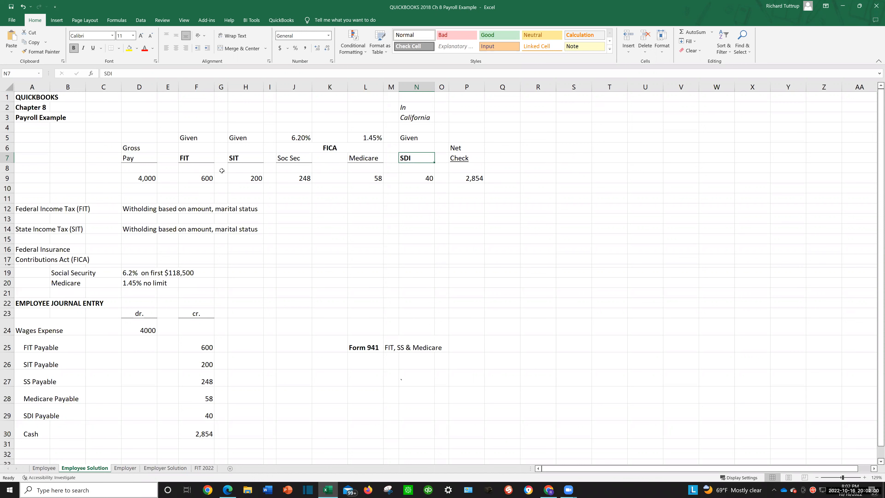
pyautogui.moveTo(349, 261)
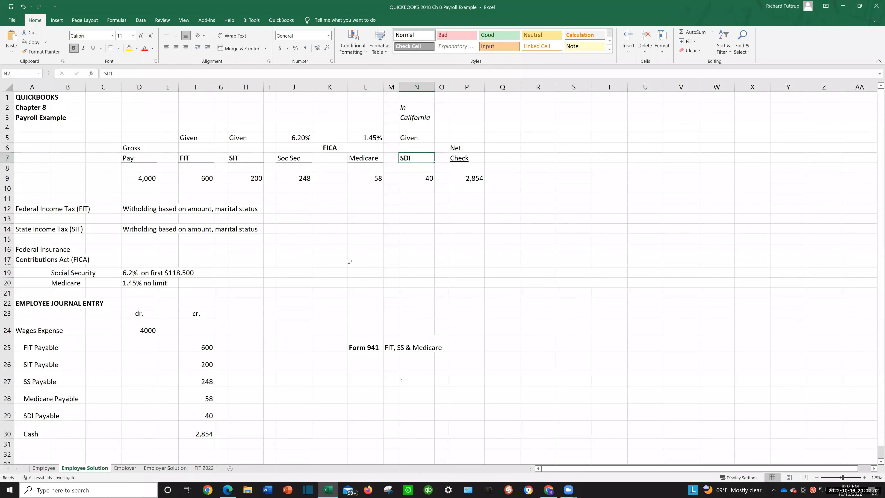
pyautogui.moveTo(30, 303)
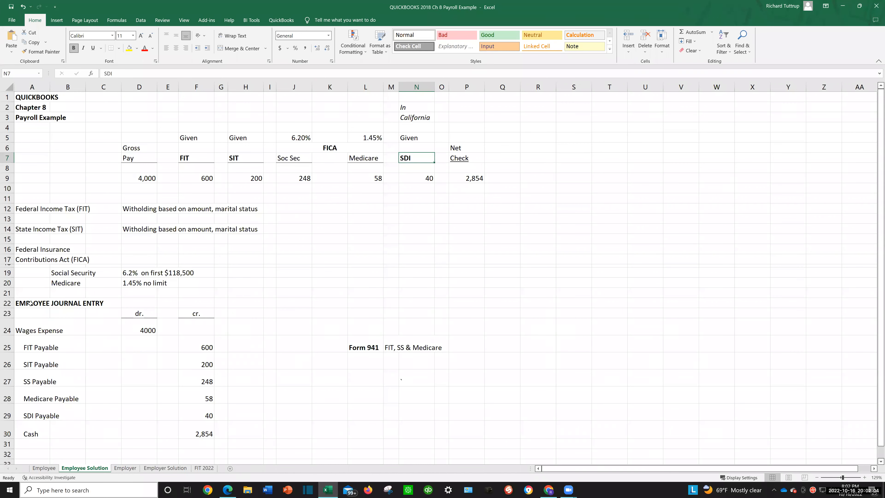
pyautogui.click(32, 304)
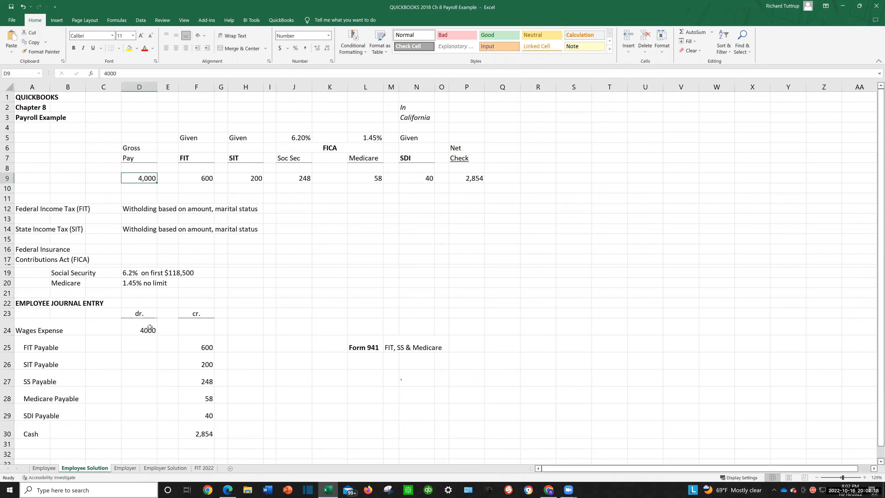
pyautogui.click(138, 330)
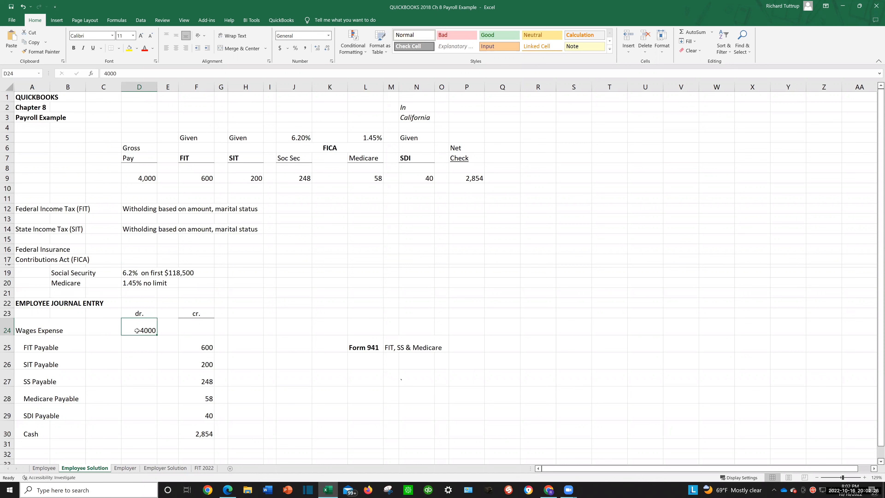
pyautogui.moveTo(206, 174)
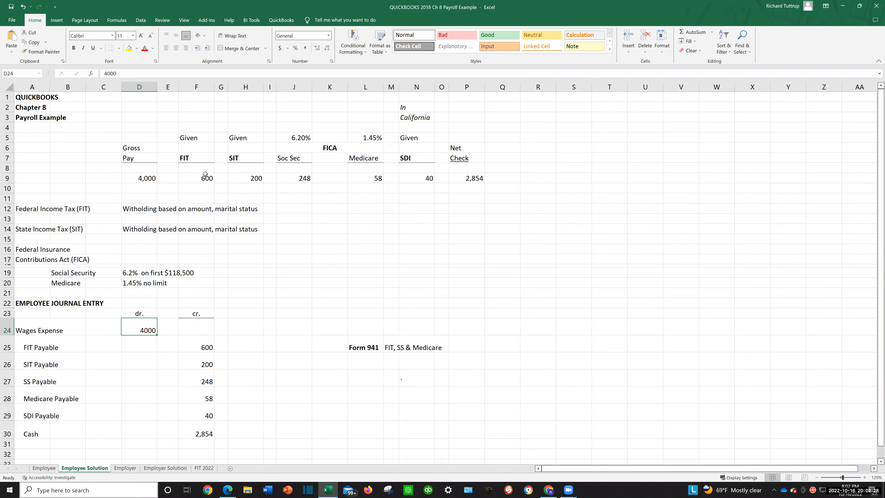
pyautogui.moveTo(217, 181)
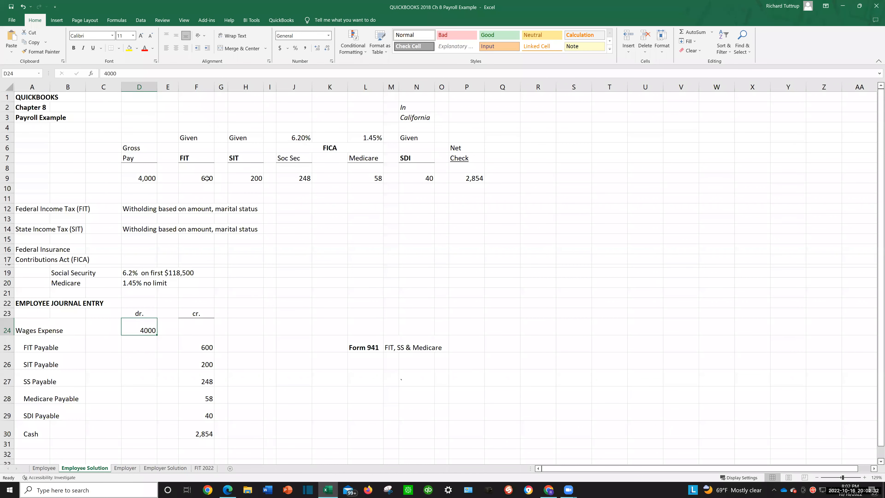
pyautogui.click(196, 178)
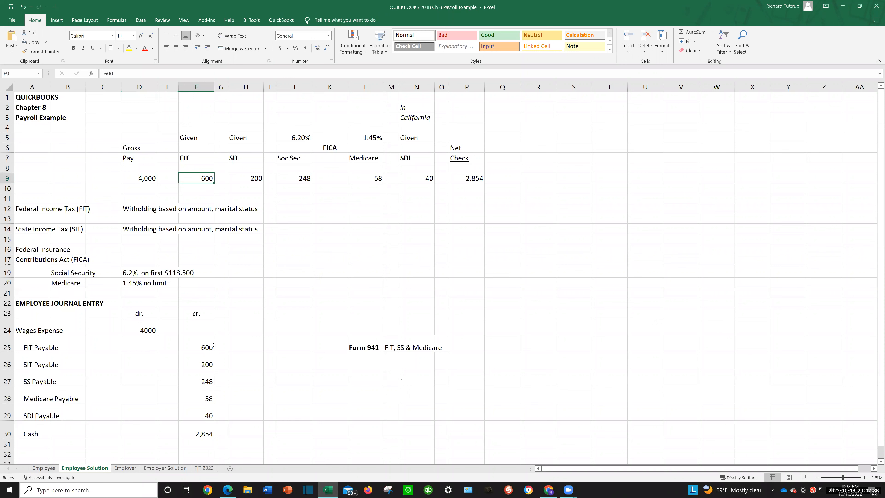
pyautogui.click(196, 347)
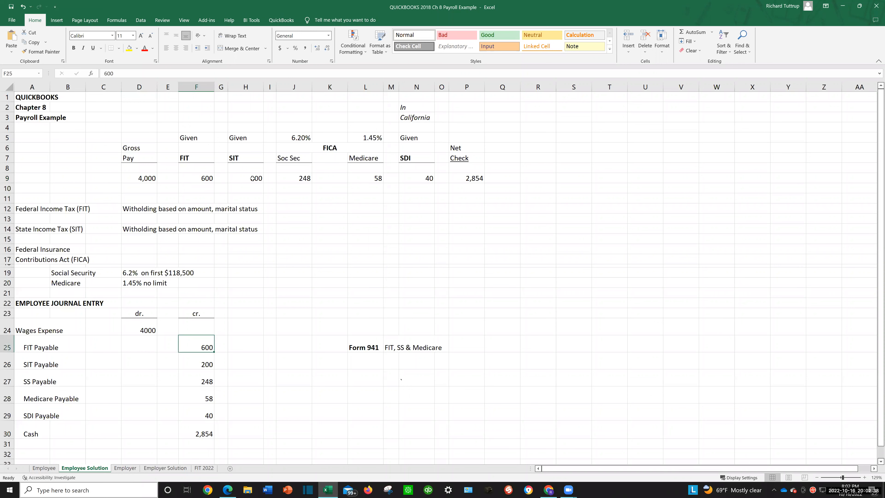
pyautogui.click(196, 364)
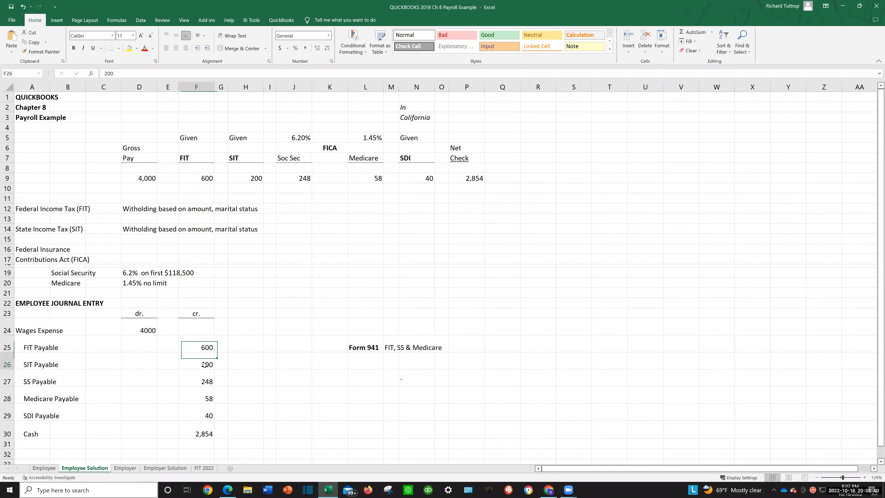
pyautogui.click(196, 365)
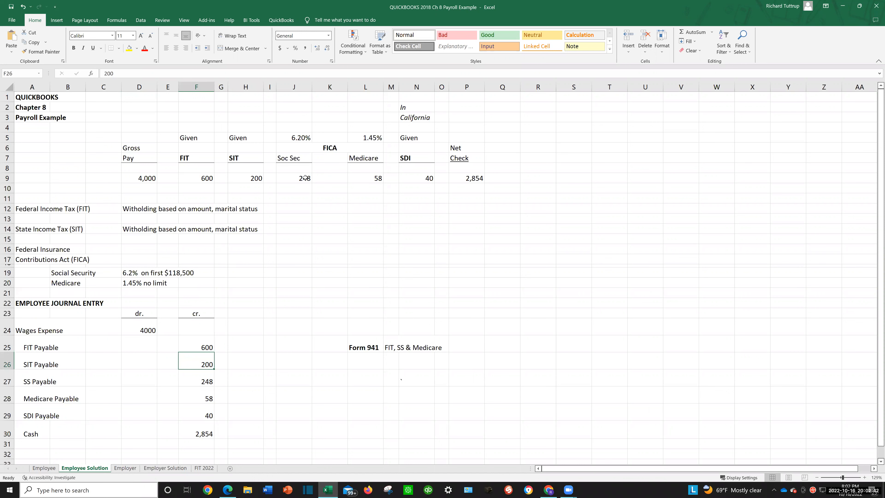
pyautogui.click(293, 178)
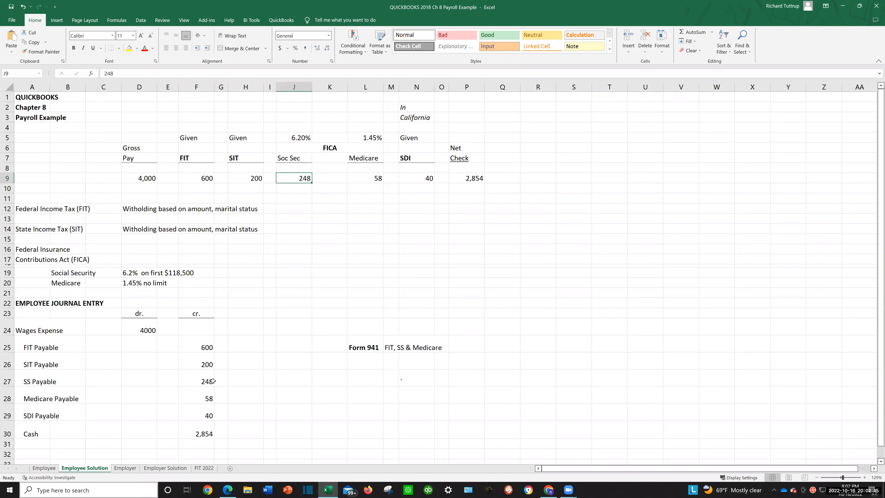
pyautogui.click(196, 381)
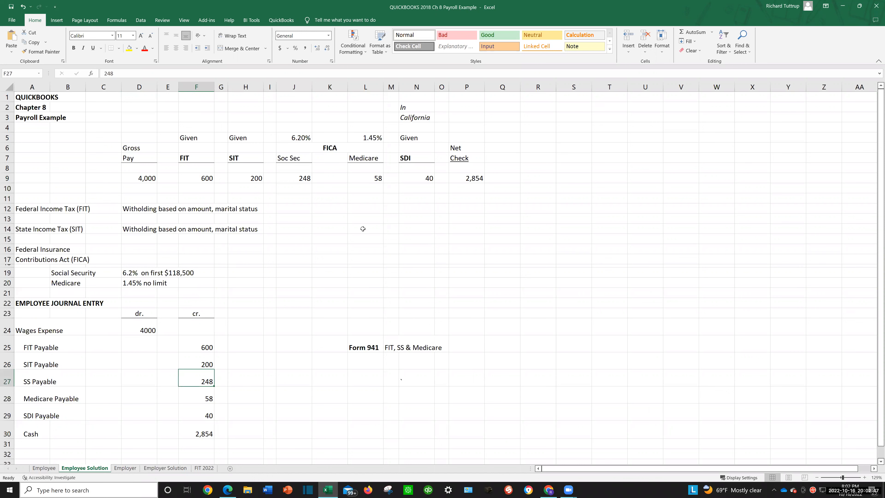
pyautogui.click(364, 178)
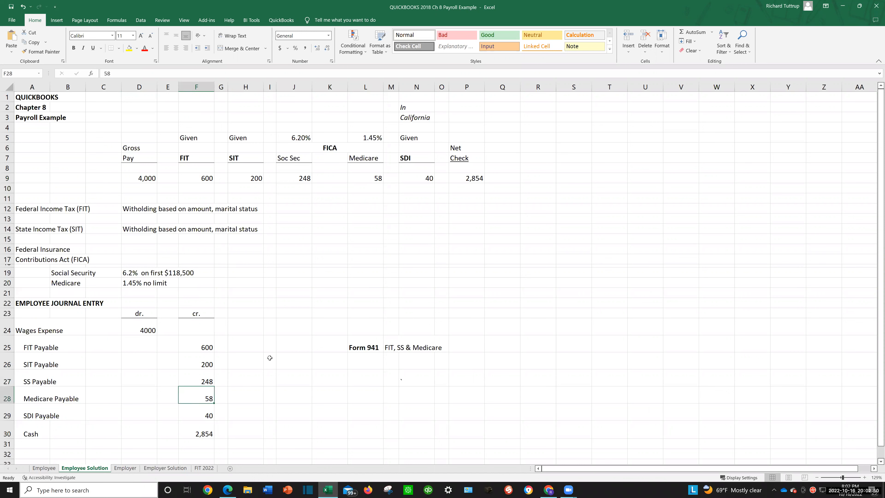
pyautogui.click(416, 178)
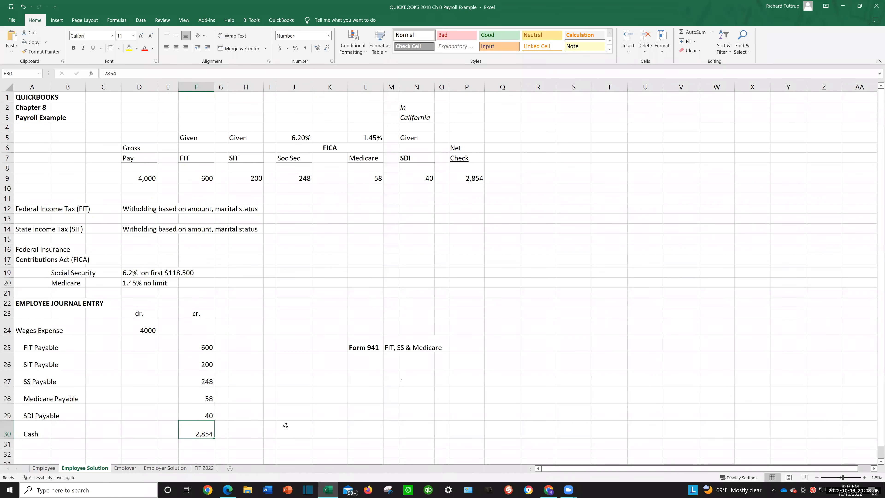
pyautogui.moveTo(211, 341)
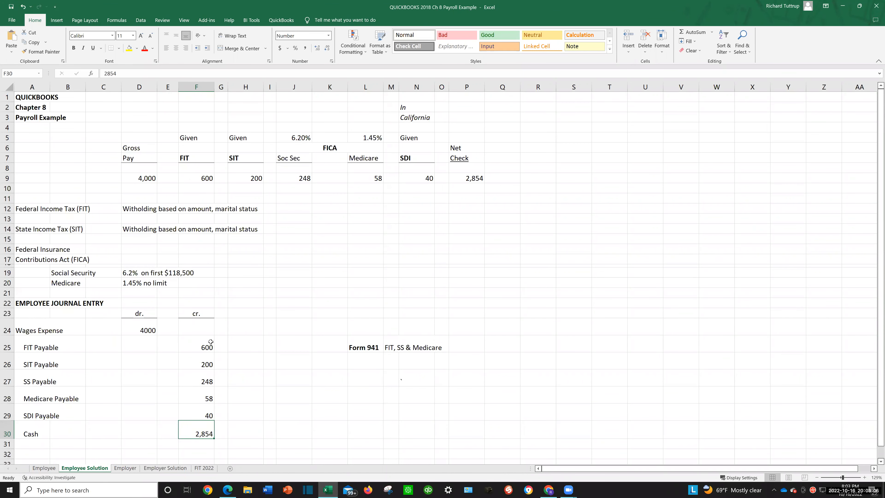
pyautogui.moveTo(208, 415)
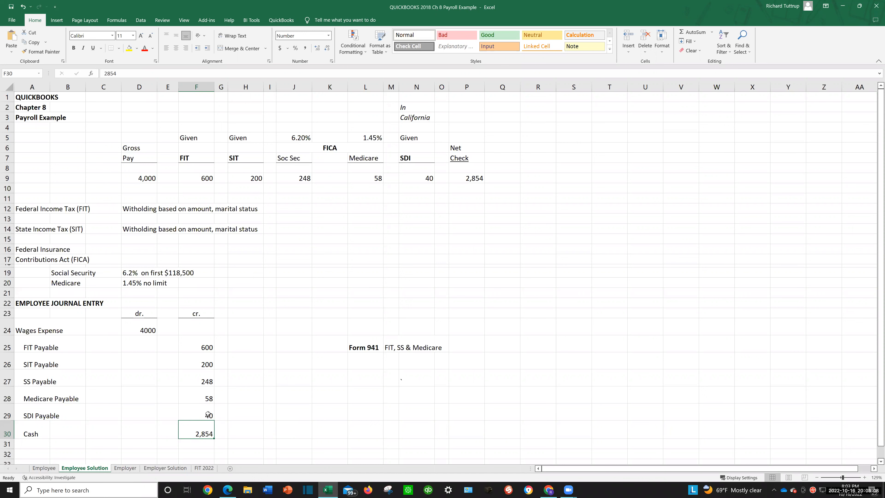
pyautogui.moveTo(244, 410)
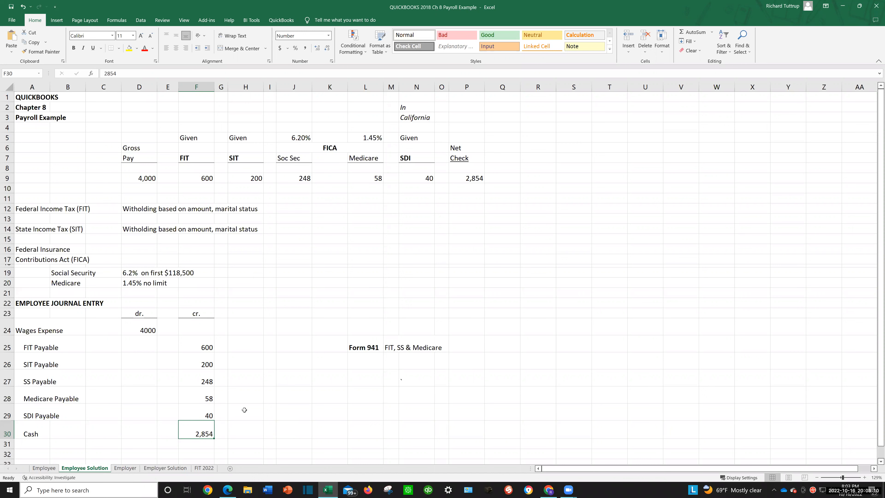
pyautogui.moveTo(258, 329)
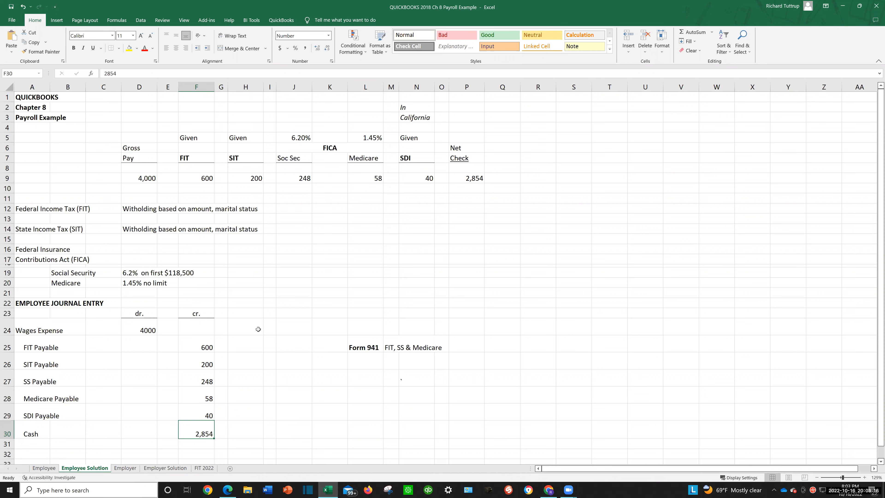
pyautogui.moveTo(255, 340)
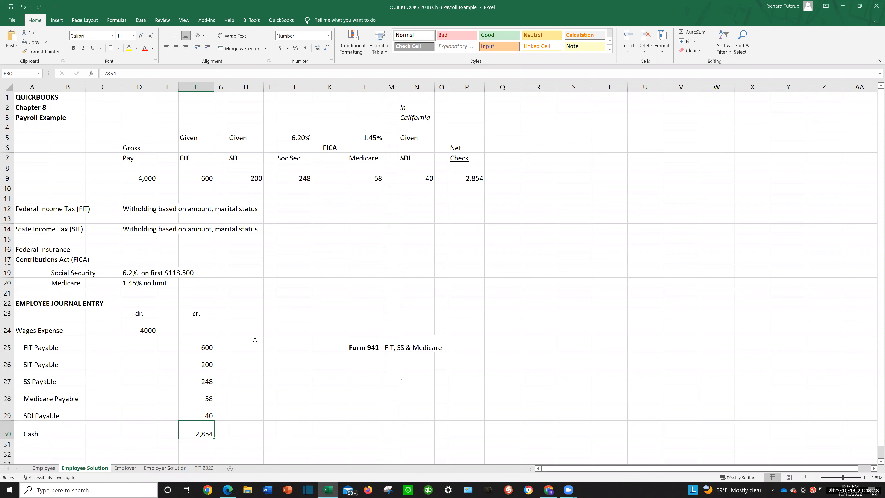
pyautogui.moveTo(236, 341)
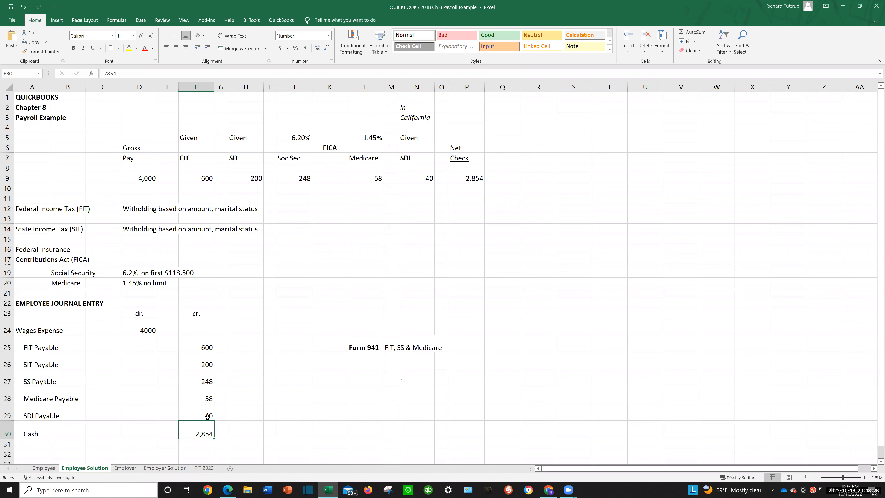
pyautogui.moveTo(213, 343)
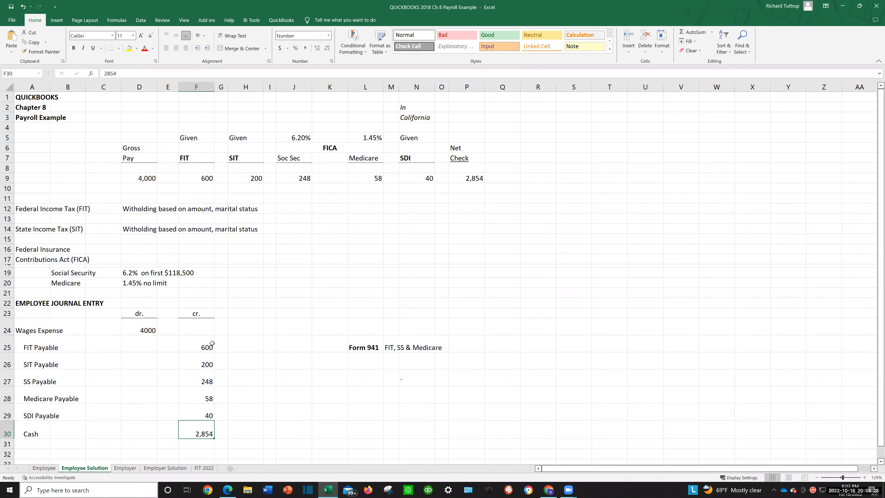
pyautogui.moveTo(230, 415)
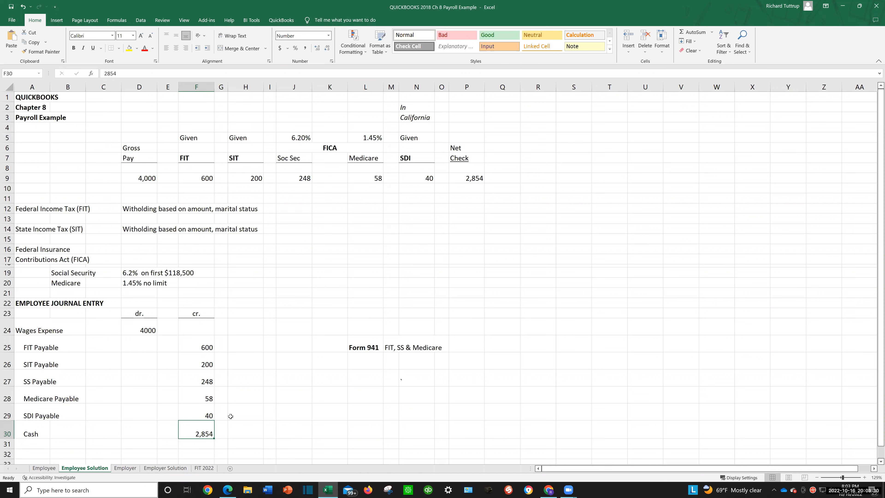
pyautogui.moveTo(246, 417)
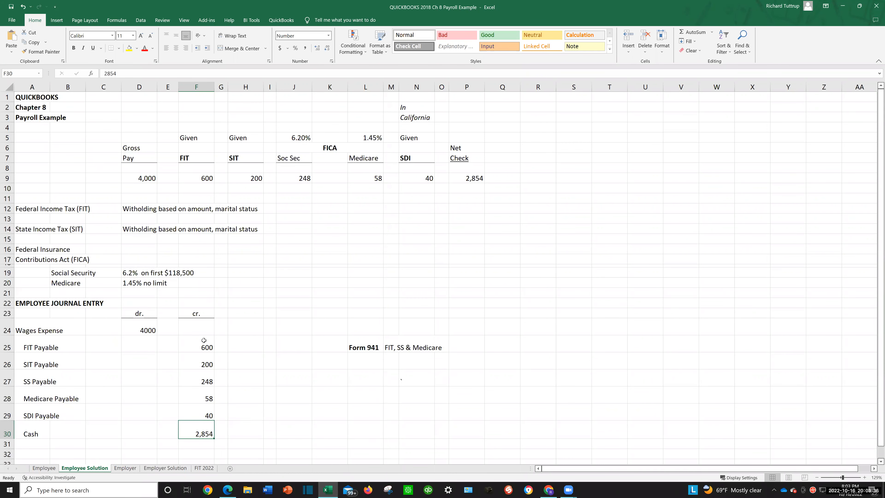
pyautogui.moveTo(220, 376)
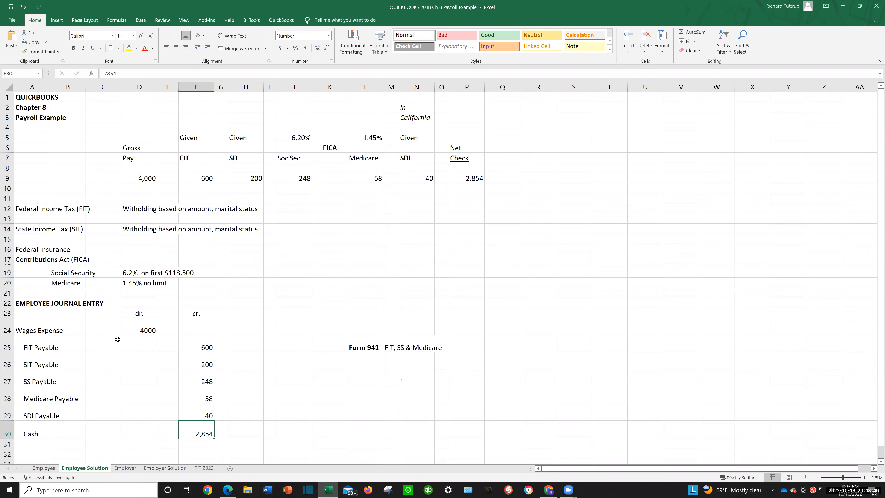
pyautogui.moveTo(176, 367)
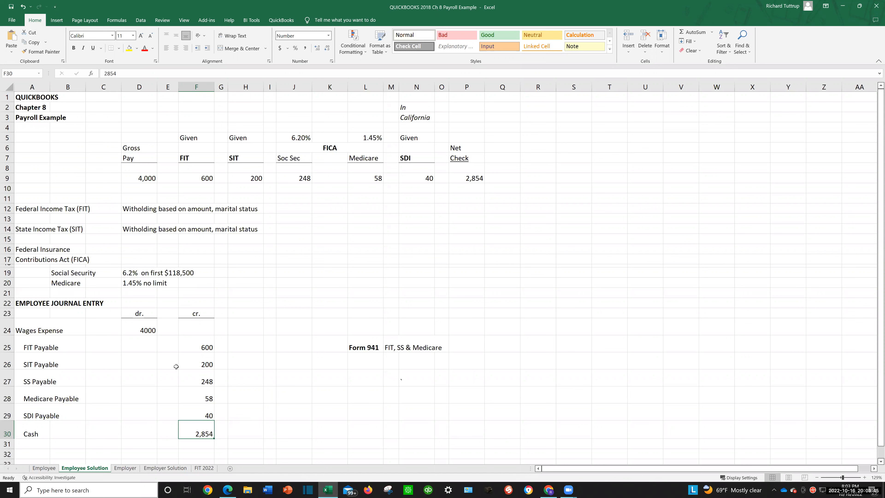
pyautogui.moveTo(201, 391)
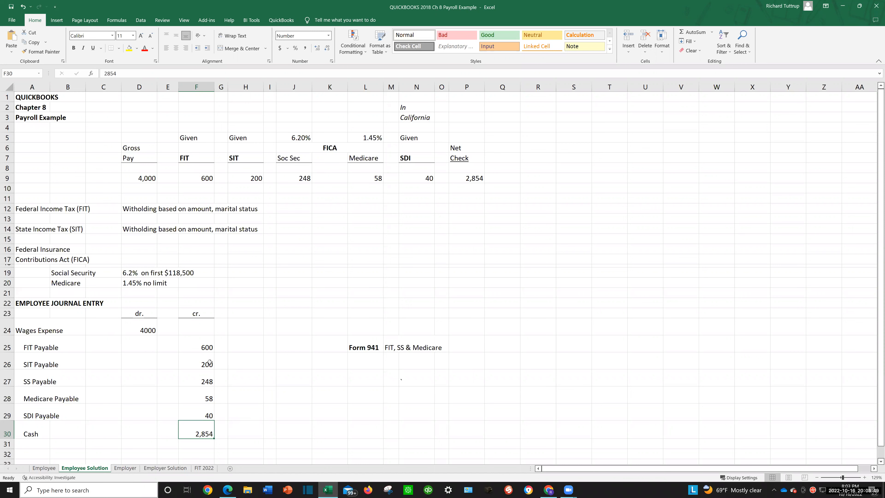
pyautogui.click(196, 381)
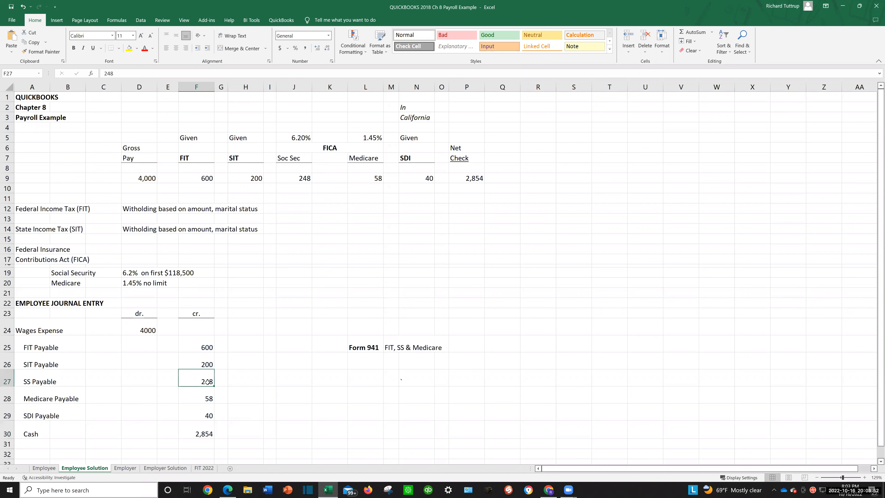
pyautogui.click(196, 398)
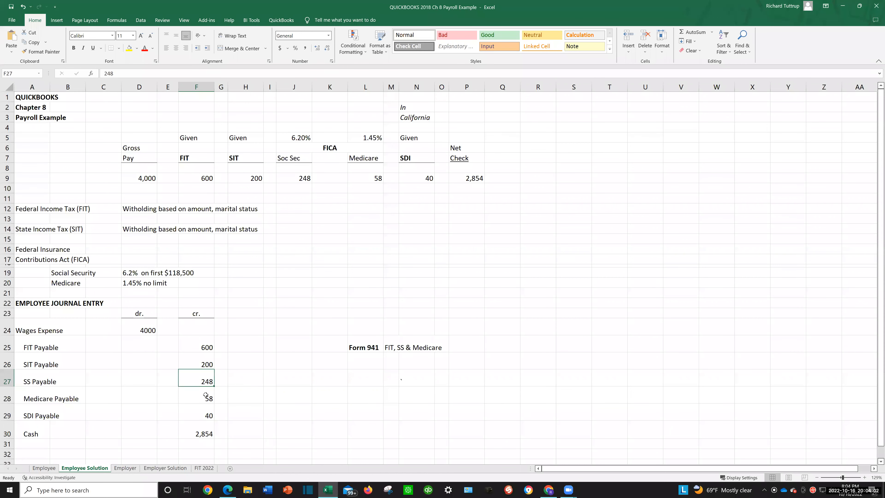
pyautogui.moveTo(233, 378)
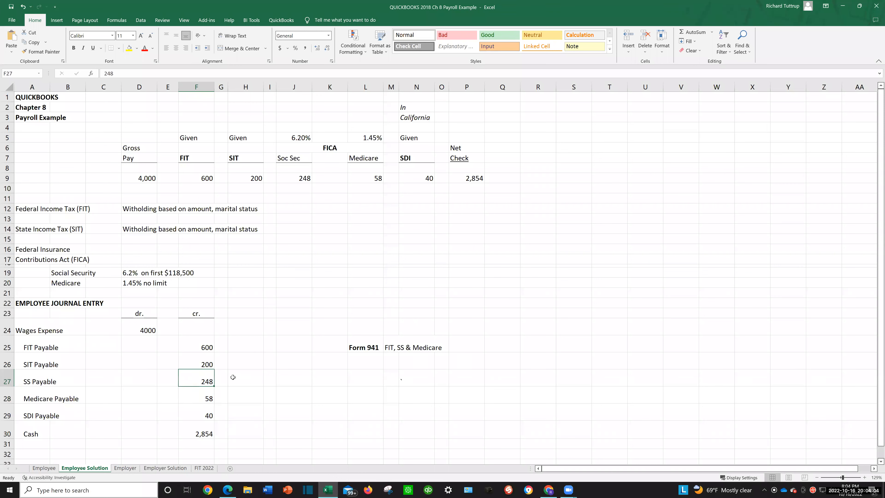
pyautogui.moveTo(253, 374)
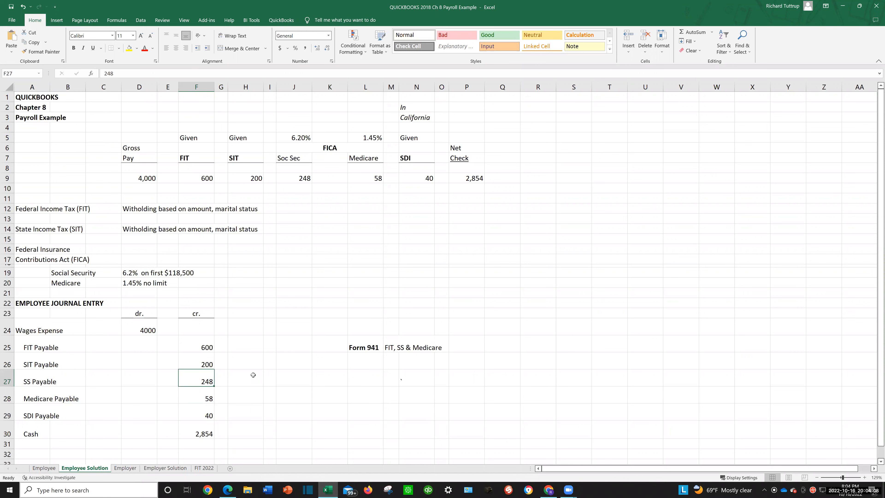
pyautogui.moveTo(243, 377)
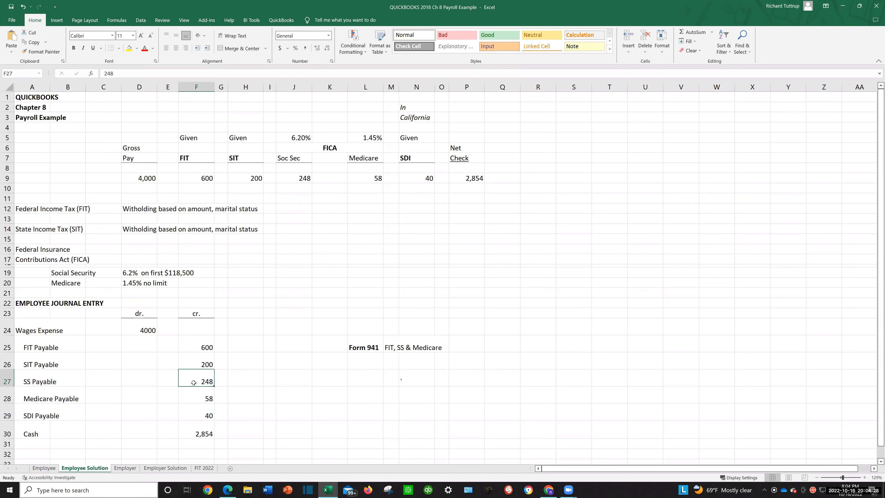
pyautogui.click(196, 398)
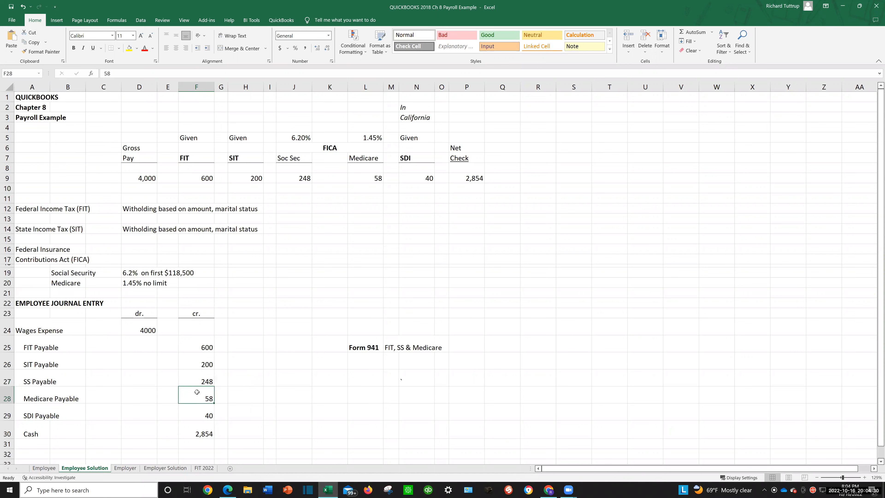
pyautogui.click(197, 381)
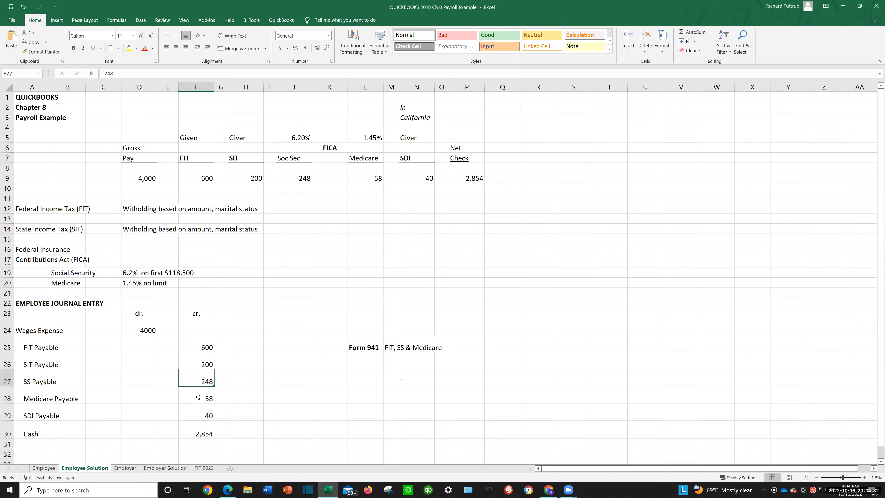
pyautogui.click(197, 398)
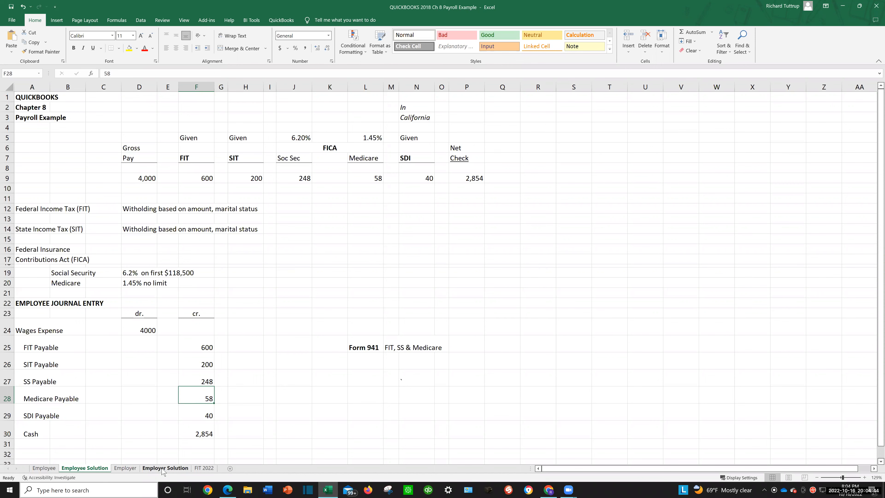
pyautogui.click(165, 467)
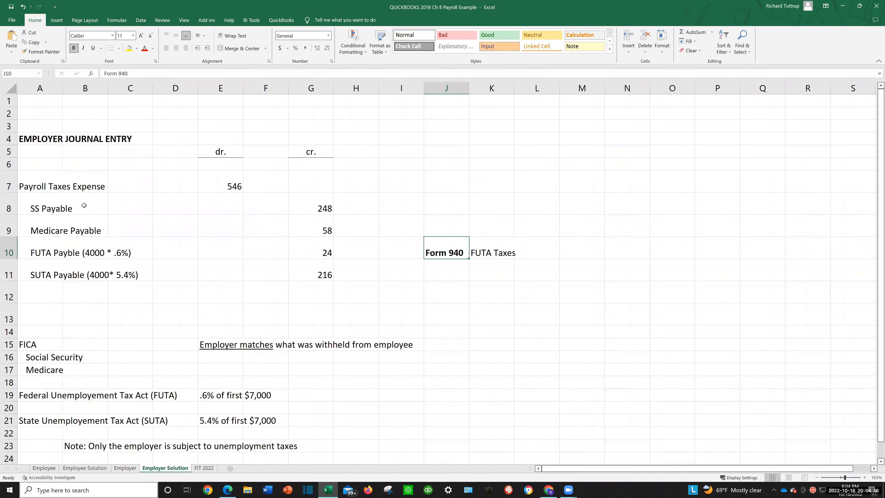
pyautogui.moveTo(108, 142)
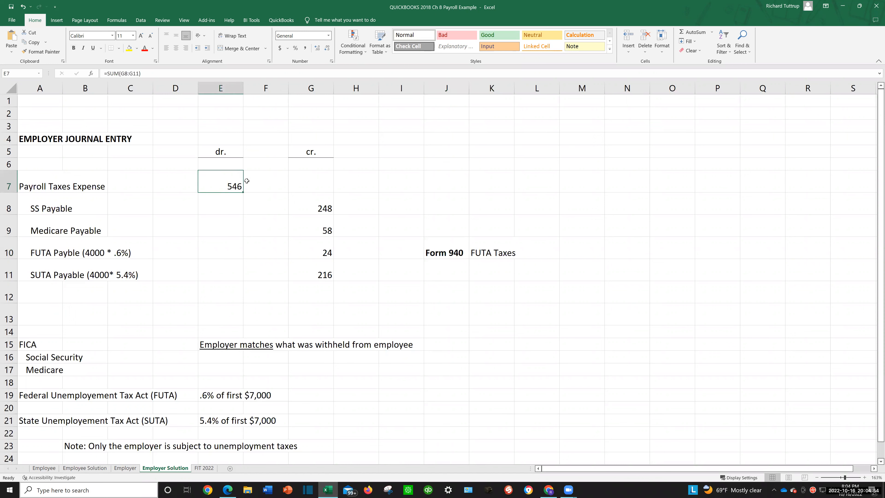
pyautogui.moveTo(257, 196)
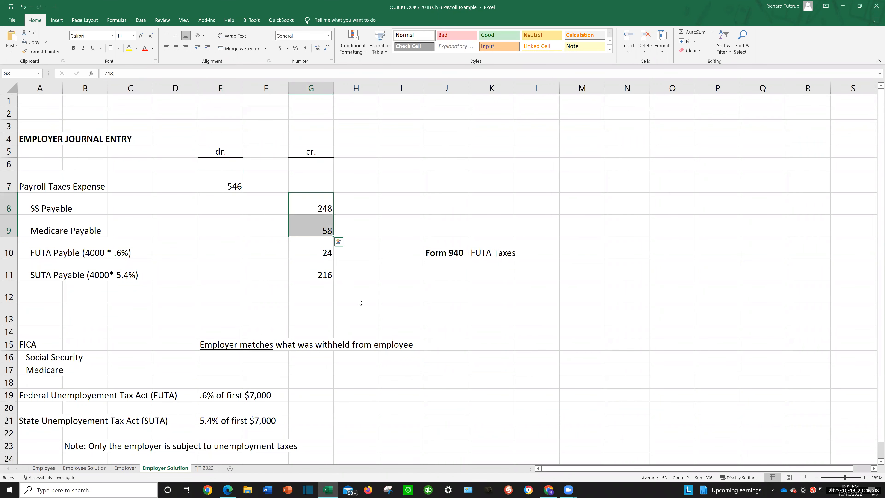
pyautogui.moveTo(404, 292)
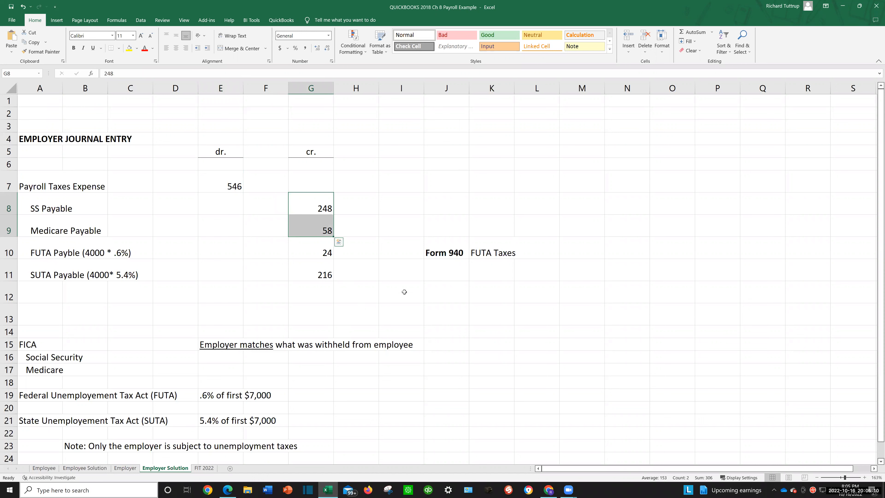
pyautogui.moveTo(361, 221)
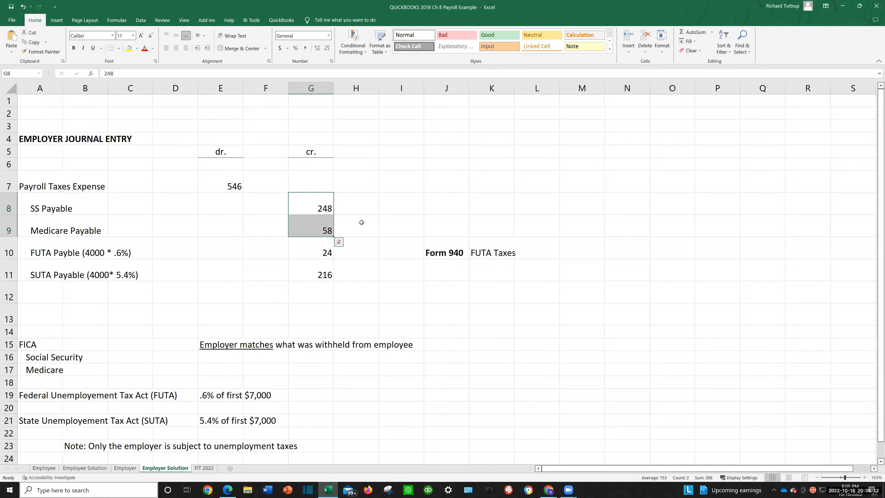
pyautogui.moveTo(360, 228)
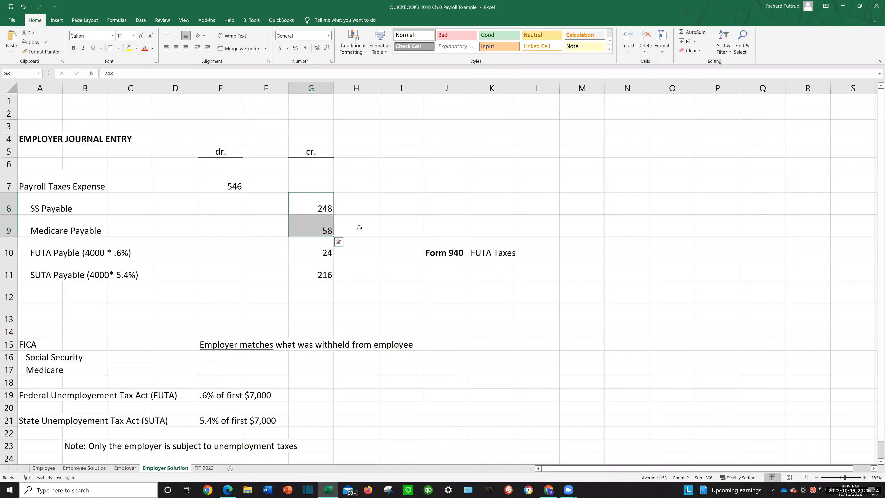
pyautogui.moveTo(335, 209)
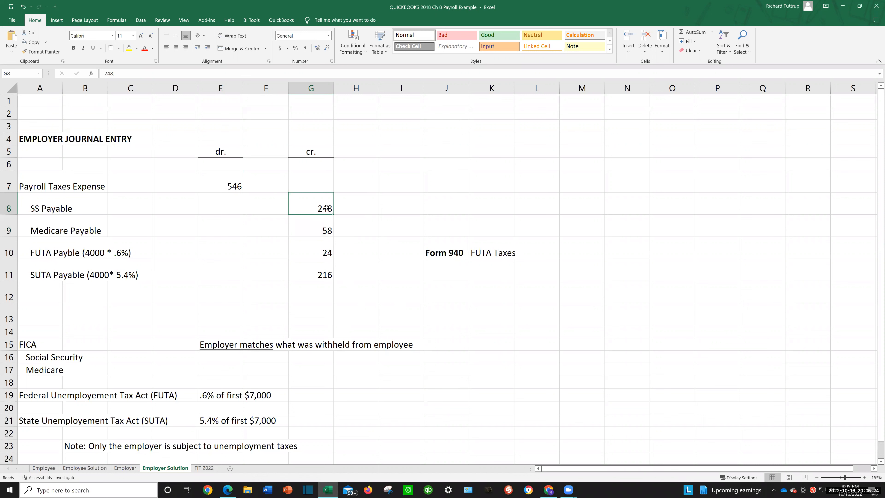
pyautogui.click(310, 230)
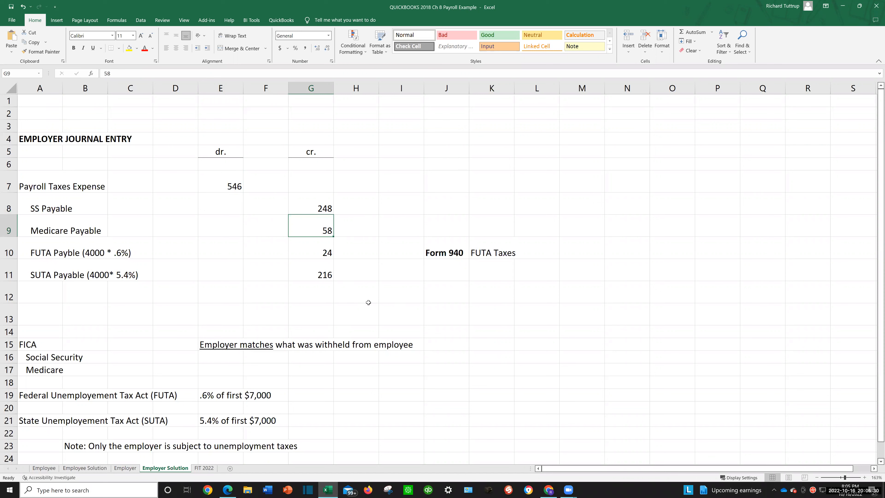
pyautogui.moveTo(351, 292)
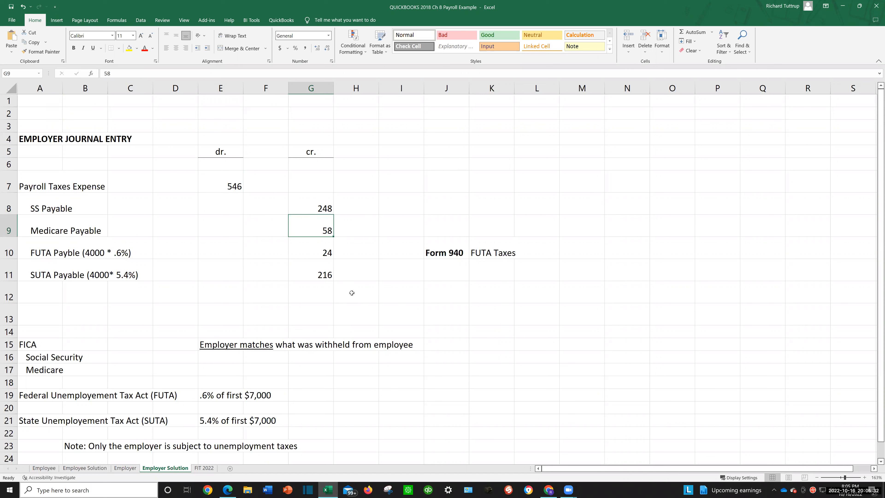
pyautogui.moveTo(360, 252)
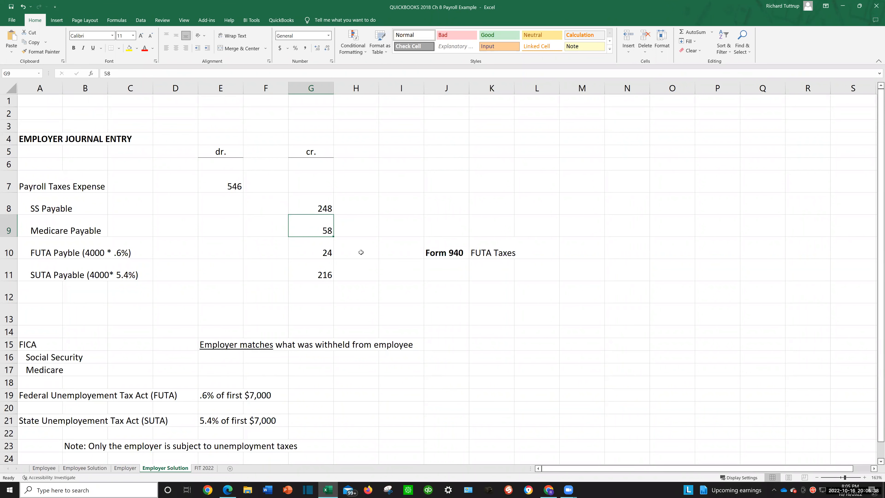
pyautogui.moveTo(256, 241)
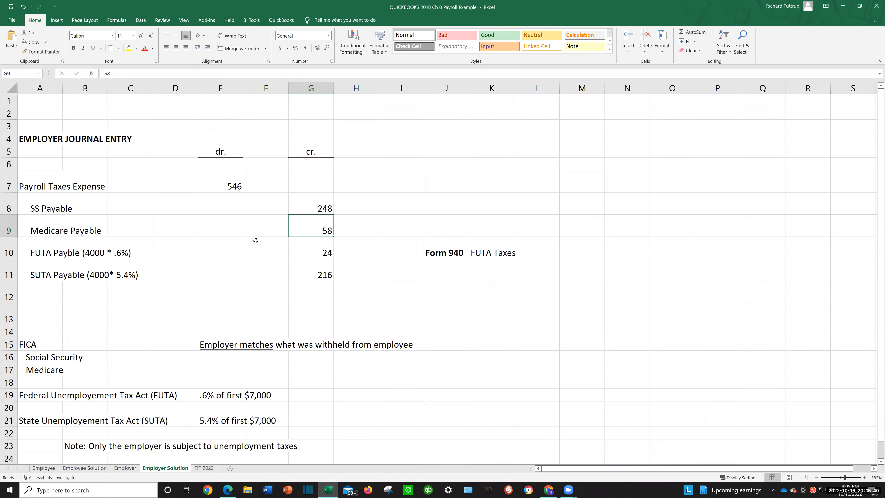
pyautogui.click(40, 253)
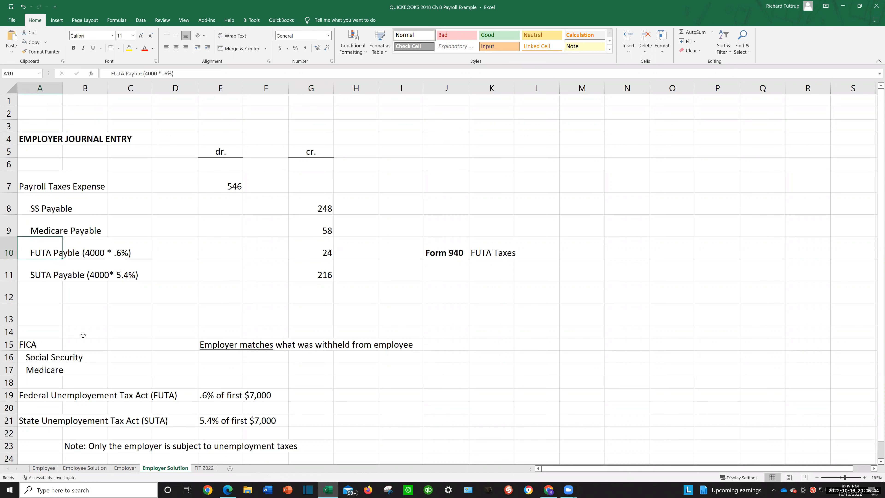
pyautogui.click(39, 274)
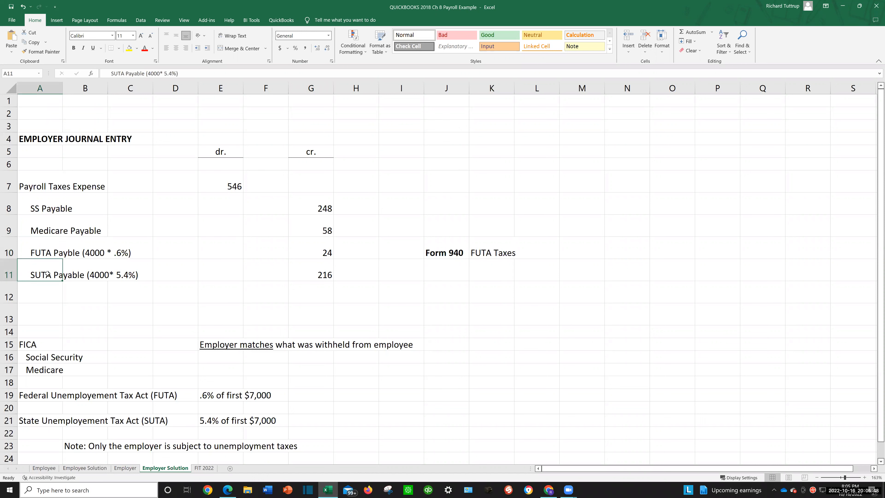
pyautogui.click(40, 252)
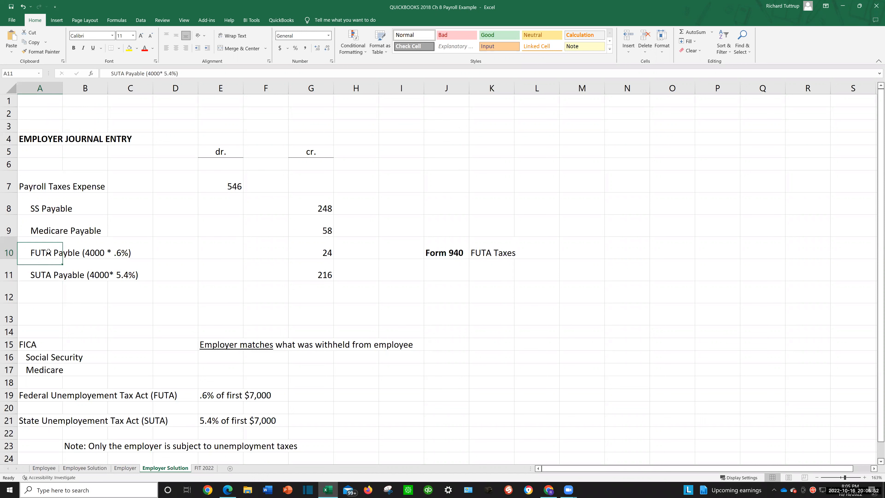
pyautogui.click(40, 253)
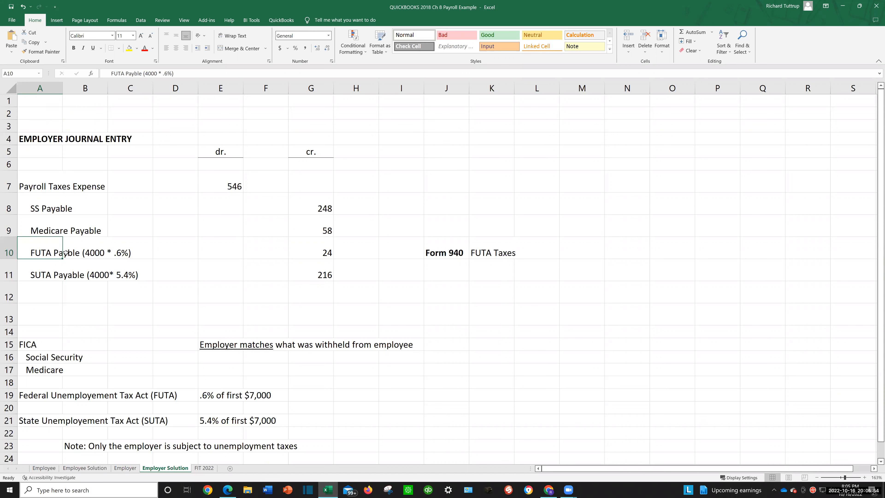
pyautogui.moveTo(119, 259)
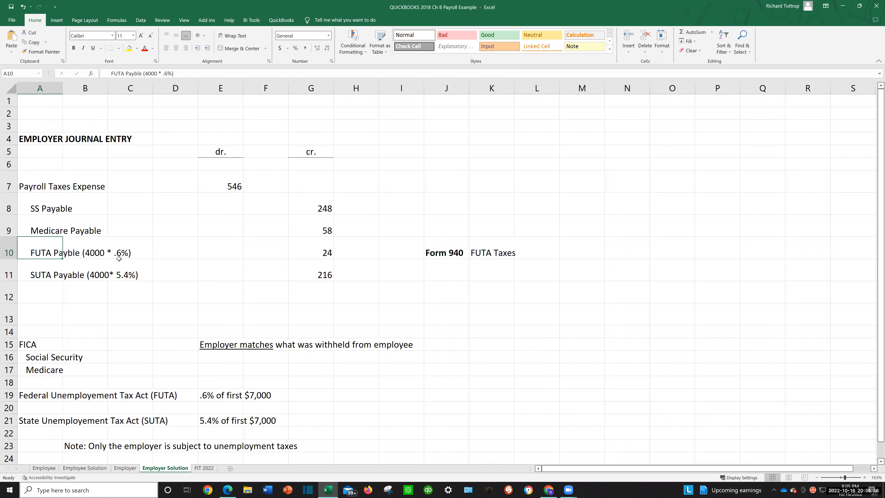
pyautogui.moveTo(184, 408)
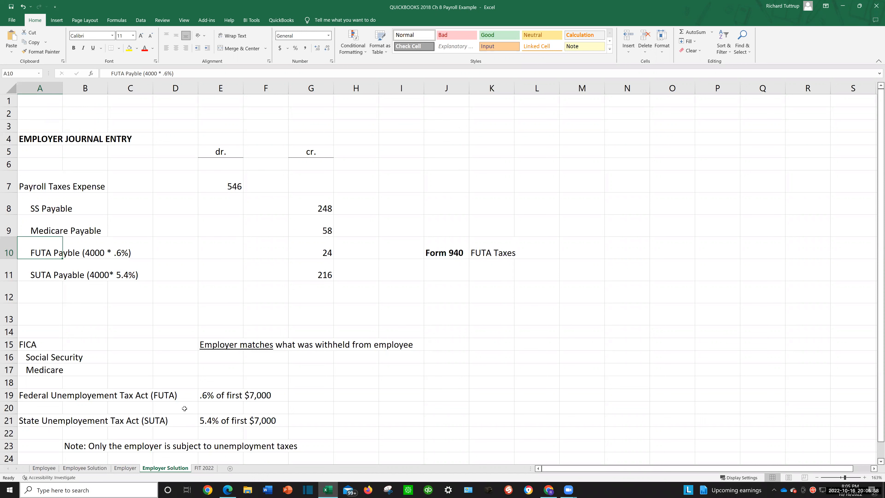
pyautogui.moveTo(121, 395)
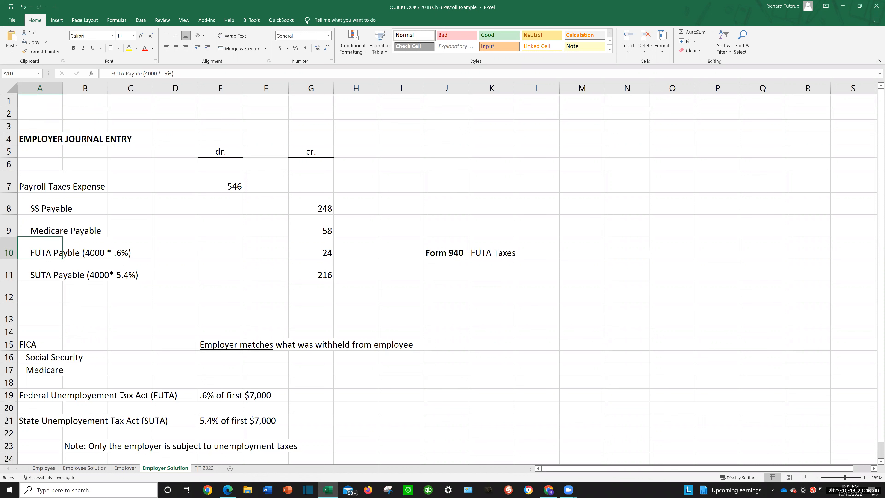
pyautogui.moveTo(215, 395)
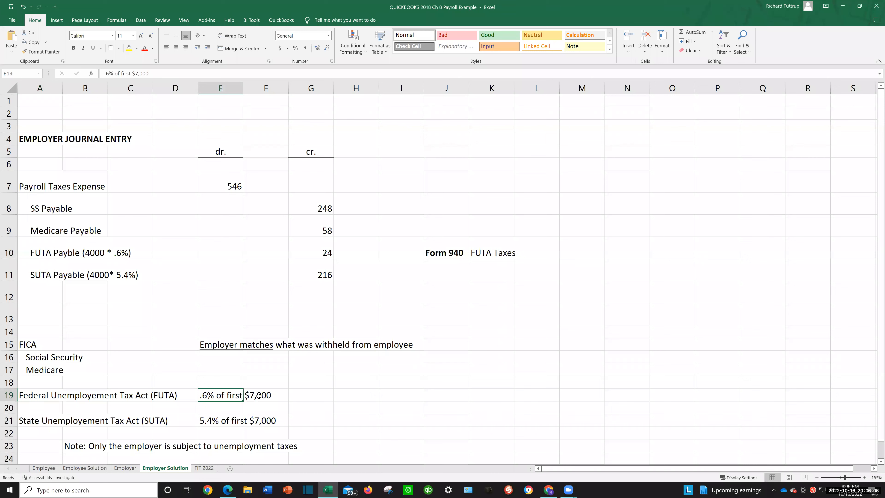
pyautogui.moveTo(159, 332)
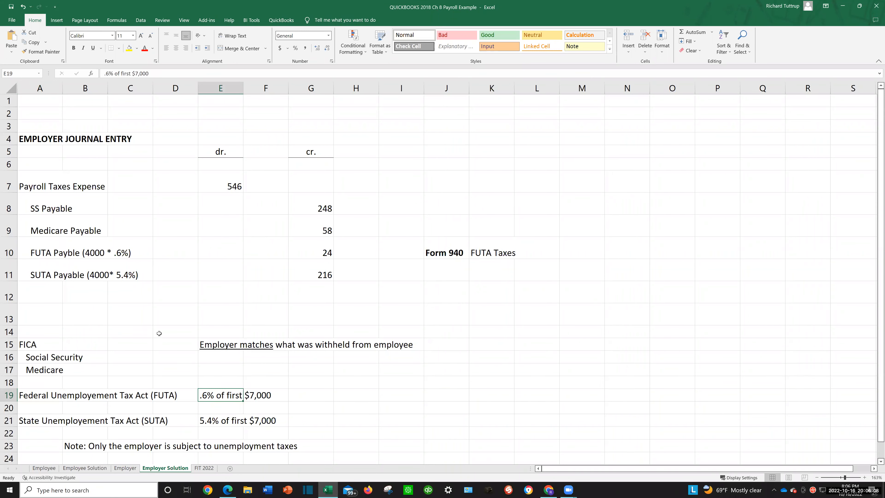
pyautogui.moveTo(139, 283)
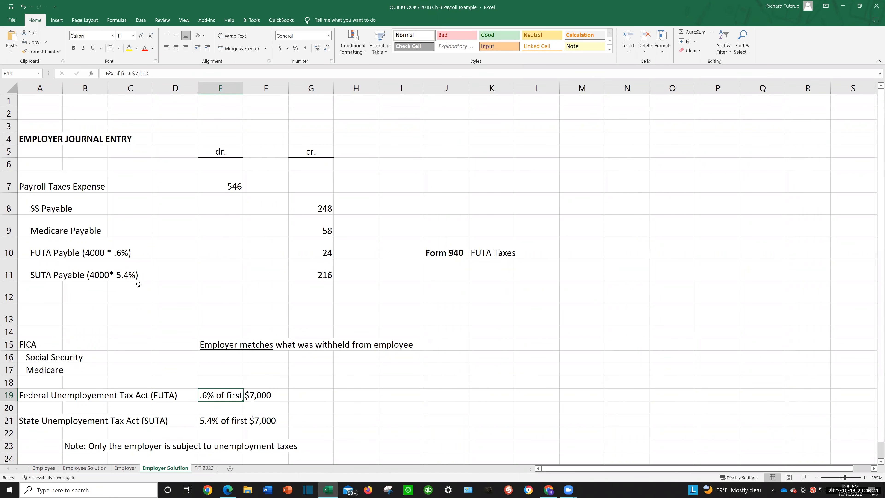
pyautogui.moveTo(104, 250)
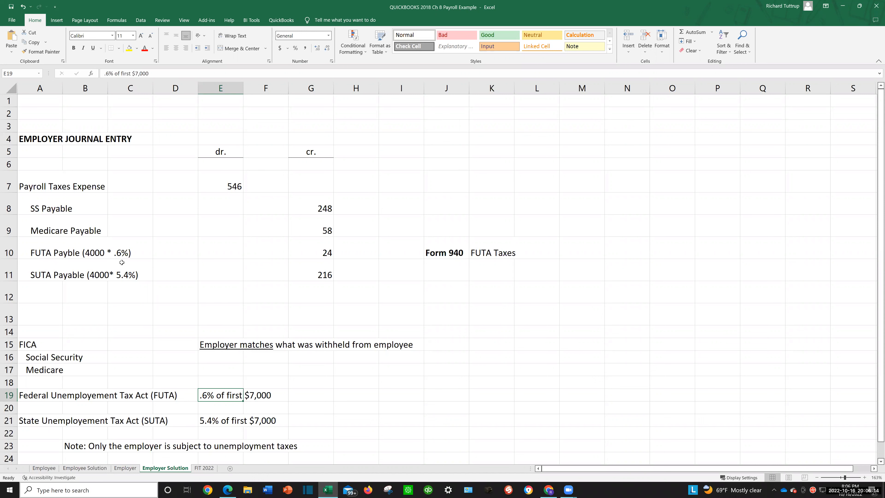
pyautogui.moveTo(289, 257)
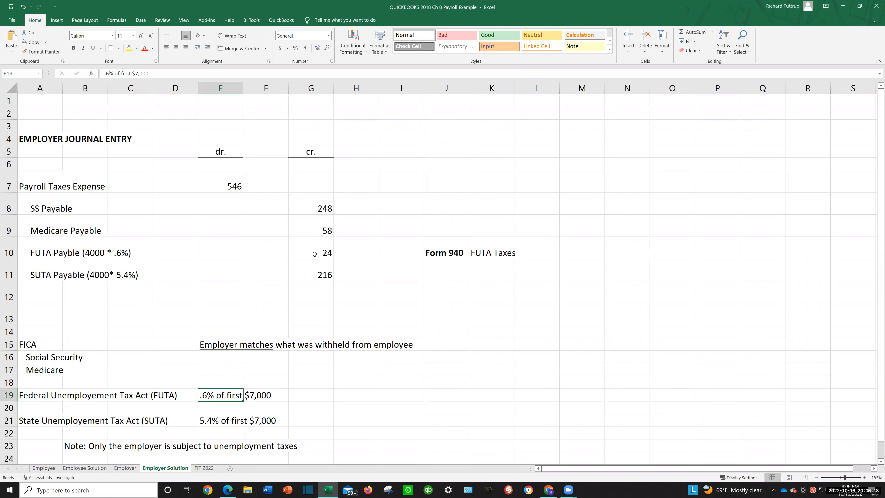
pyautogui.moveTo(109, 277)
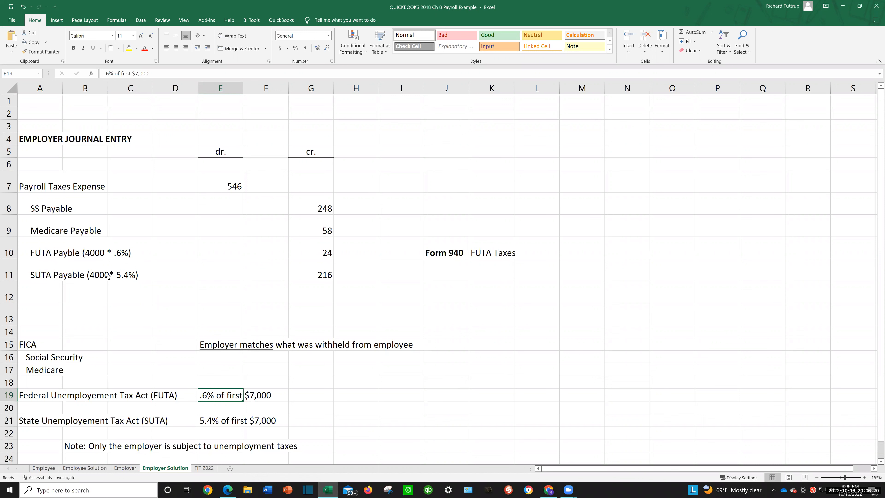
pyautogui.moveTo(136, 277)
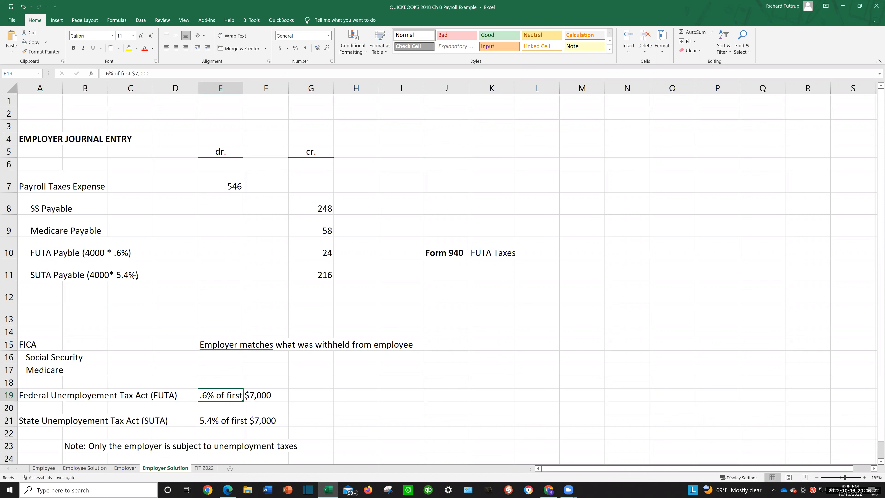
pyautogui.moveTo(347, 274)
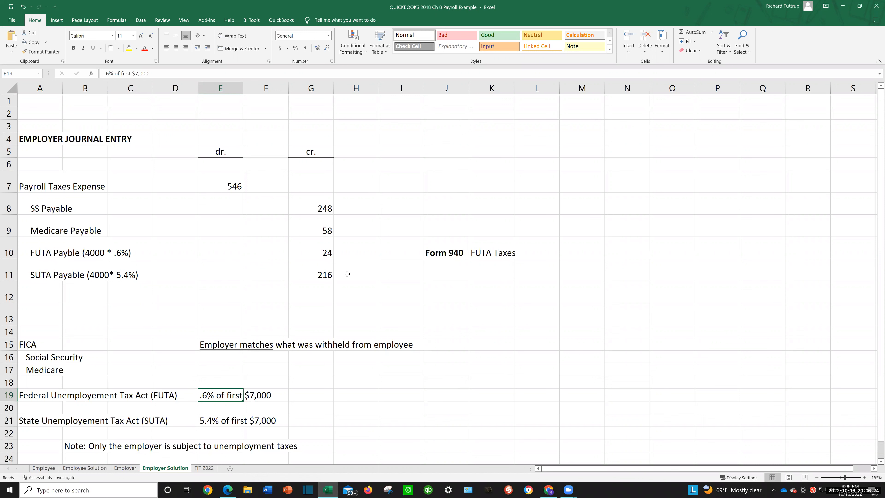
pyautogui.moveTo(265, 421)
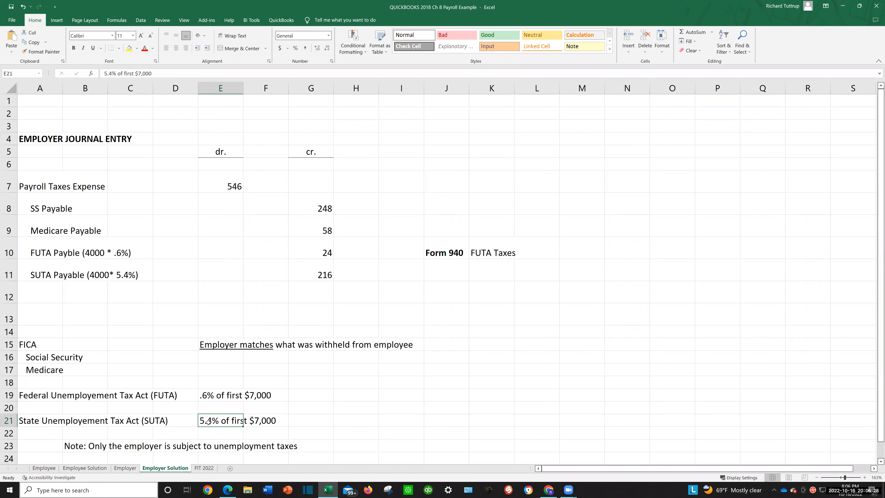
pyautogui.moveTo(263, 333)
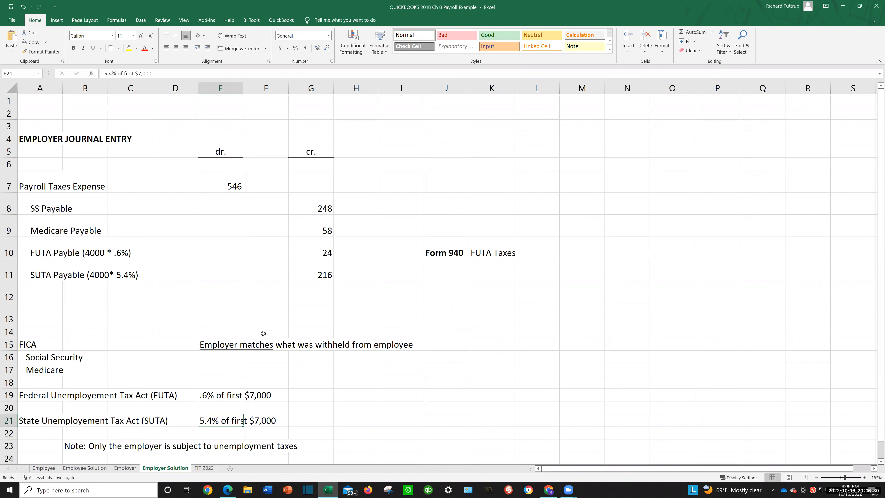
pyautogui.moveTo(264, 393)
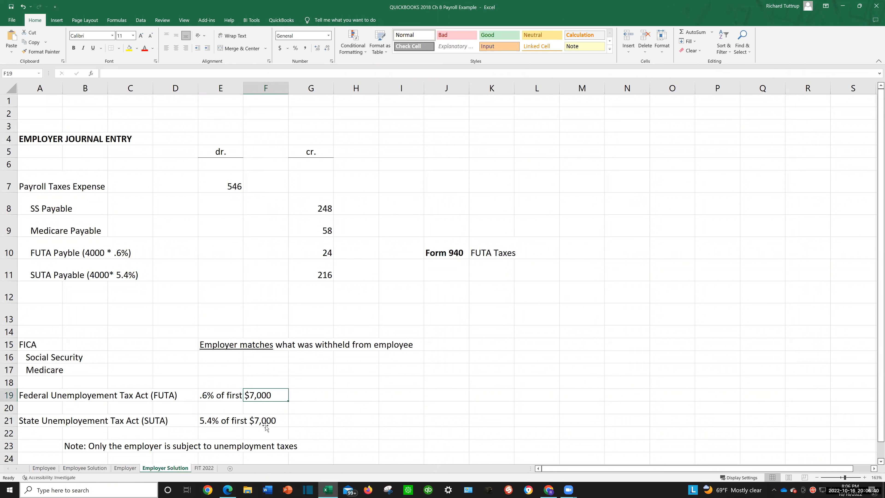
pyautogui.click(266, 420)
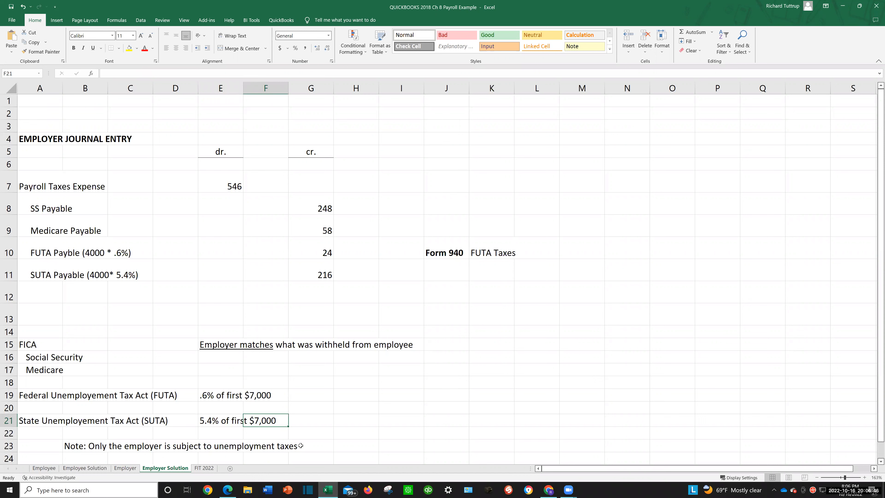
pyautogui.moveTo(301, 446)
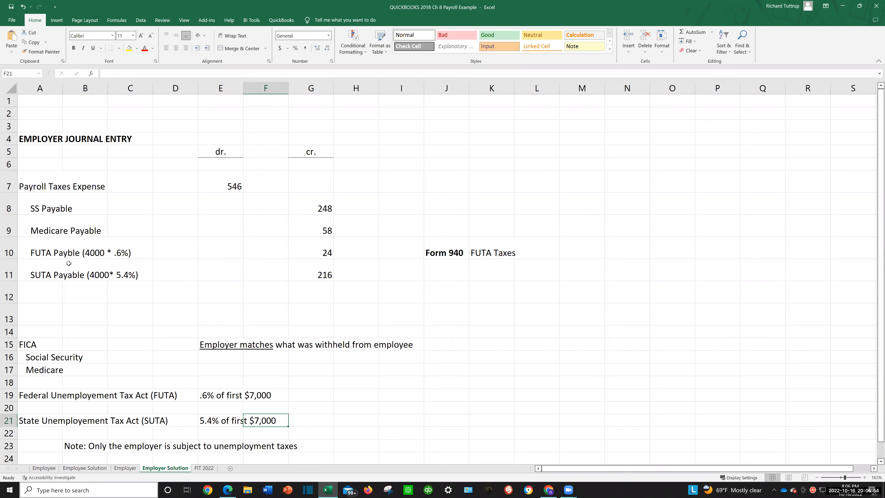
pyautogui.moveTo(58, 137)
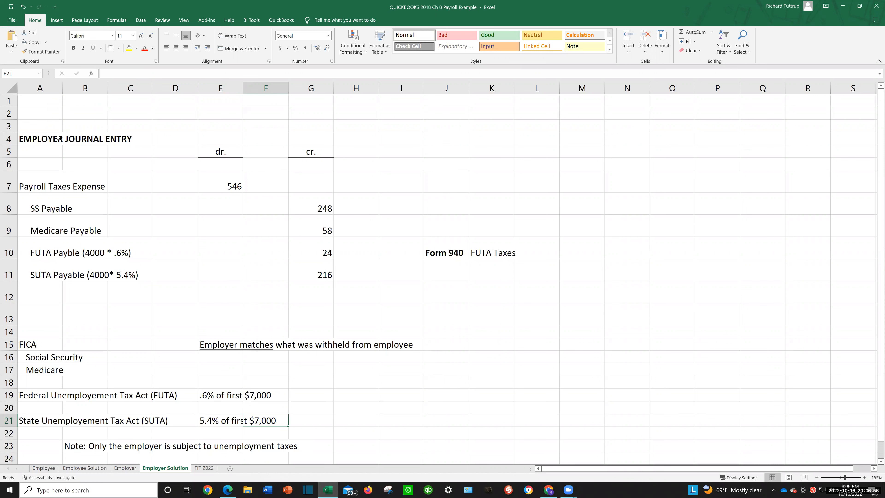
pyautogui.moveTo(90, 370)
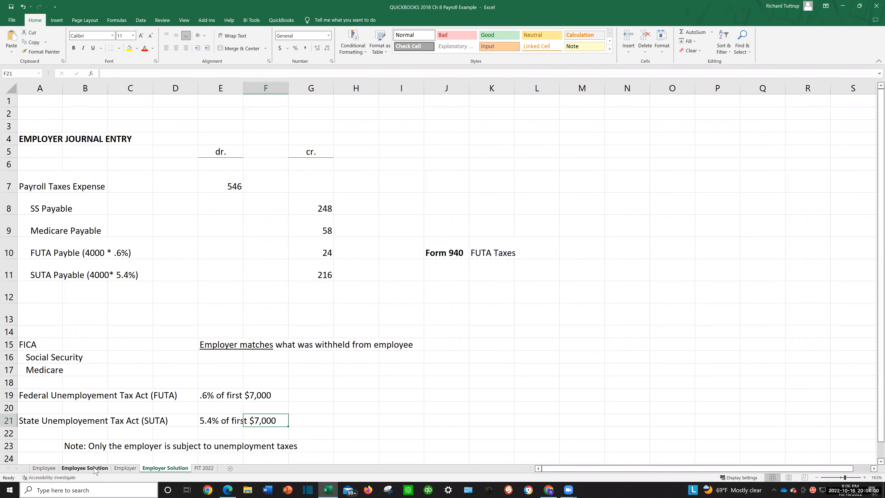
pyautogui.click(85, 468)
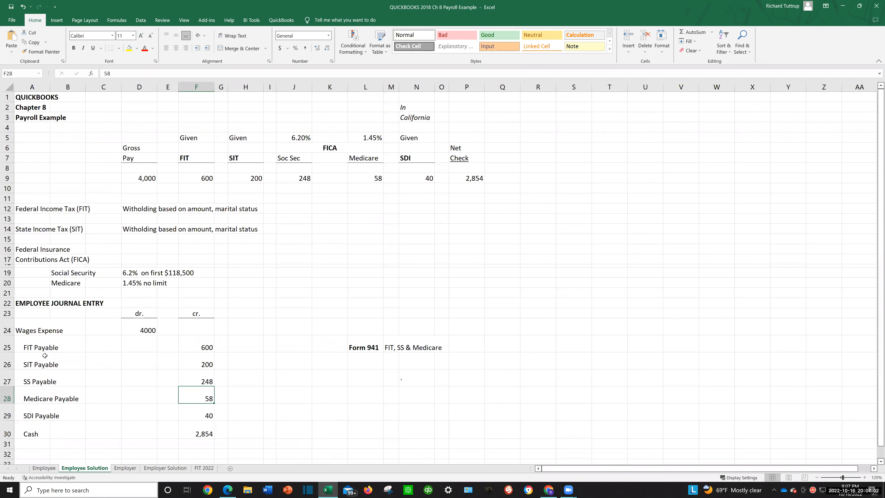
pyautogui.moveTo(123, 398)
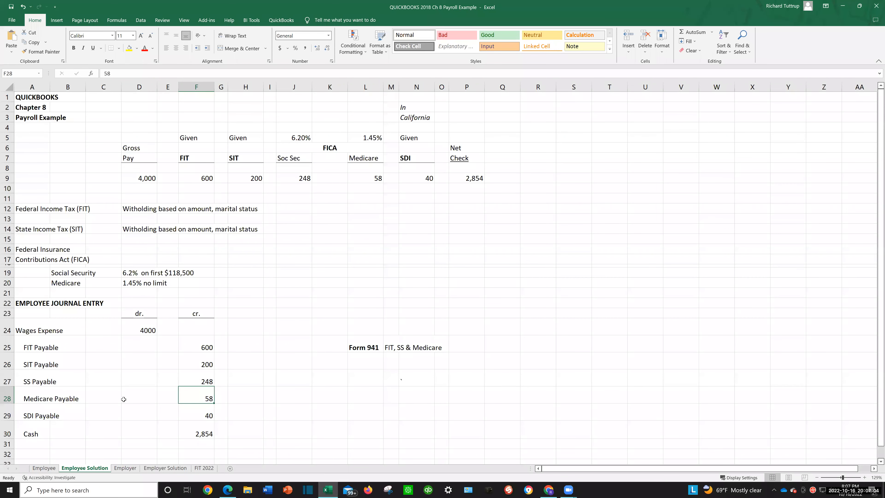
pyautogui.moveTo(66, 307)
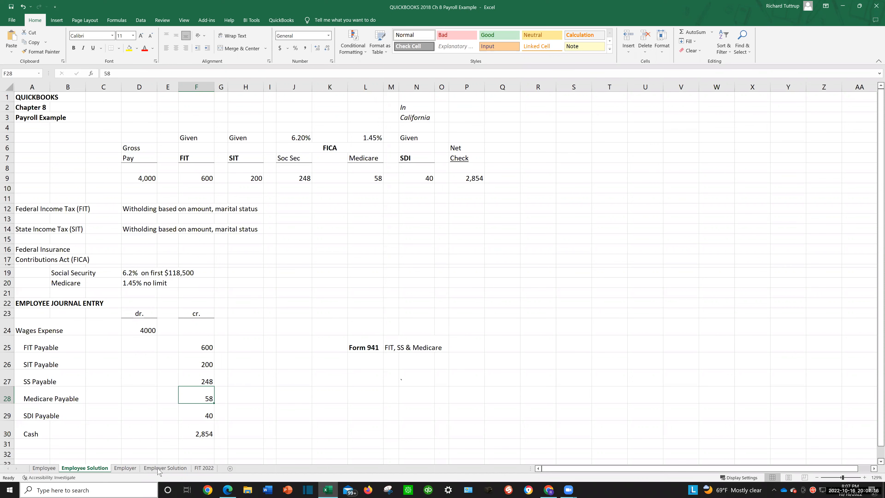
pyautogui.click(166, 468)
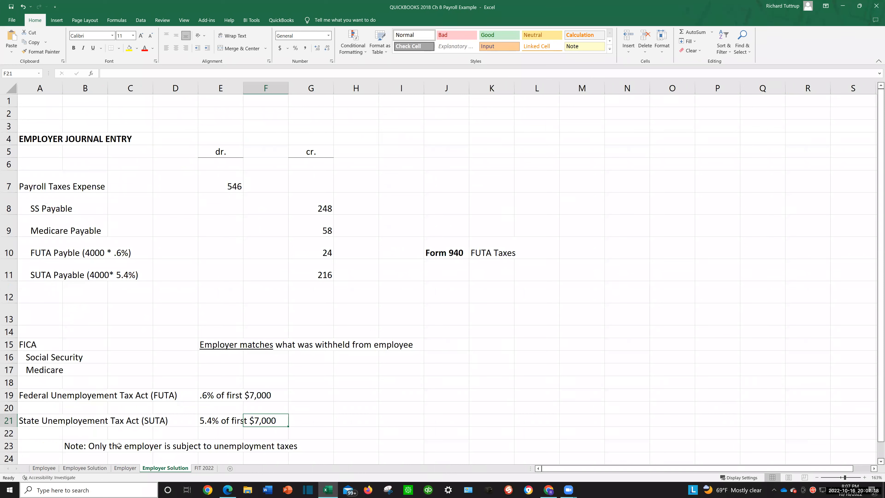
pyautogui.moveTo(50, 252)
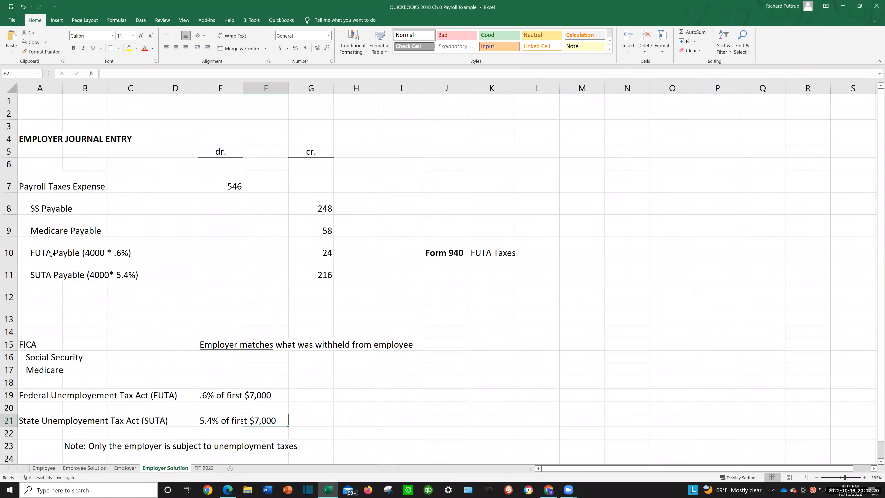
pyautogui.moveTo(68, 264)
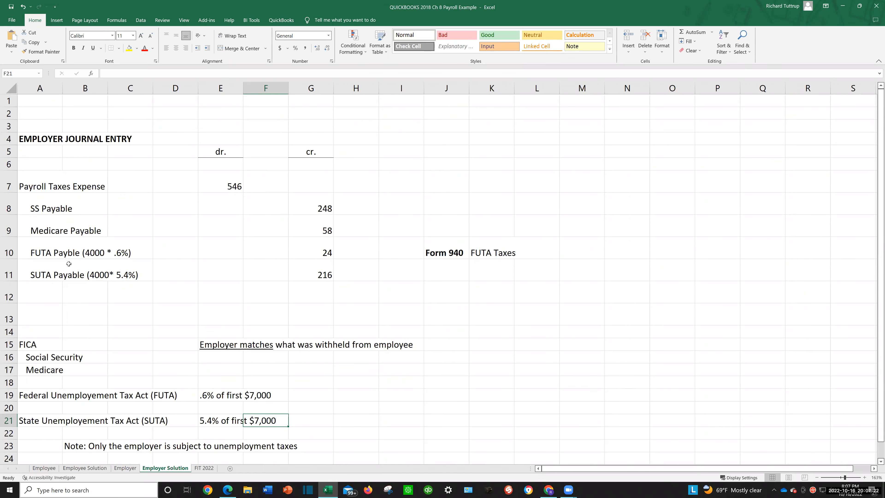
pyautogui.moveTo(72, 277)
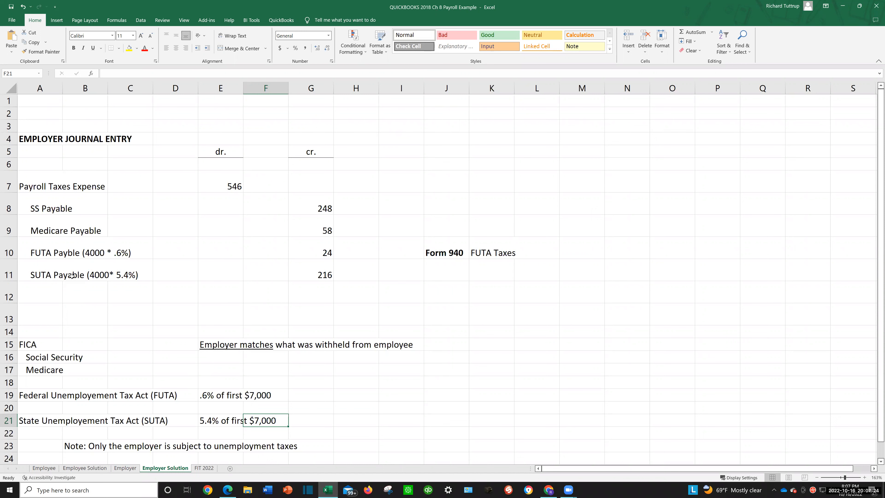
pyautogui.moveTo(192, 374)
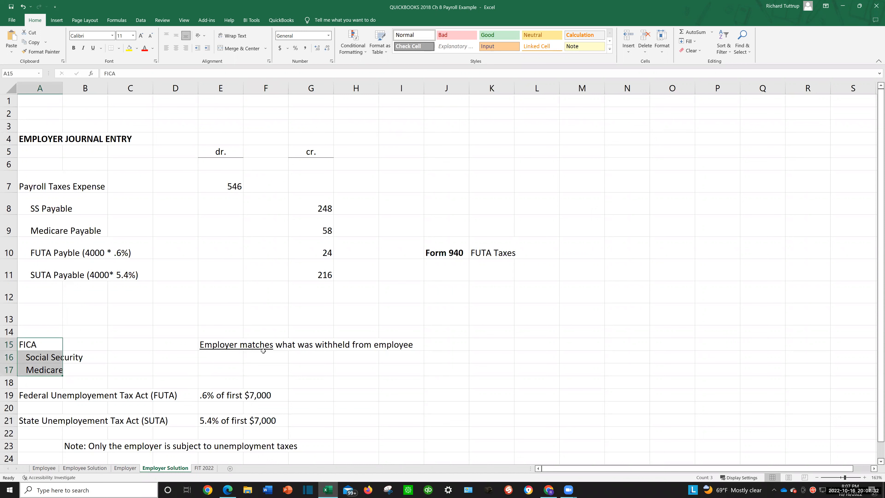
pyautogui.moveTo(405, 349)
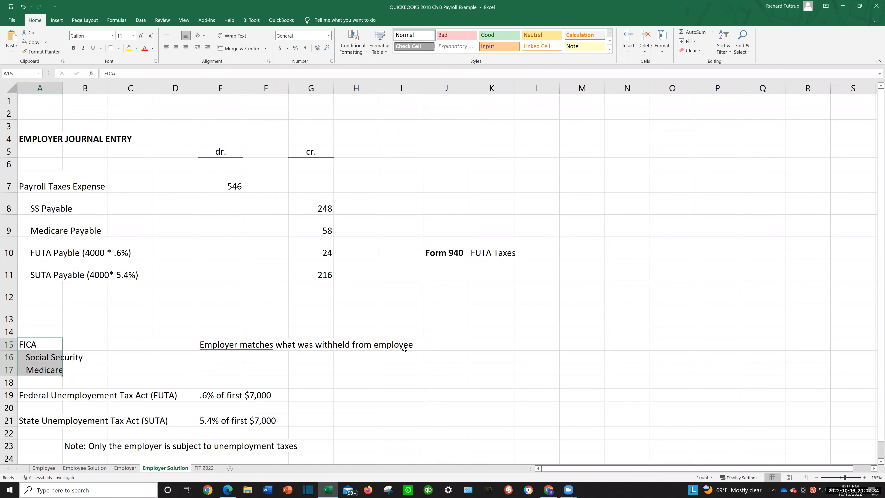
pyautogui.moveTo(40, 208); pyautogui.dragTo(220, 231)
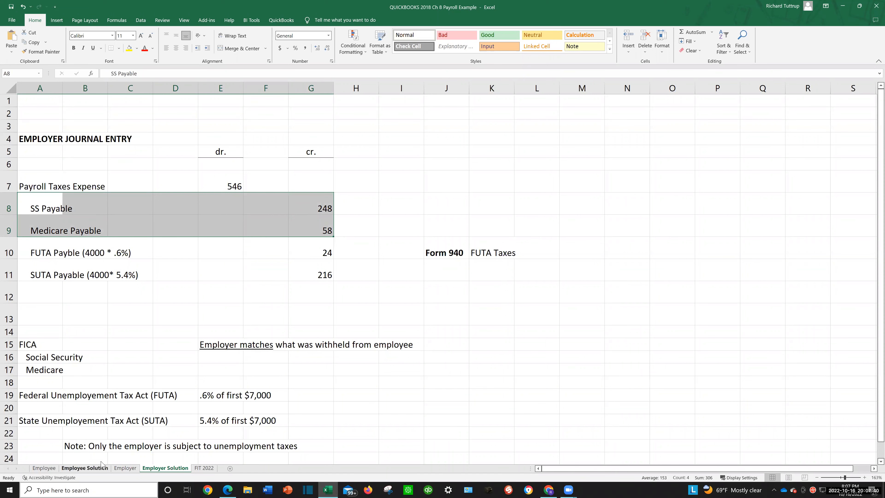
# On the Employee Solution sheet, select the SS Payable and Medicare Payable credit lines
pyautogui.click(85, 468)
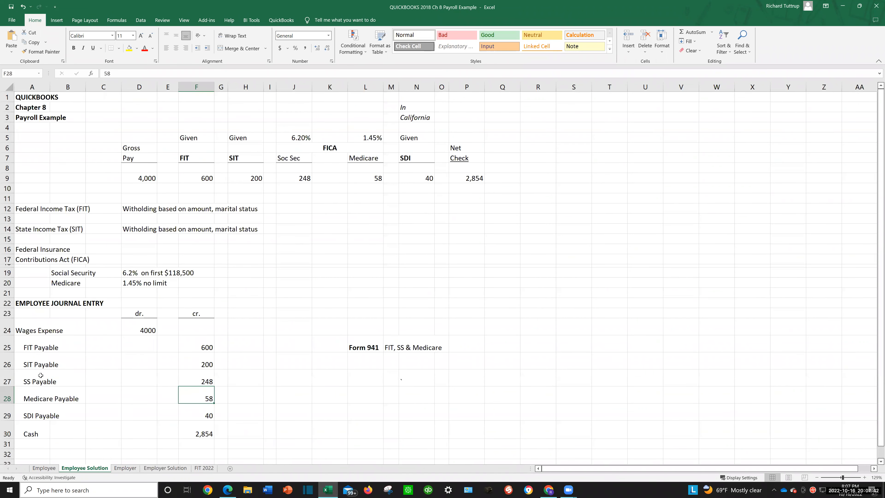
pyautogui.click(32, 381)
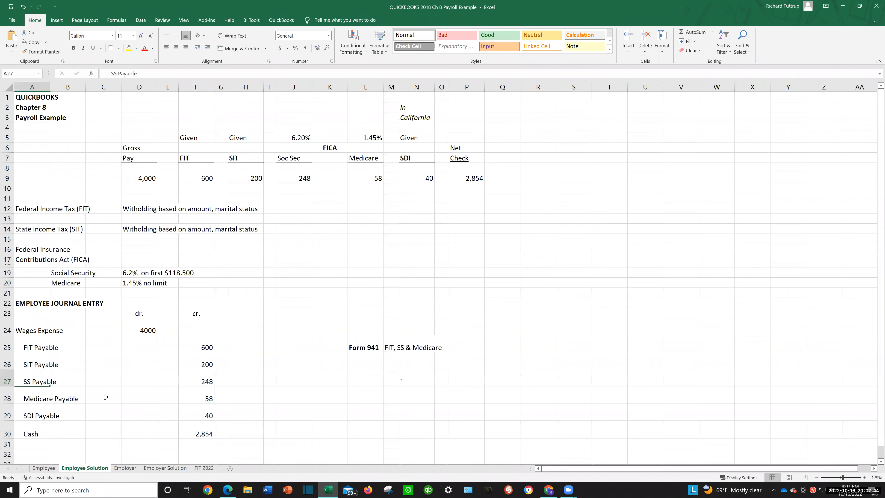
pyautogui.moveTo(32, 382); pyautogui.dragTo(196, 398)
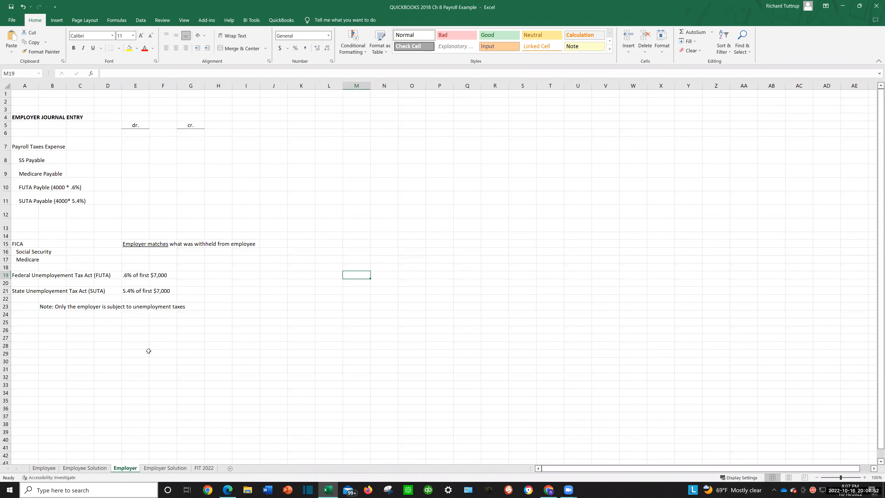
# Return to the Employer Solution sheet and select the Form 940 note beside the FUTA payable
pyautogui.click(165, 468)
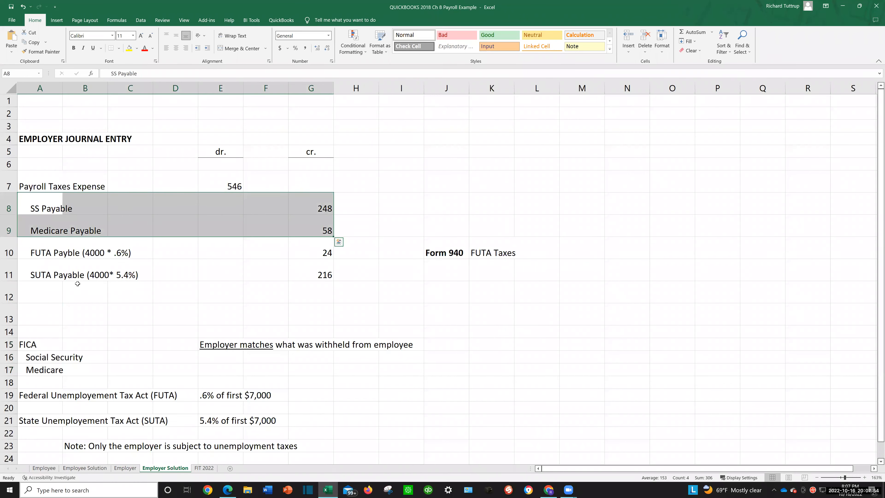
pyautogui.moveTo(328, 200)
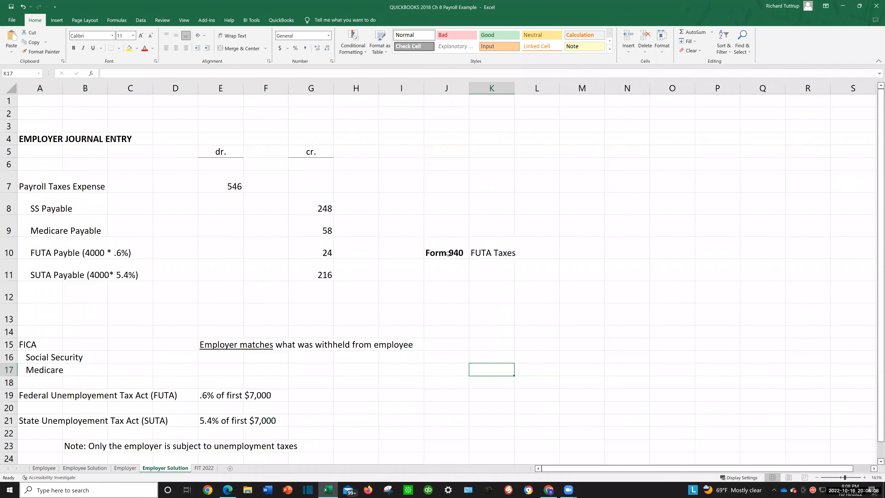
pyautogui.click(446, 253)
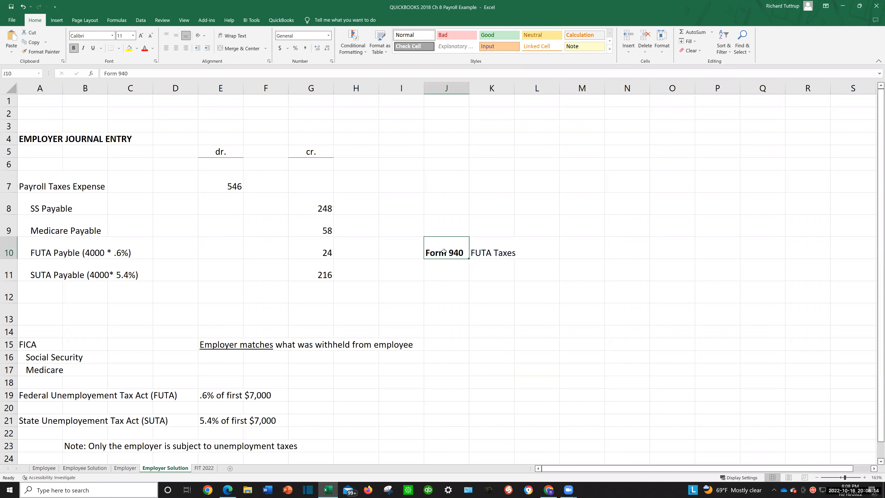
pyautogui.click(40, 252)
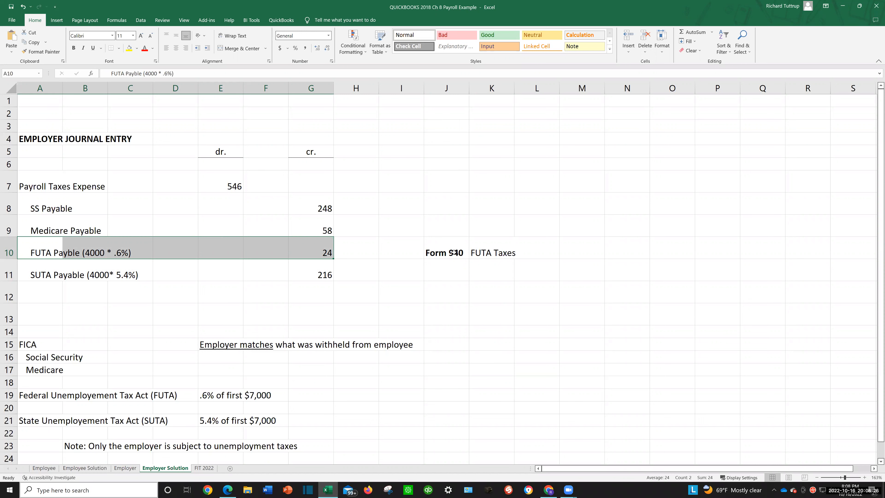
pyautogui.click(446, 253)
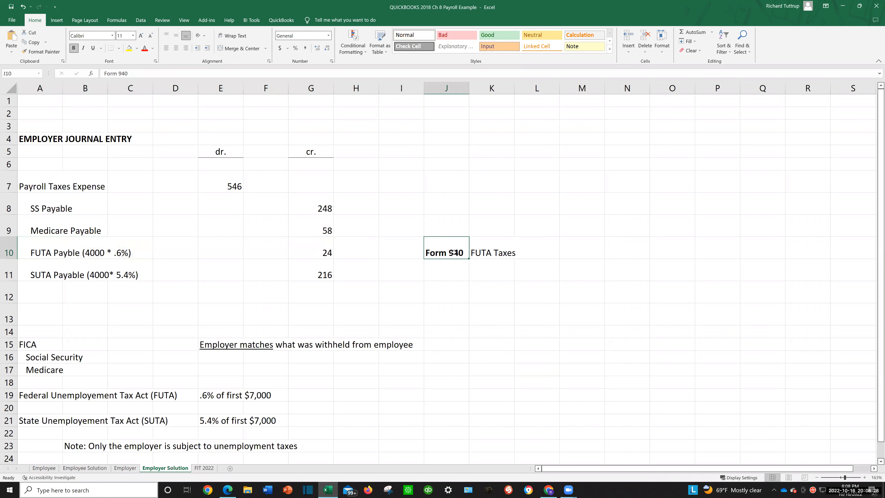
pyautogui.moveTo(397, 269)
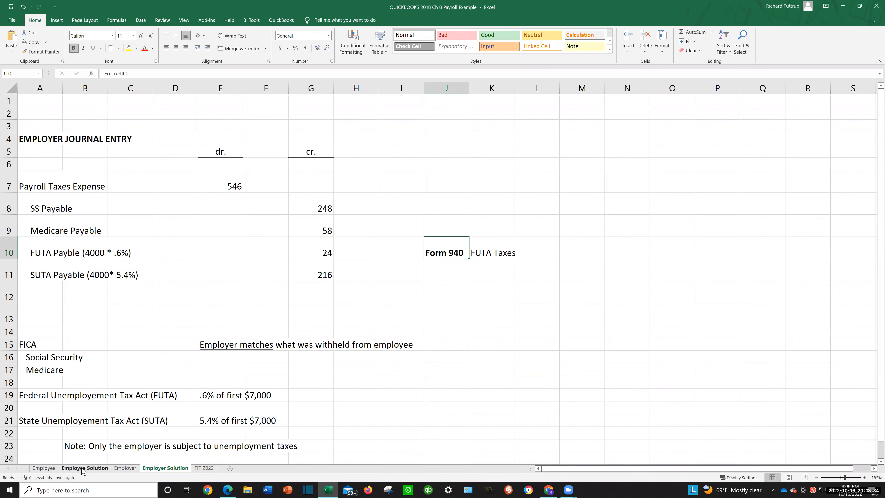
# On the Employee Solution sheet, select the Form 941 note with its FIT, SS & Medicare description
pyautogui.click(85, 468)
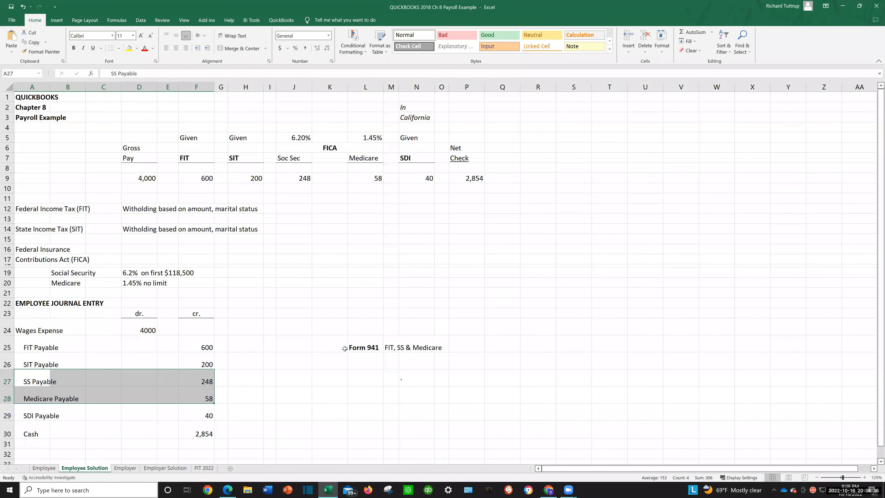
pyautogui.click(365, 347)
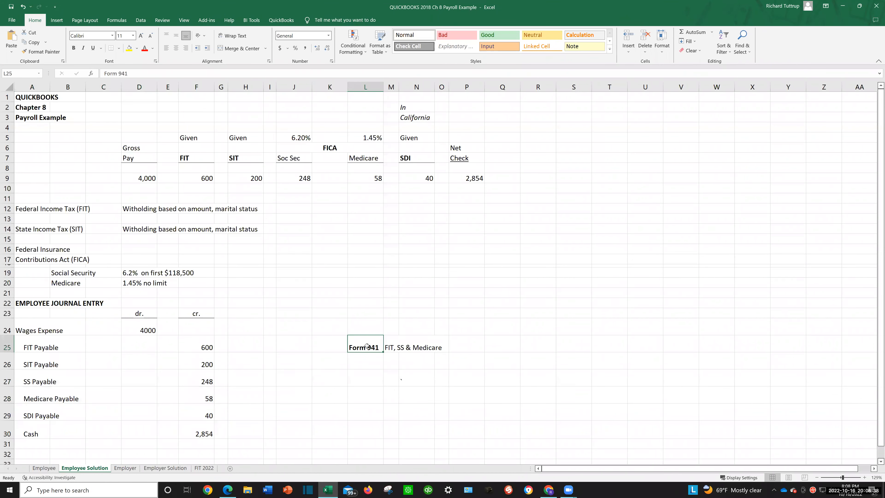
pyautogui.moveTo(365, 347); pyautogui.dragTo(443, 364)
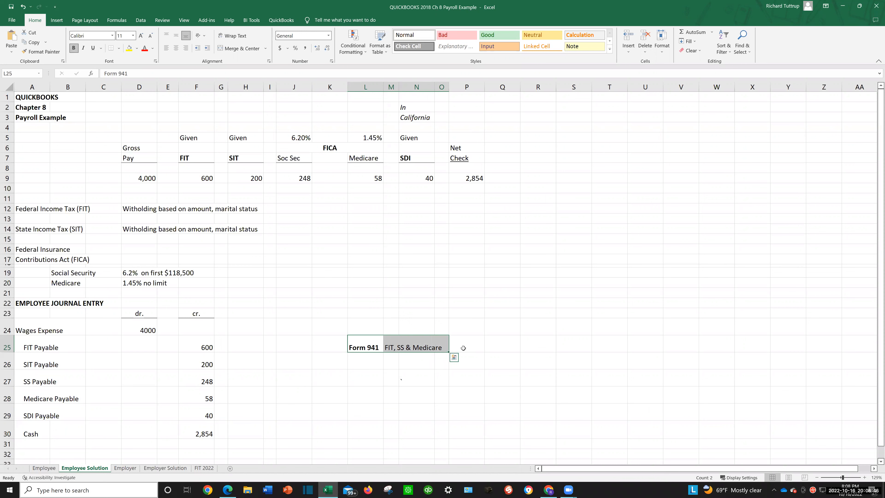
pyautogui.moveTo(394, 381)
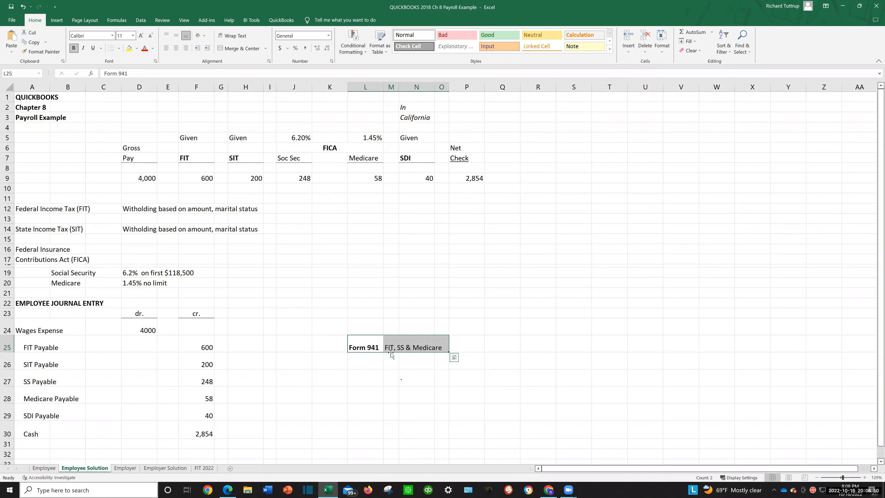
pyautogui.moveTo(400, 372)
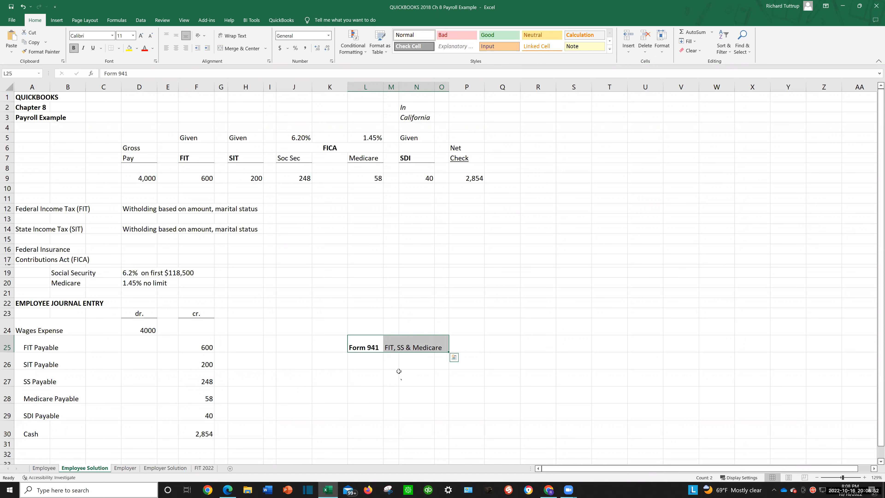
pyautogui.moveTo(393, 355)
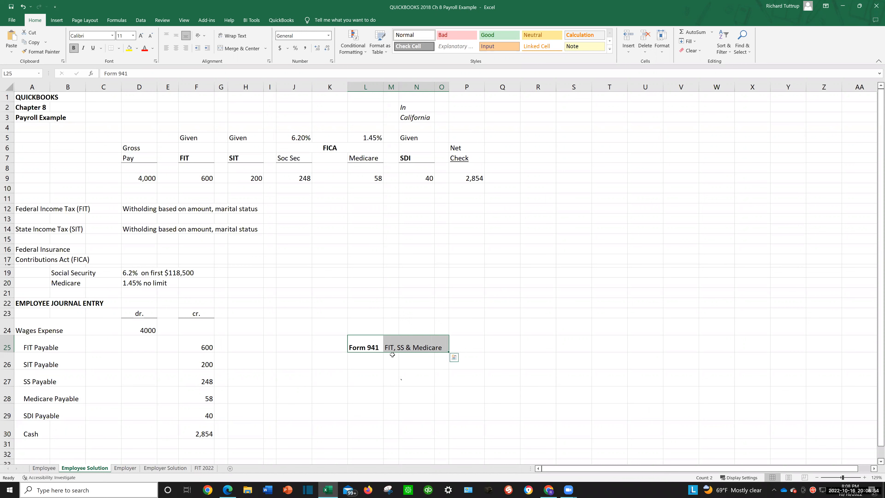
pyautogui.moveTo(405, 361)
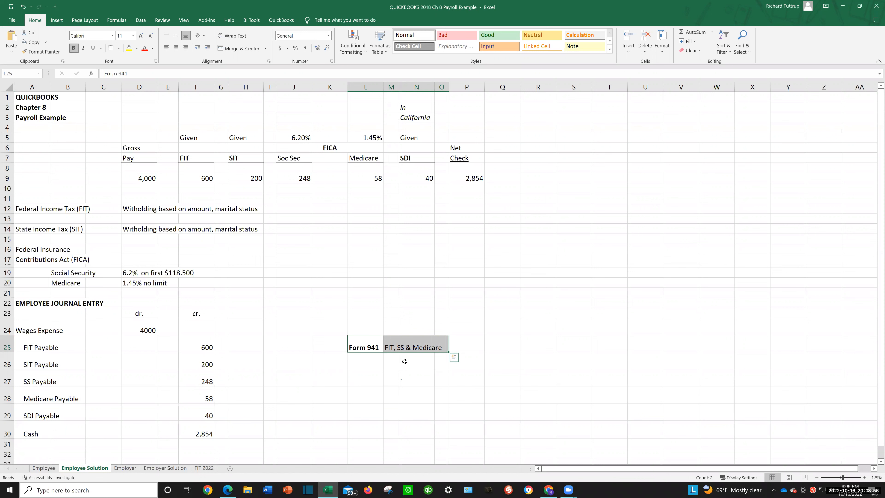
pyautogui.moveTo(416, 356)
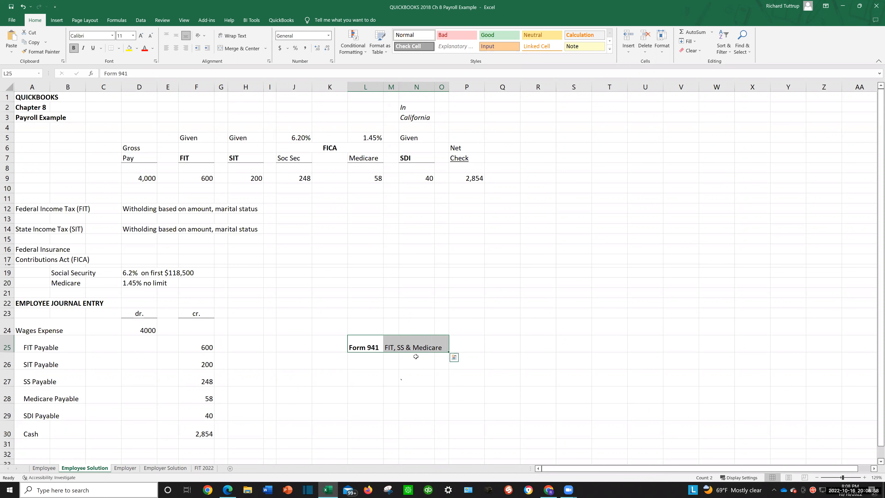
pyautogui.moveTo(423, 357)
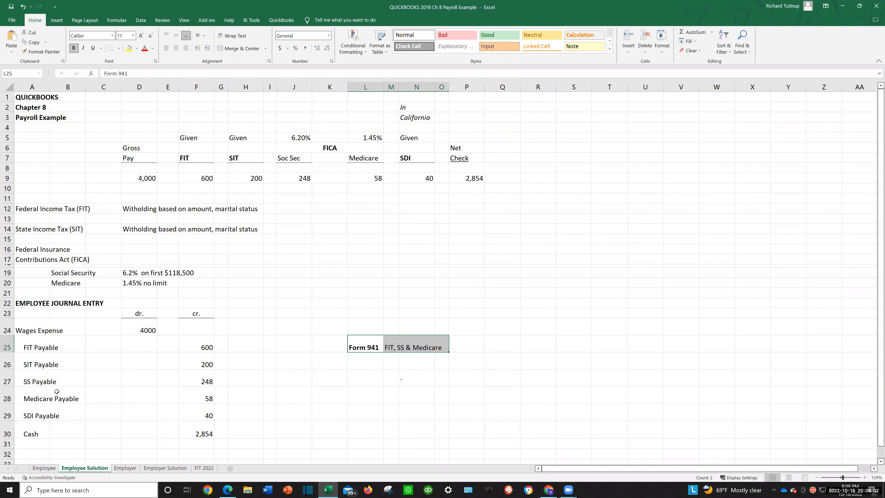
pyautogui.moveTo(65, 363)
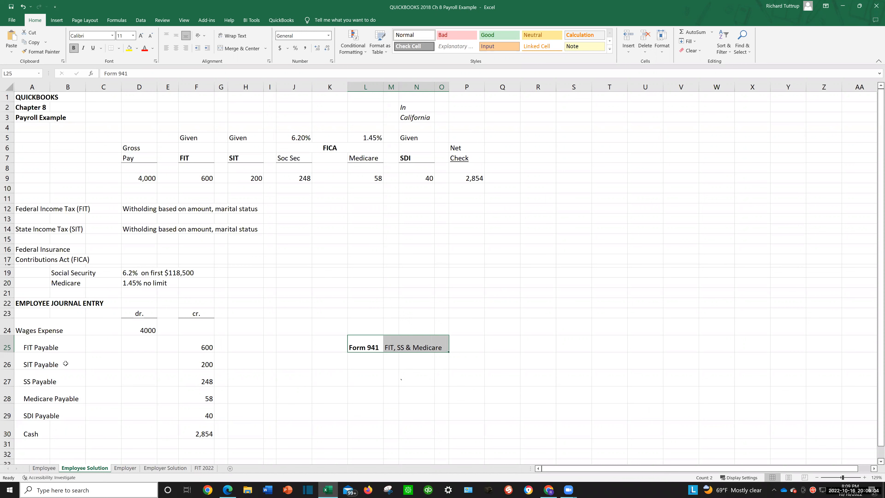
pyautogui.moveTo(63, 362)
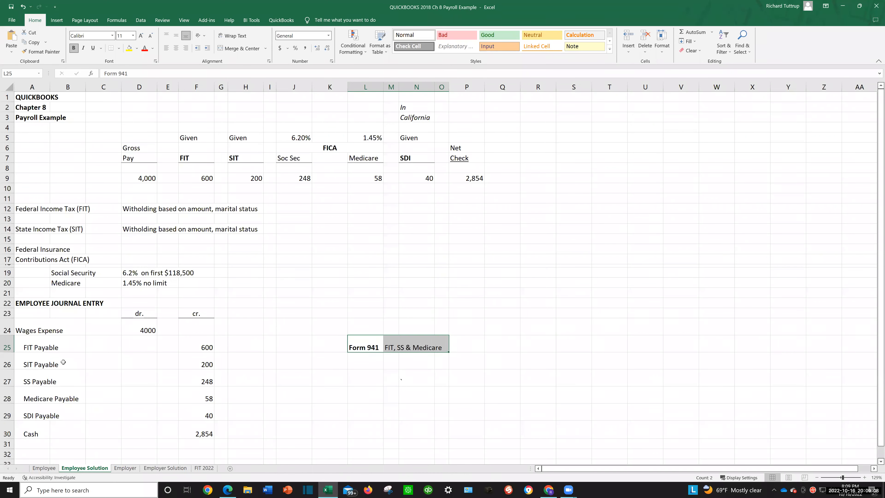
pyautogui.moveTo(31, 416)
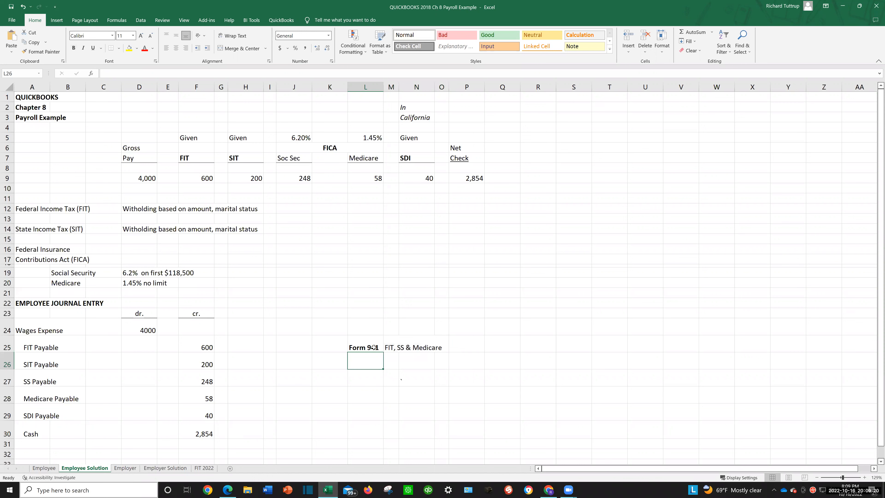
pyautogui.click(365, 346)
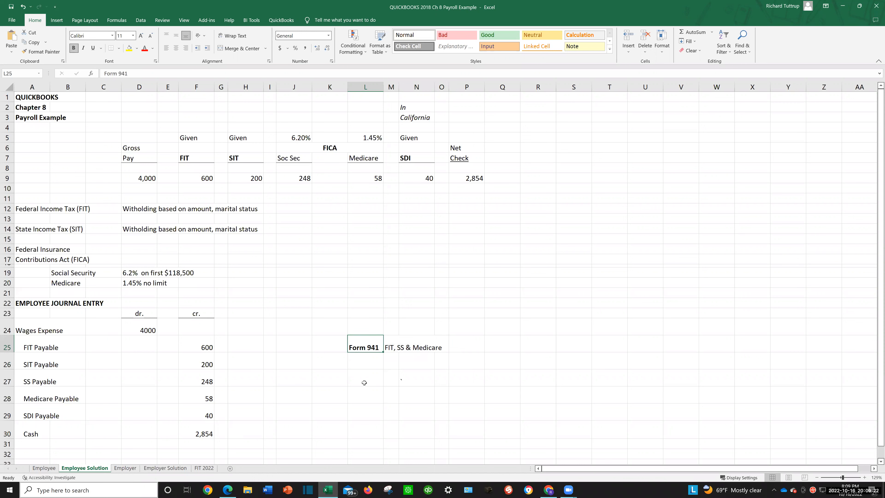
pyautogui.moveTo(382, 364)
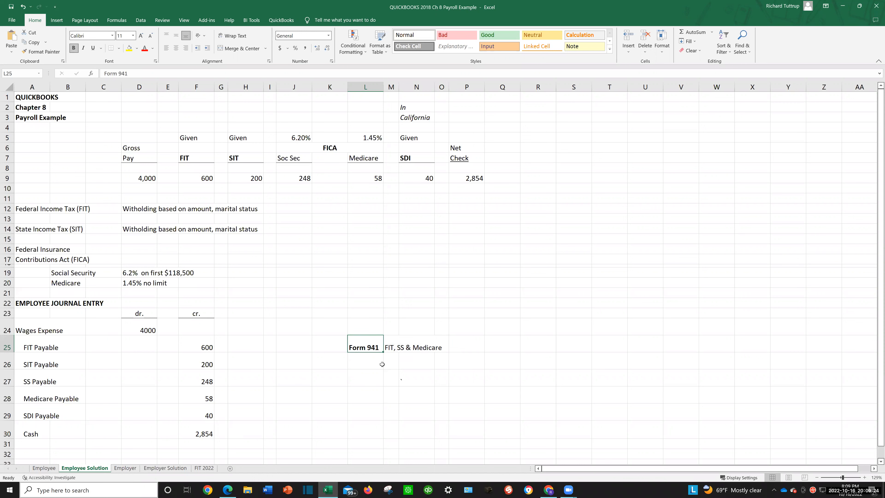
pyautogui.moveTo(386, 356)
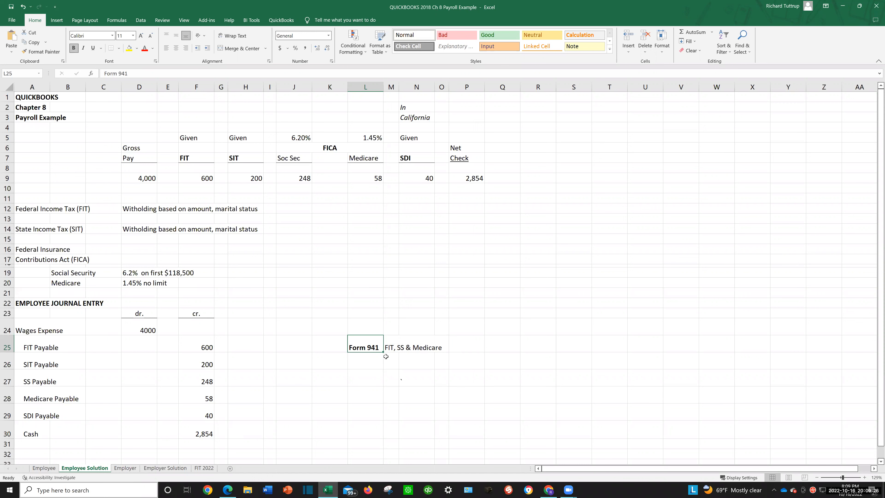
pyautogui.moveTo(405, 353)
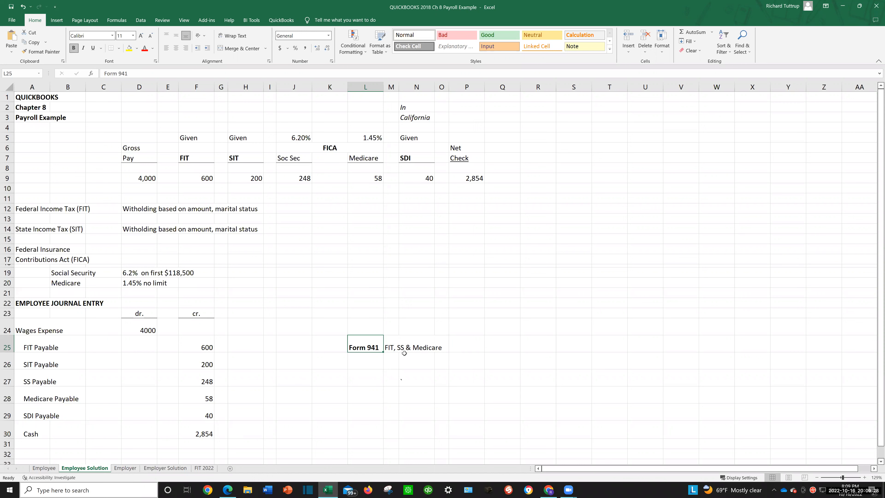
pyautogui.moveTo(508, 349)
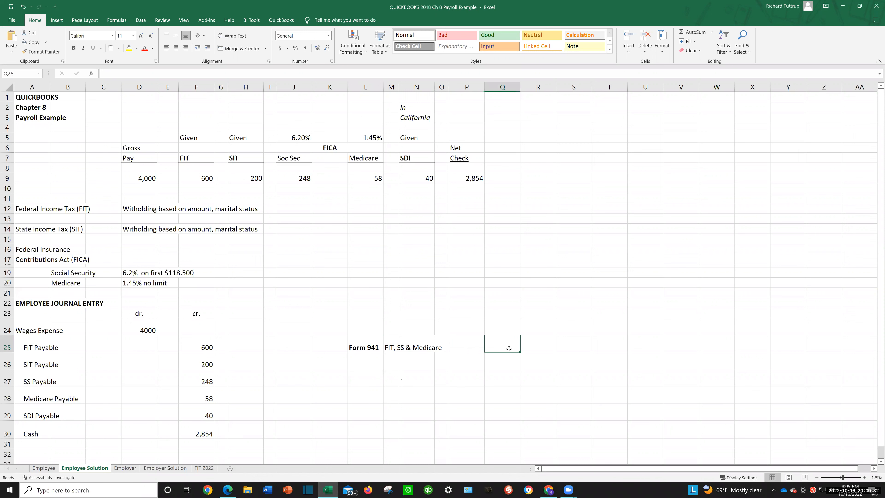
pyautogui.moveTo(489, 362)
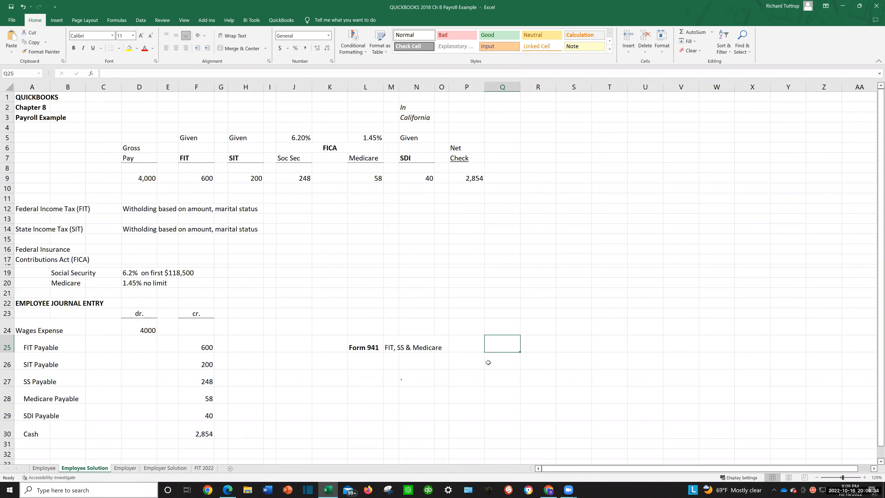
pyautogui.moveTo(341, 419)
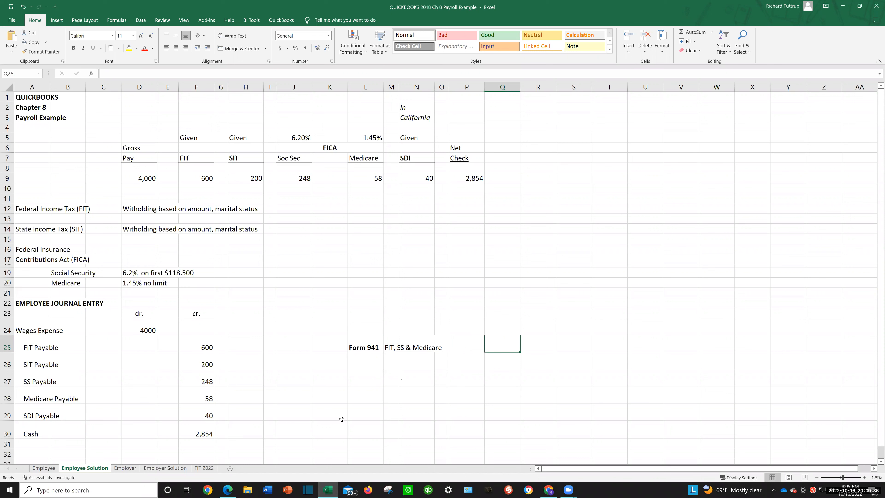
pyautogui.moveTo(444, 342)
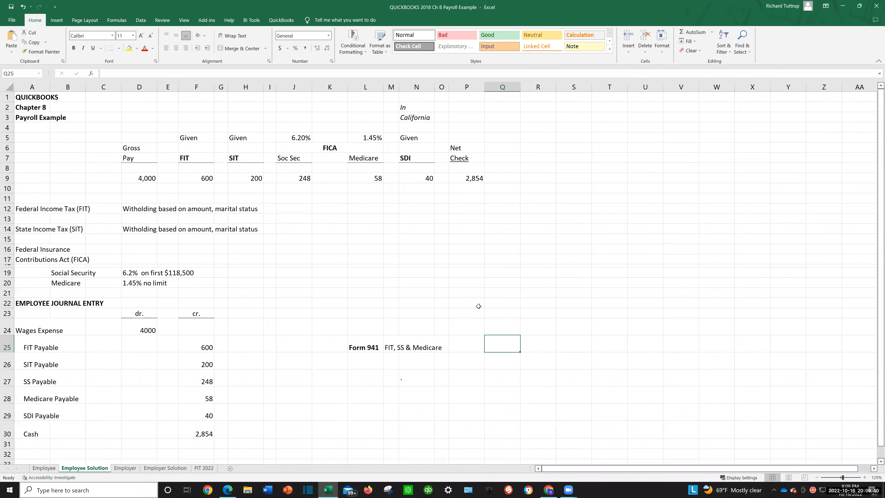
pyautogui.moveTo(180, 194)
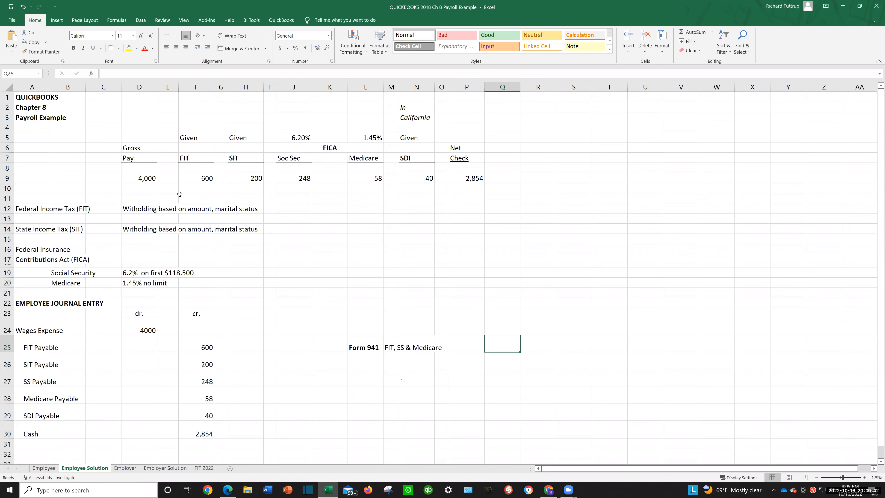
pyautogui.moveTo(183, 179)
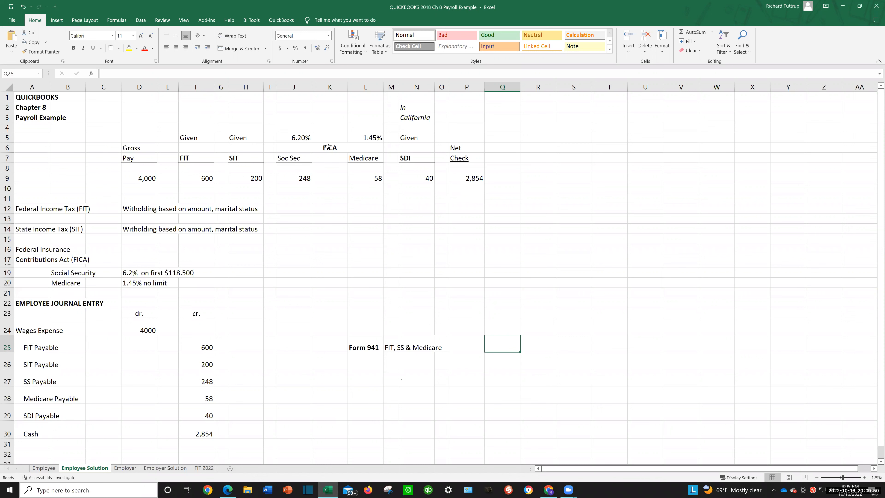
pyautogui.moveTo(316, 157)
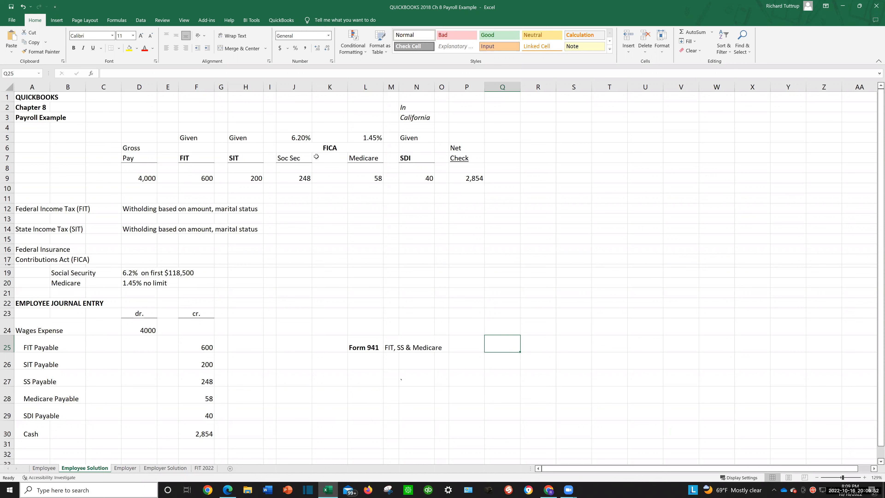
pyautogui.moveTo(260, 164)
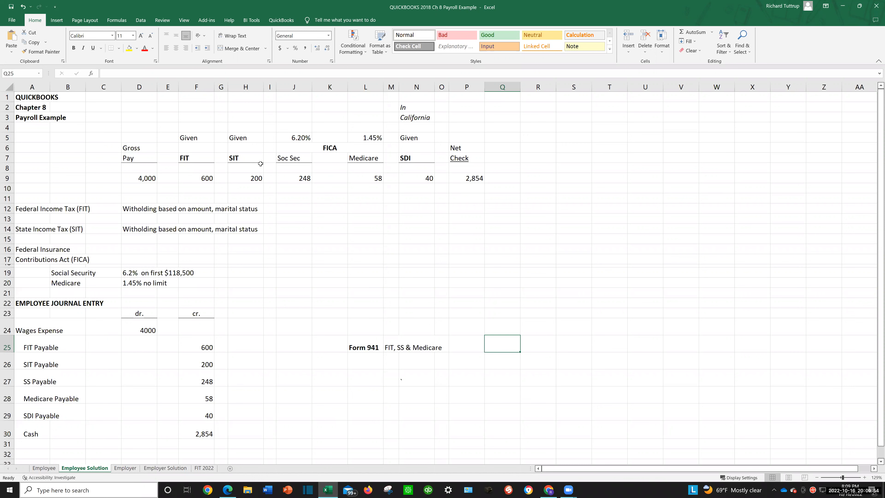
pyautogui.moveTo(407, 158)
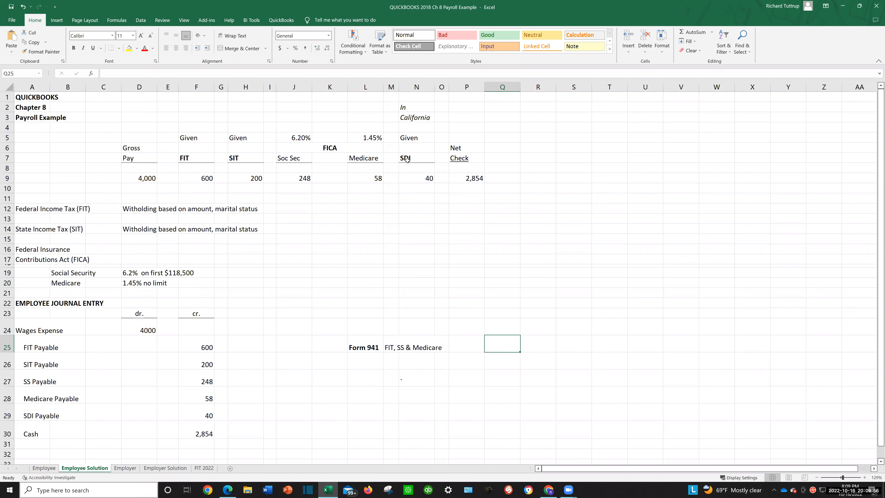
pyautogui.moveTo(397, 172)
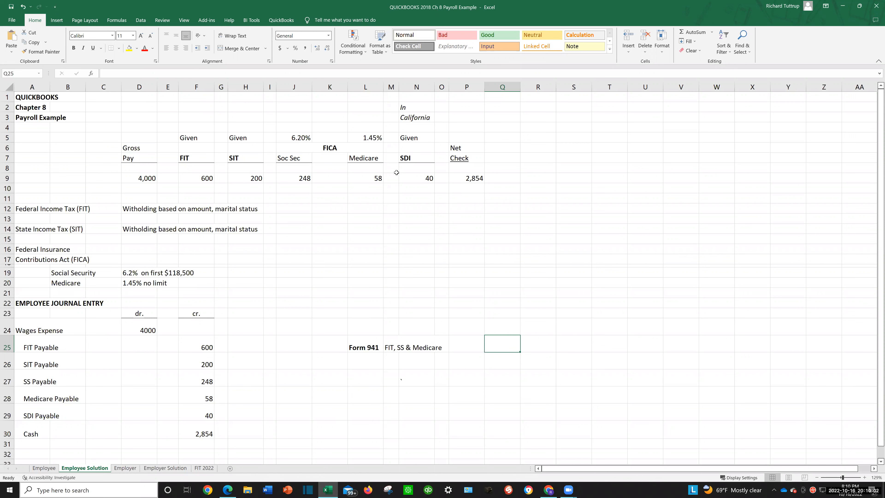
pyautogui.moveTo(306, 179)
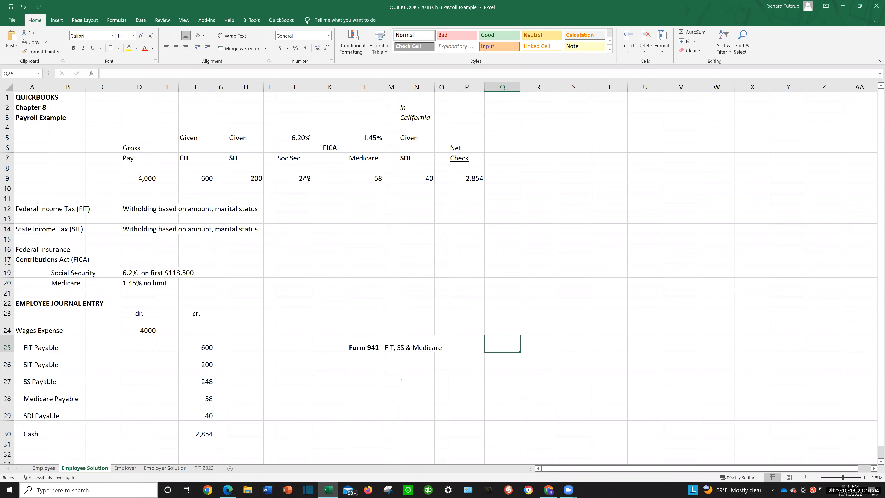
pyautogui.click(365, 178)
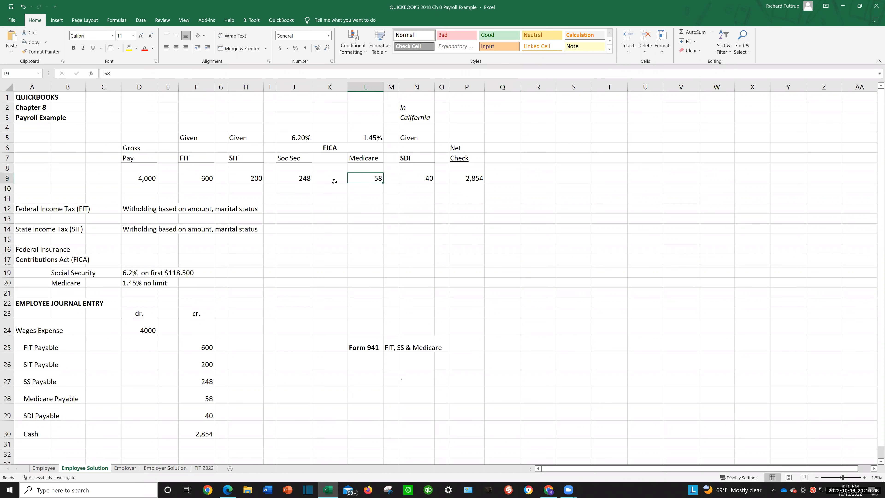
pyautogui.moveTo(314, 179)
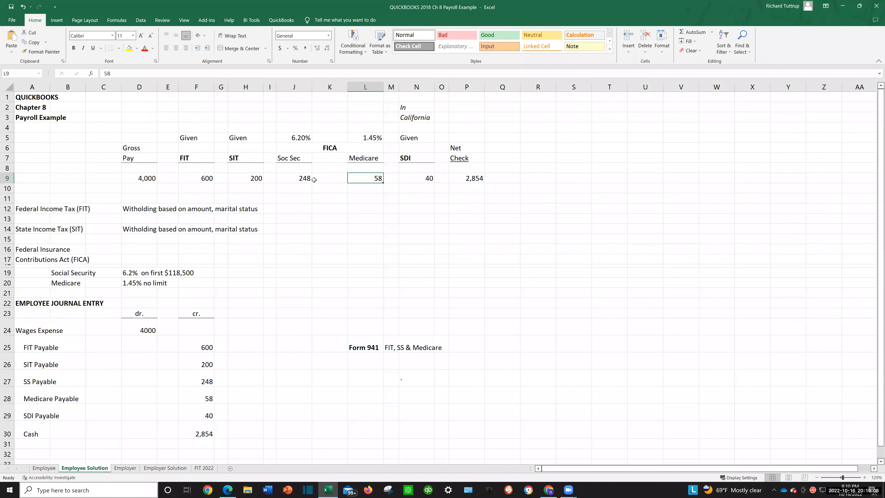
pyautogui.moveTo(312, 179)
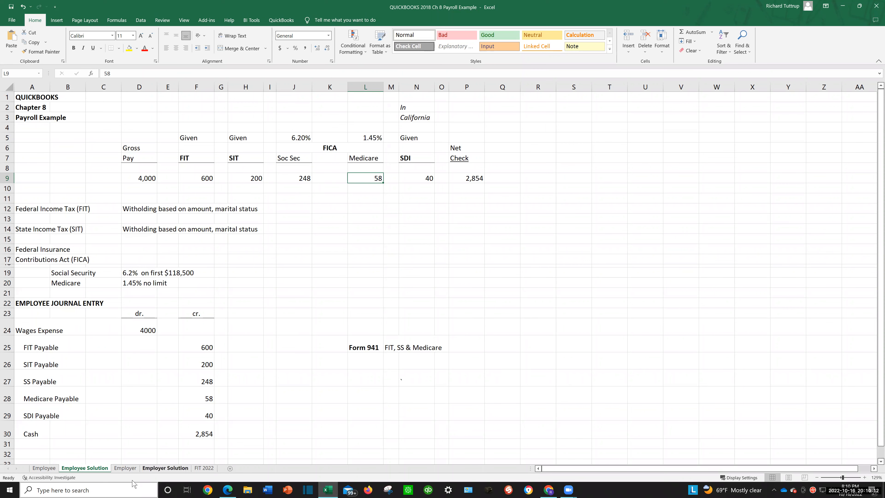
# Switch to the Employer Solution sheet, highlight the employer entry rows, then rest on an empty cell
pyautogui.click(165, 468)
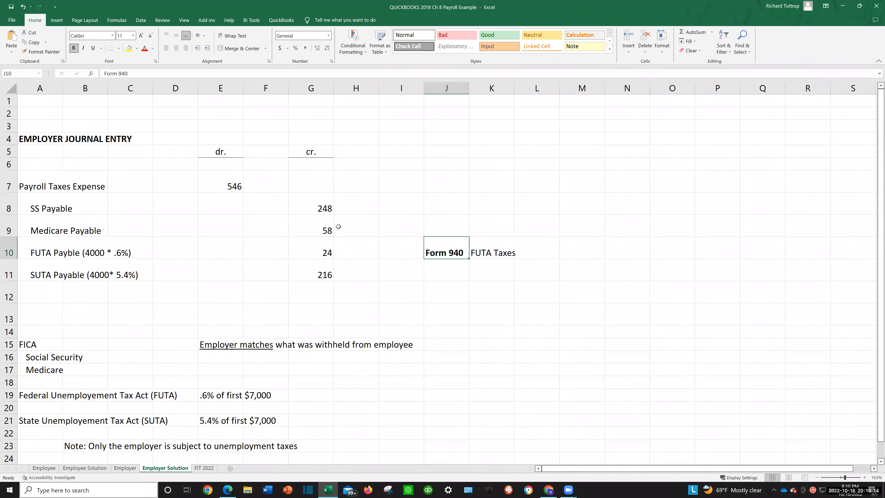
pyautogui.moveTo(40, 209); pyautogui.dragTo(355, 230)
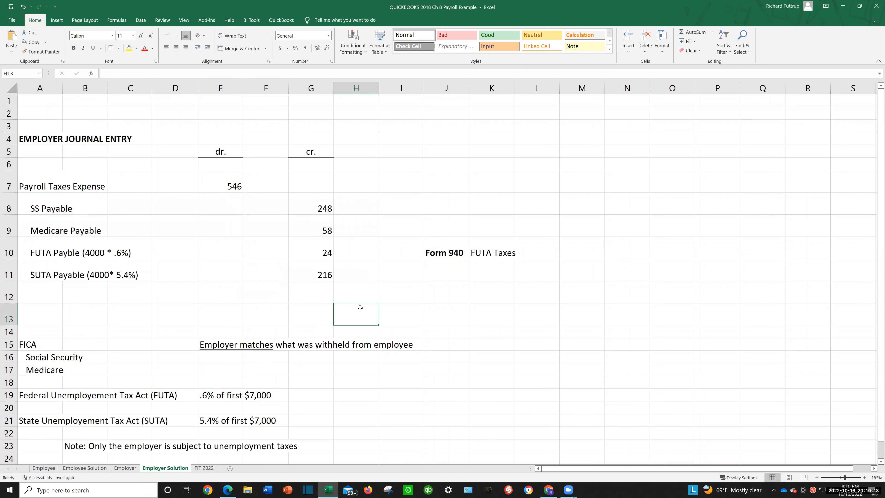
pyautogui.click(491, 315)
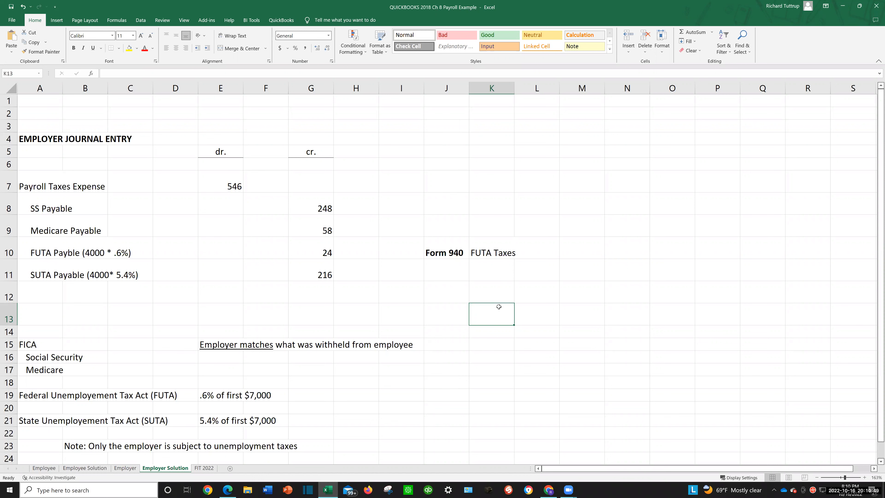
pyautogui.moveTo(520, 282)
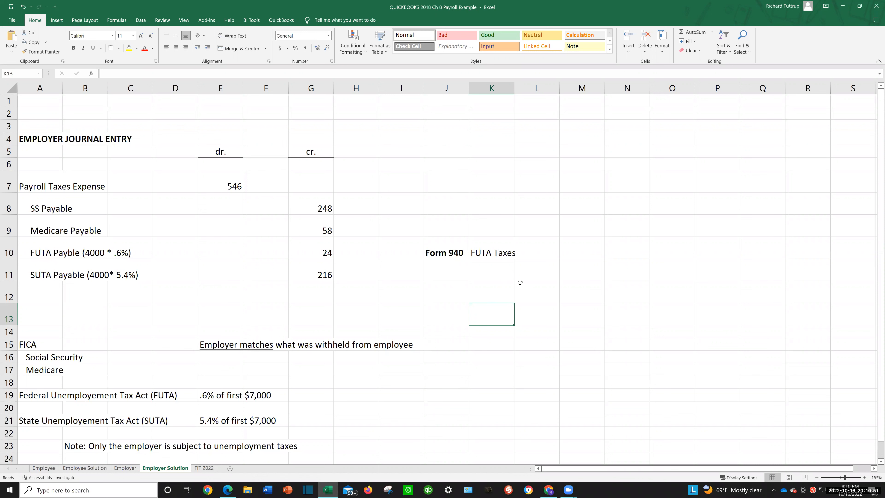
pyautogui.moveTo(442, 493)
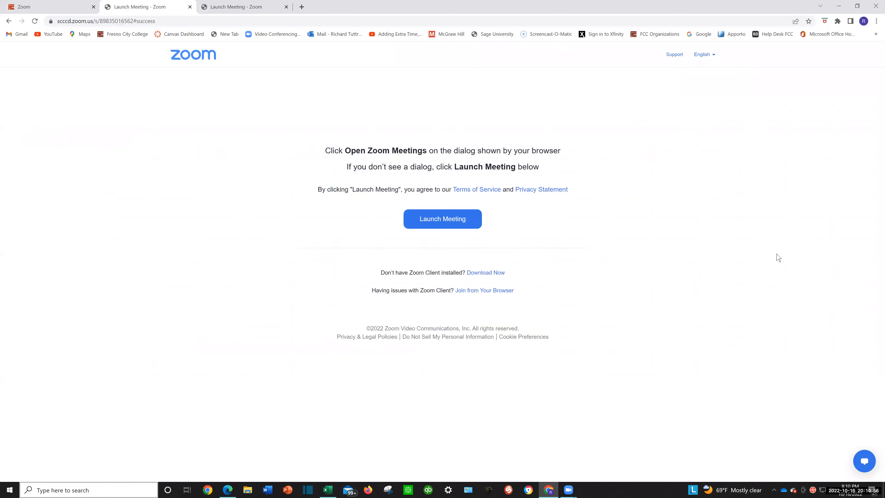
pyautogui.moveTo(832, 168)
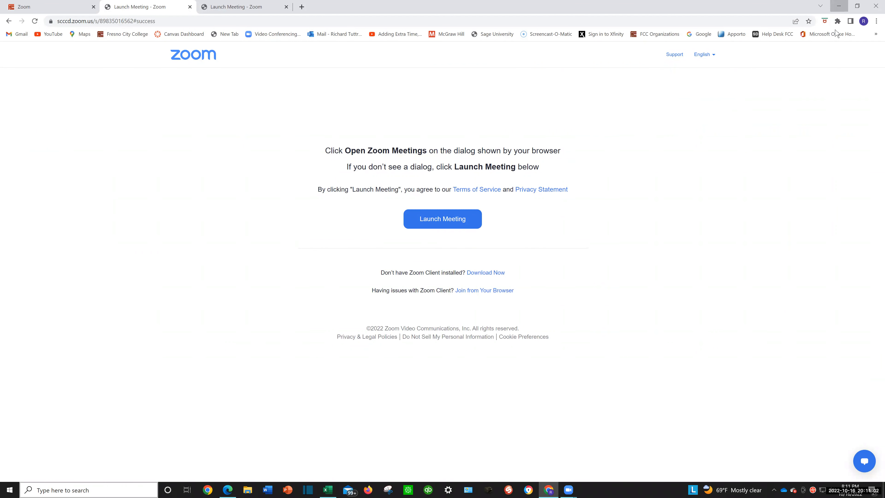
# Minimize the Chrome window so the Windows desktop shows
pyautogui.click(839, 6)
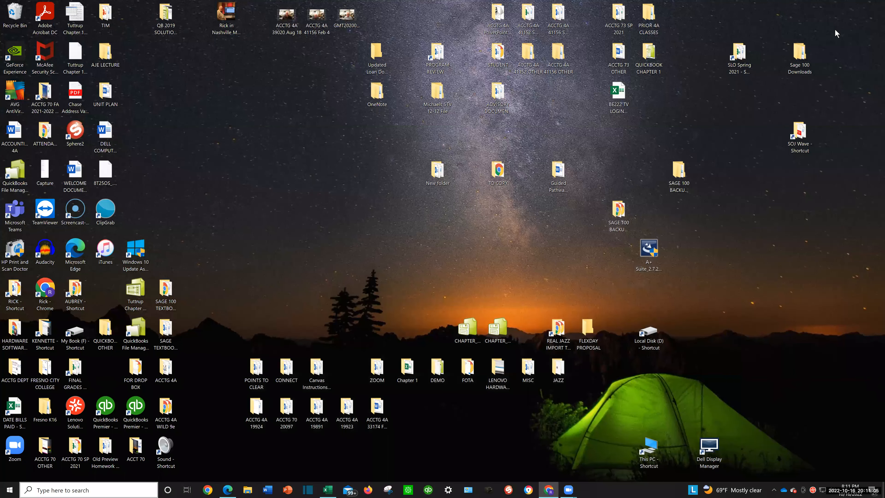
pyautogui.moveTo(829, 123)
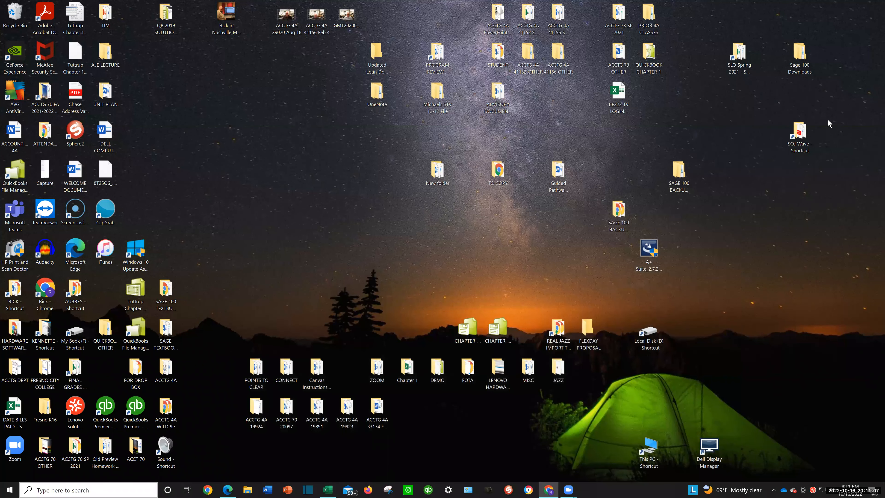